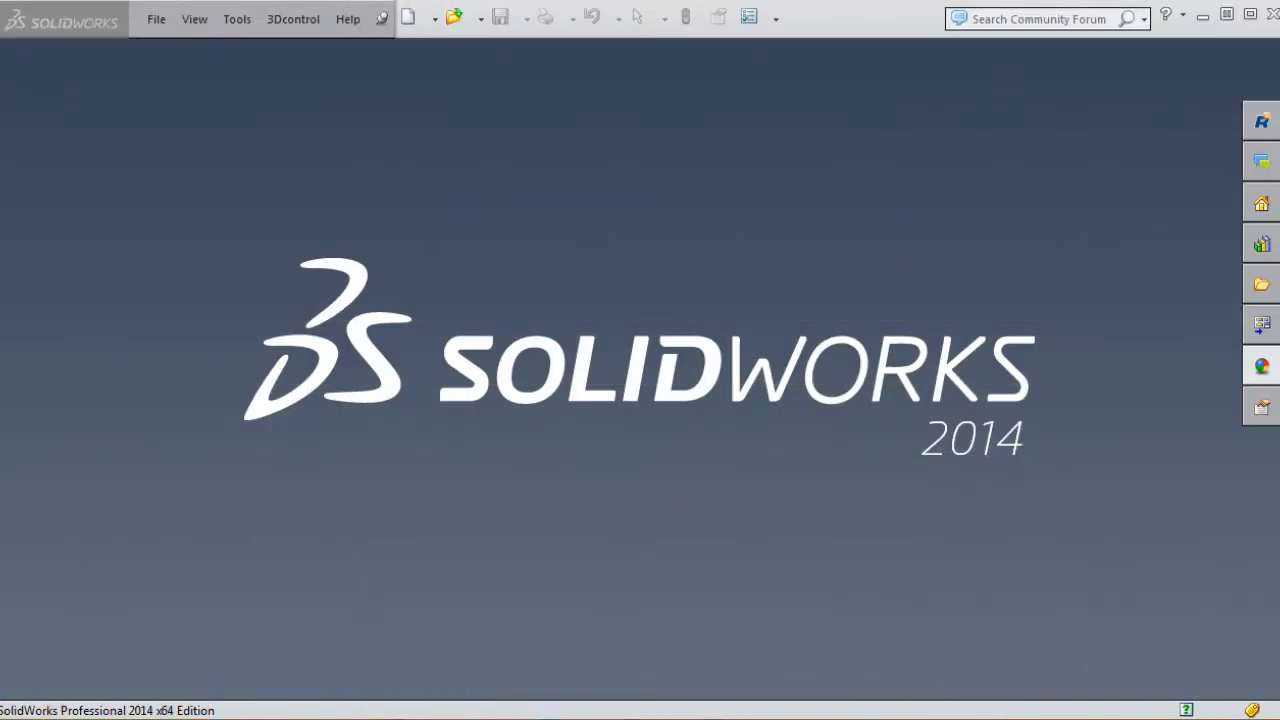
mouse_move(20, 308)
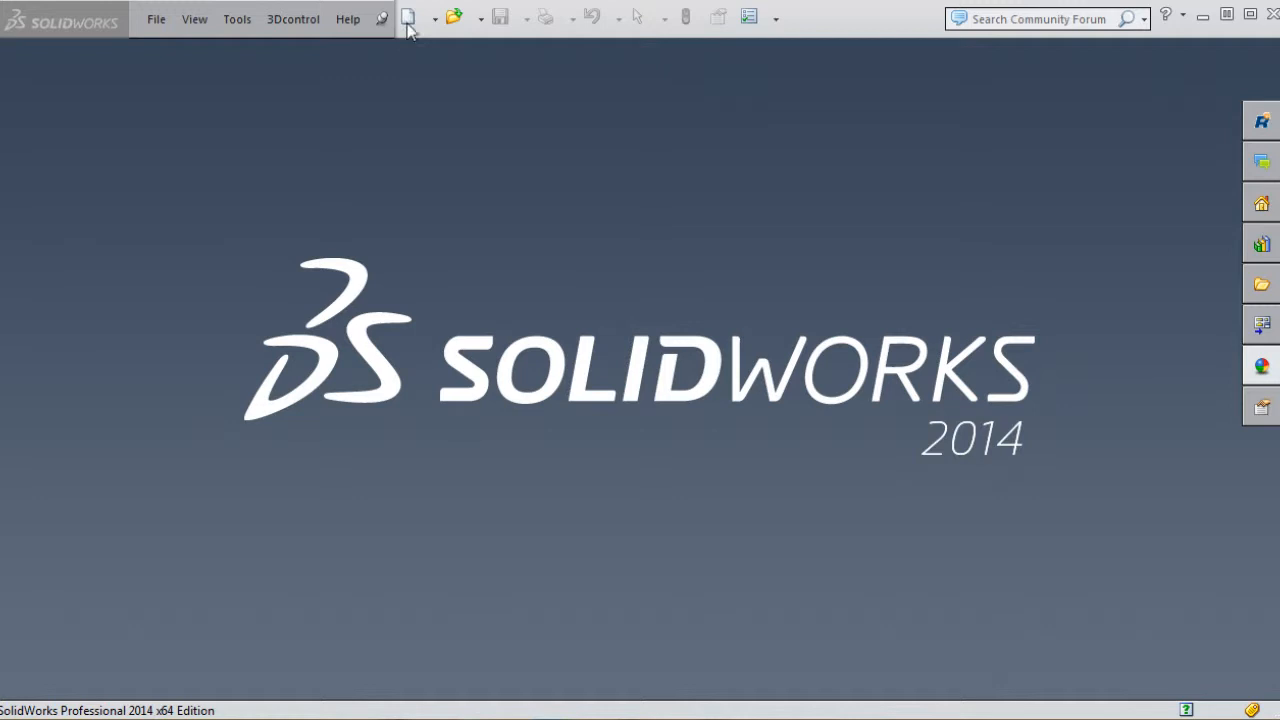
Start a new document, browse the Tutorial templates, then choose the Digital Tutors-Part-IPS template
click(409, 18)
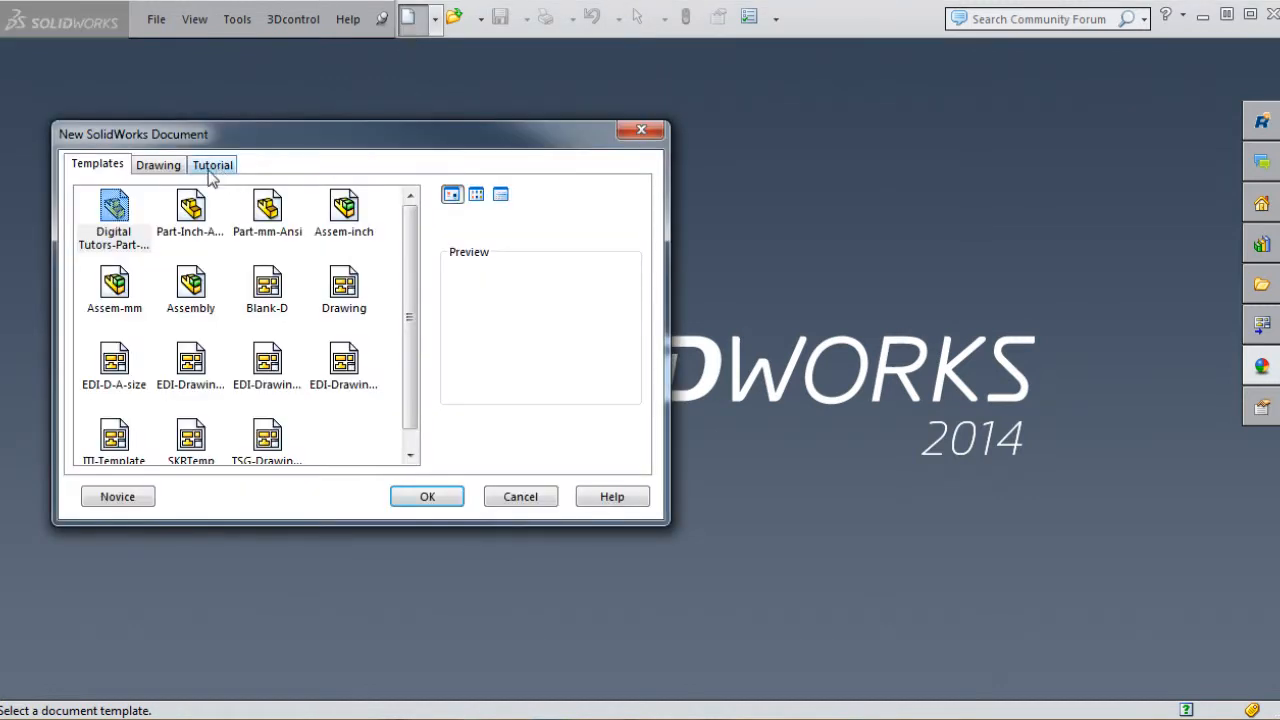
mouse_move(114, 210)
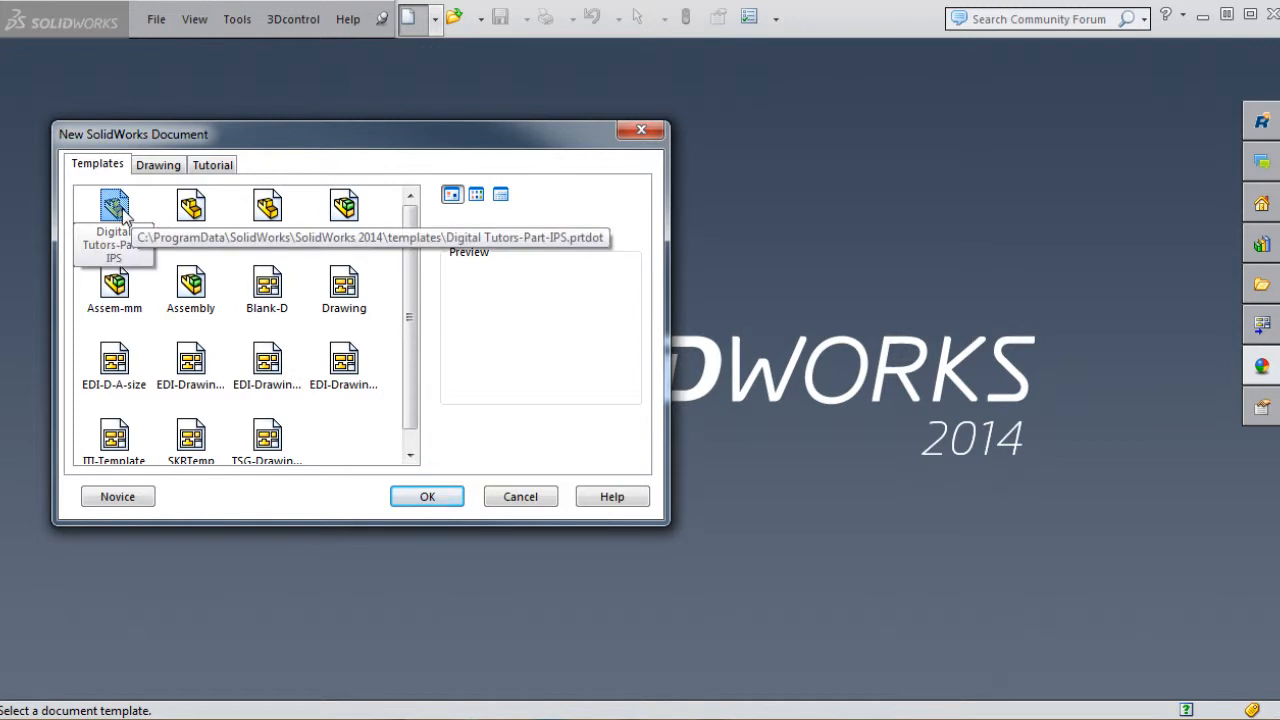
click(212, 164)
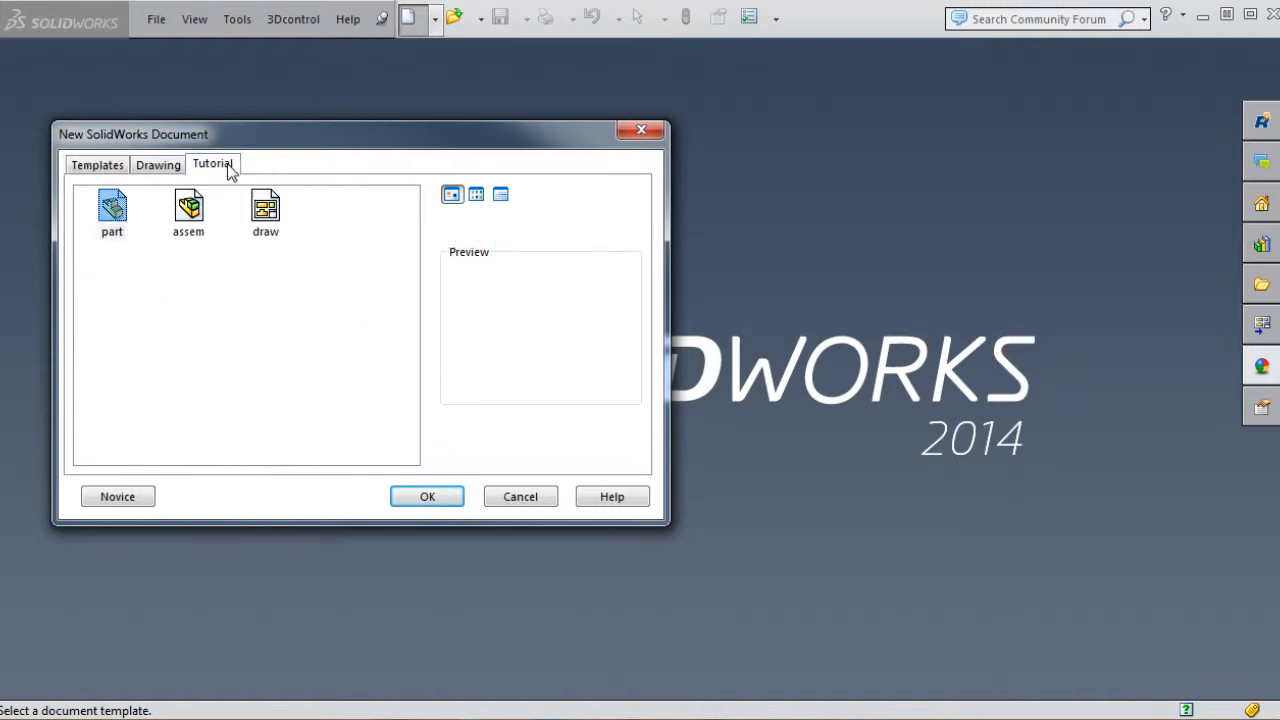
mouse_move(112, 207)
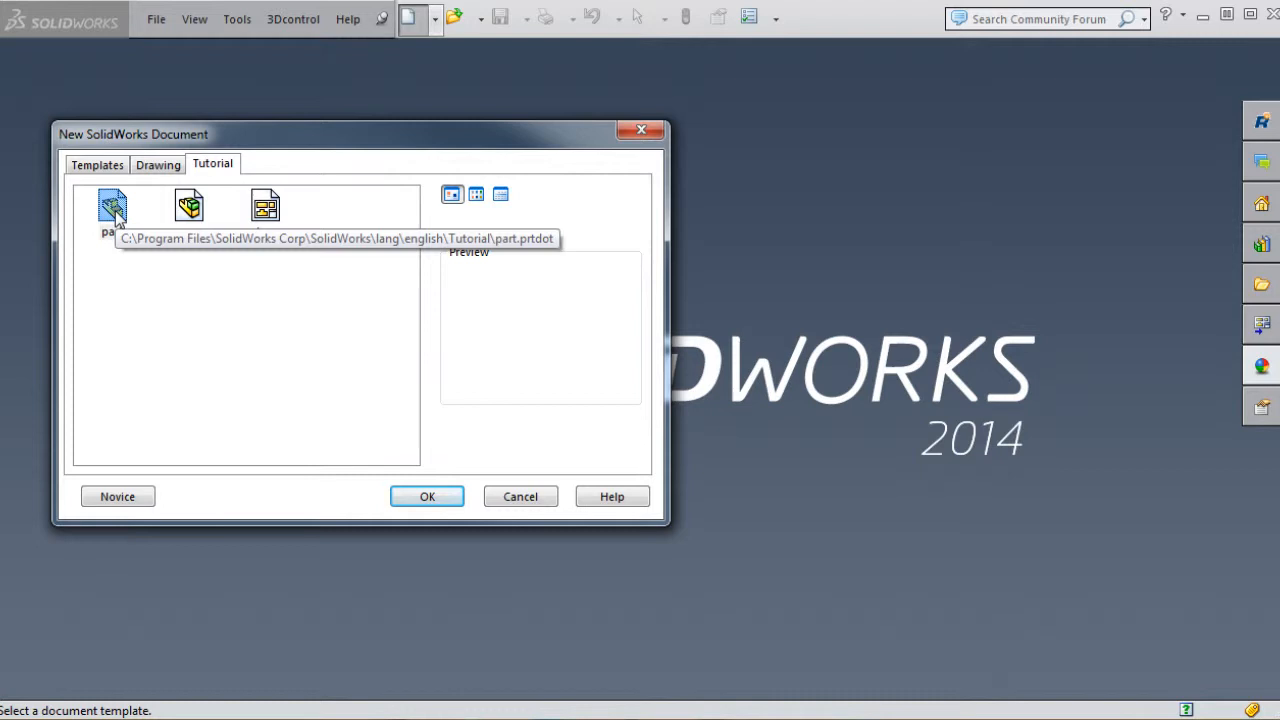
click(96, 164)
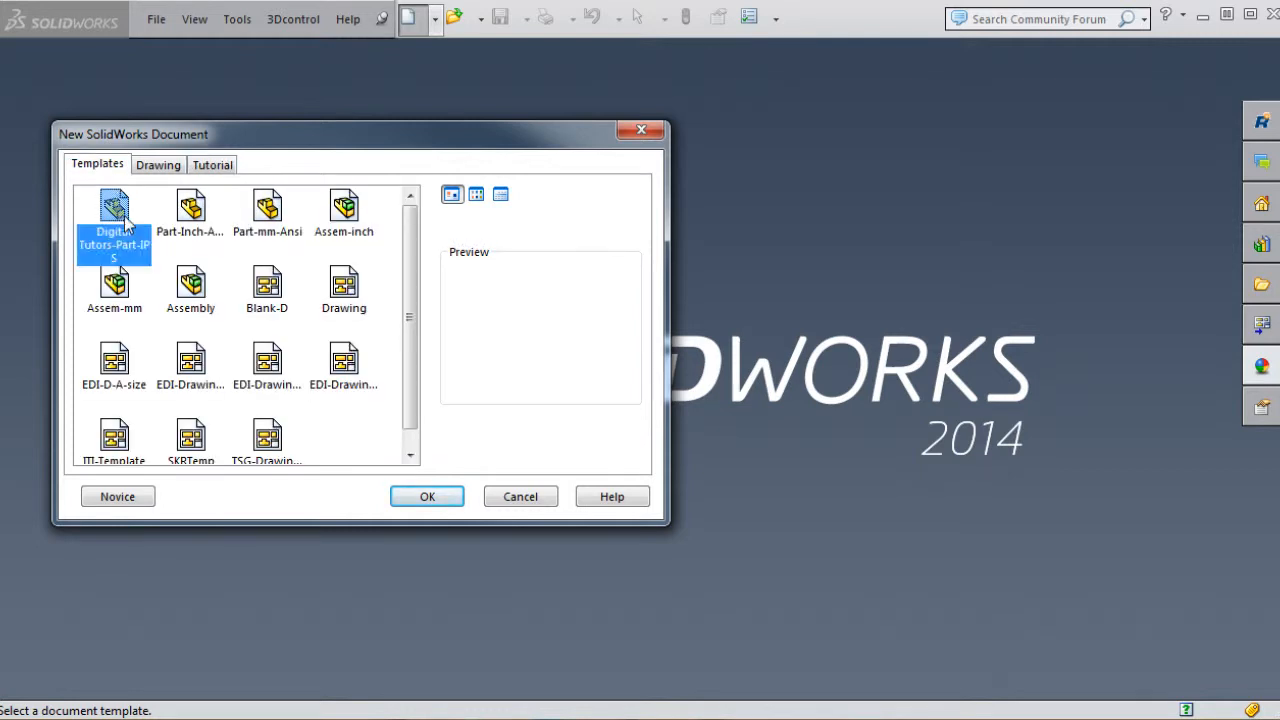
Create the part and save it as 'End Tube Mount Backing Plate', replacing the existing file
click(427, 496)
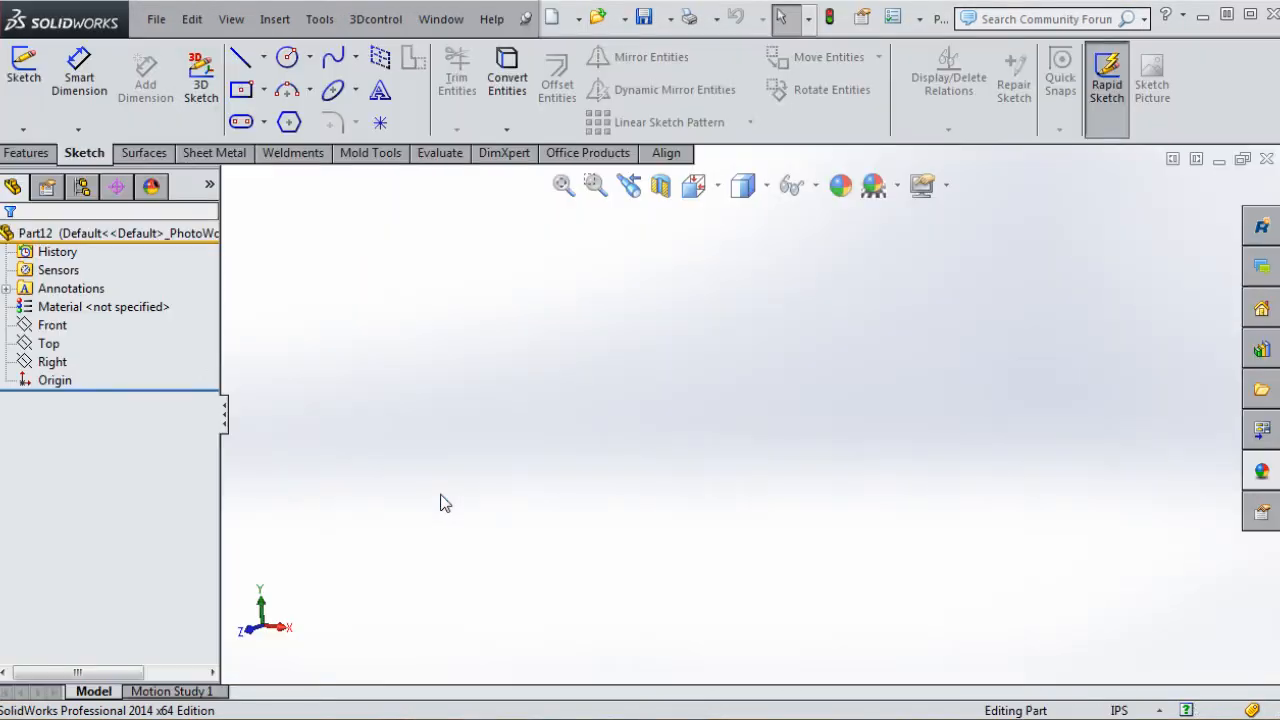
click(70, 288)
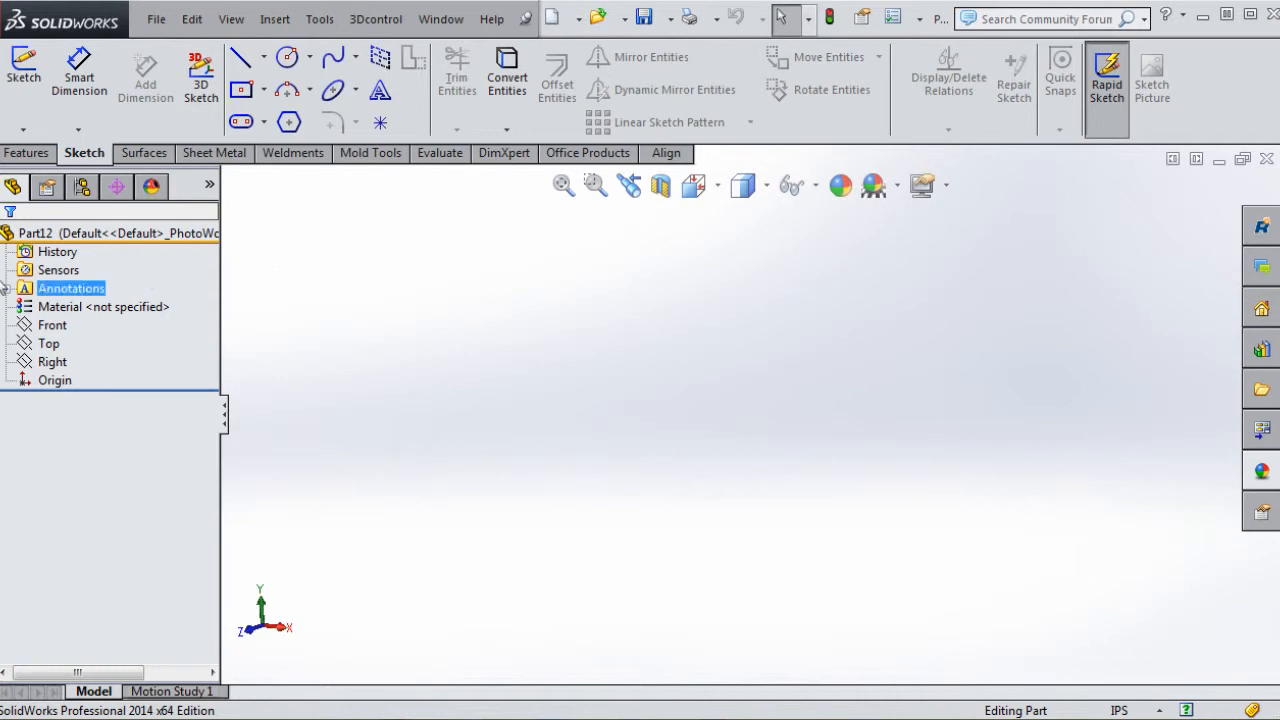
mouse_move(332, 90)
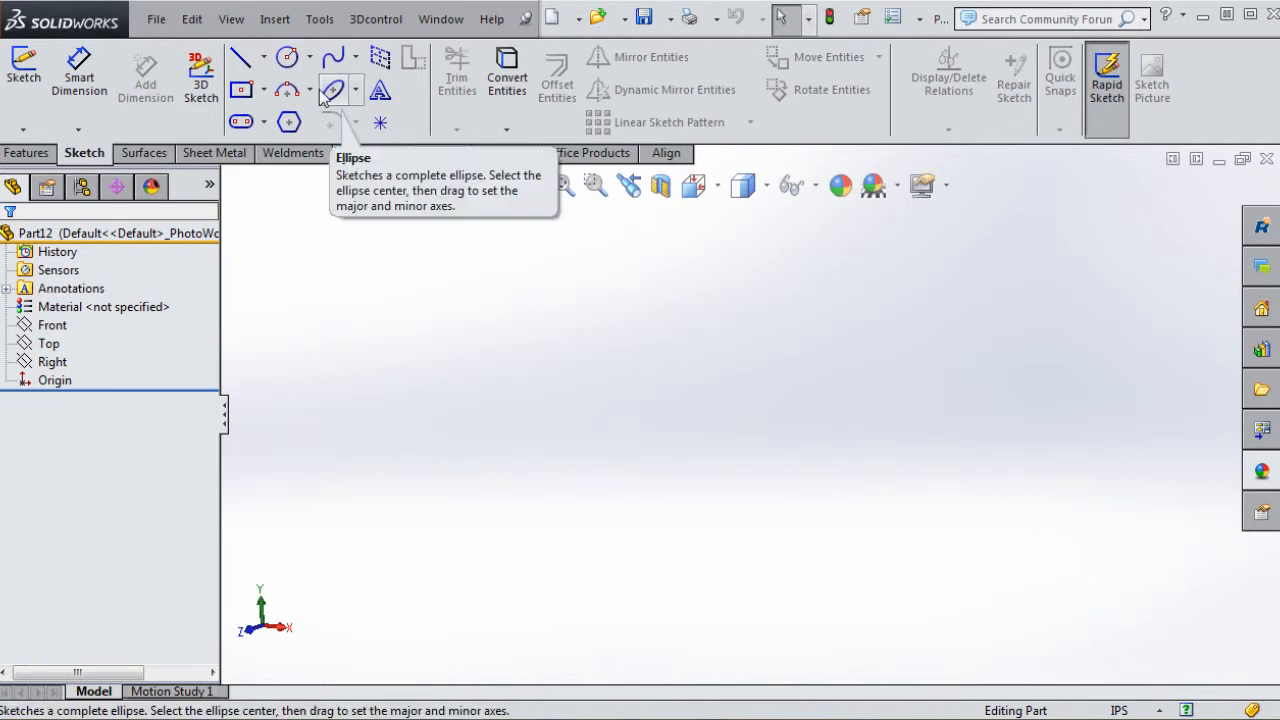
click(156, 18)
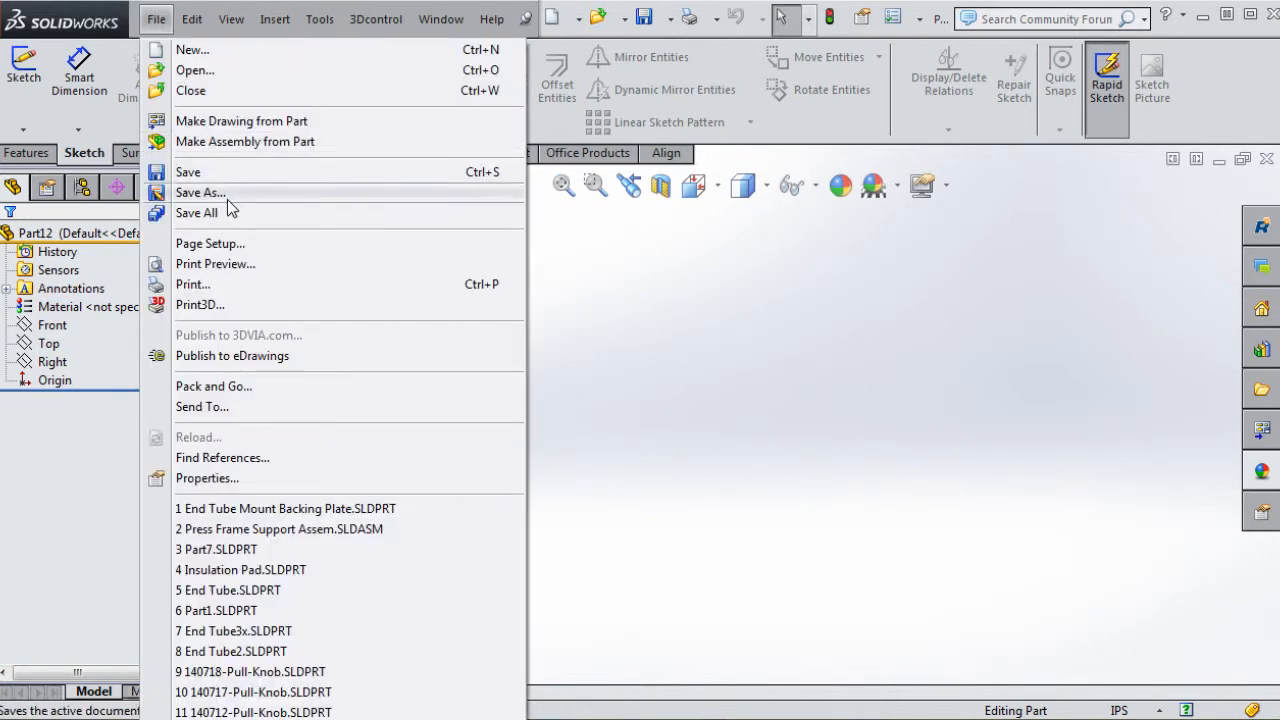
click(200, 192)
text(End Tube Mount Backing Plate)
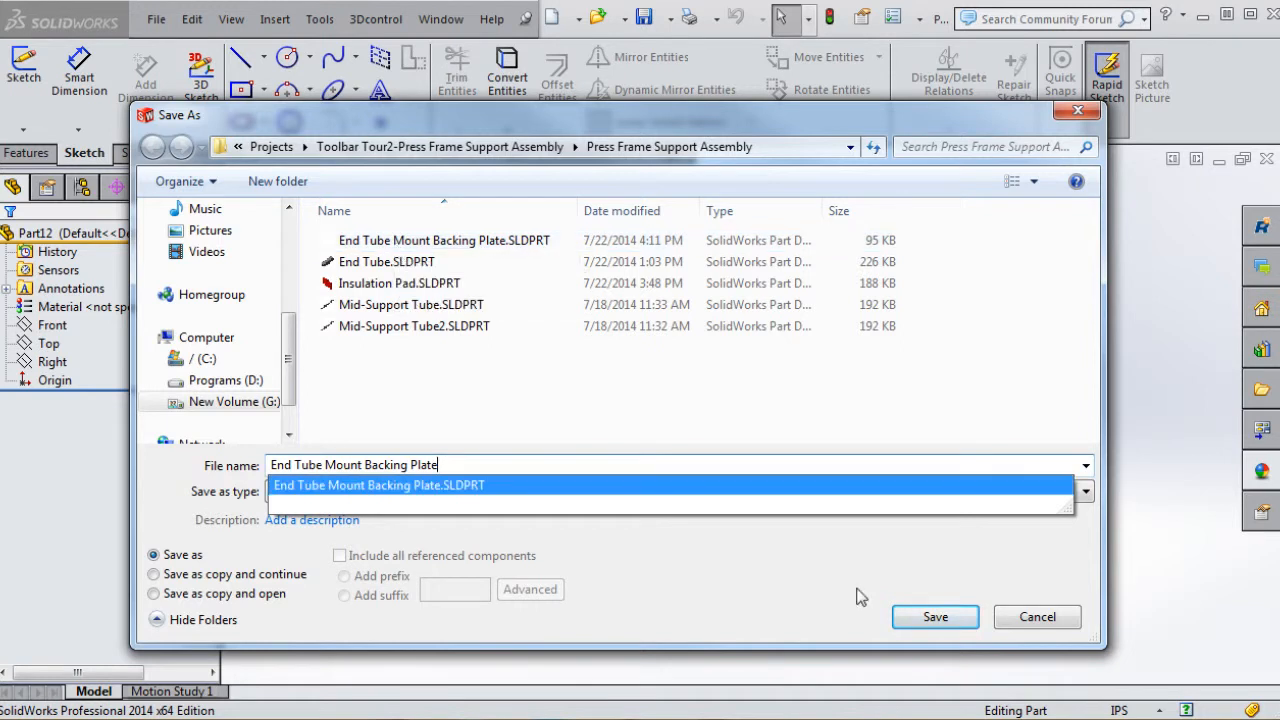
click(934, 616)
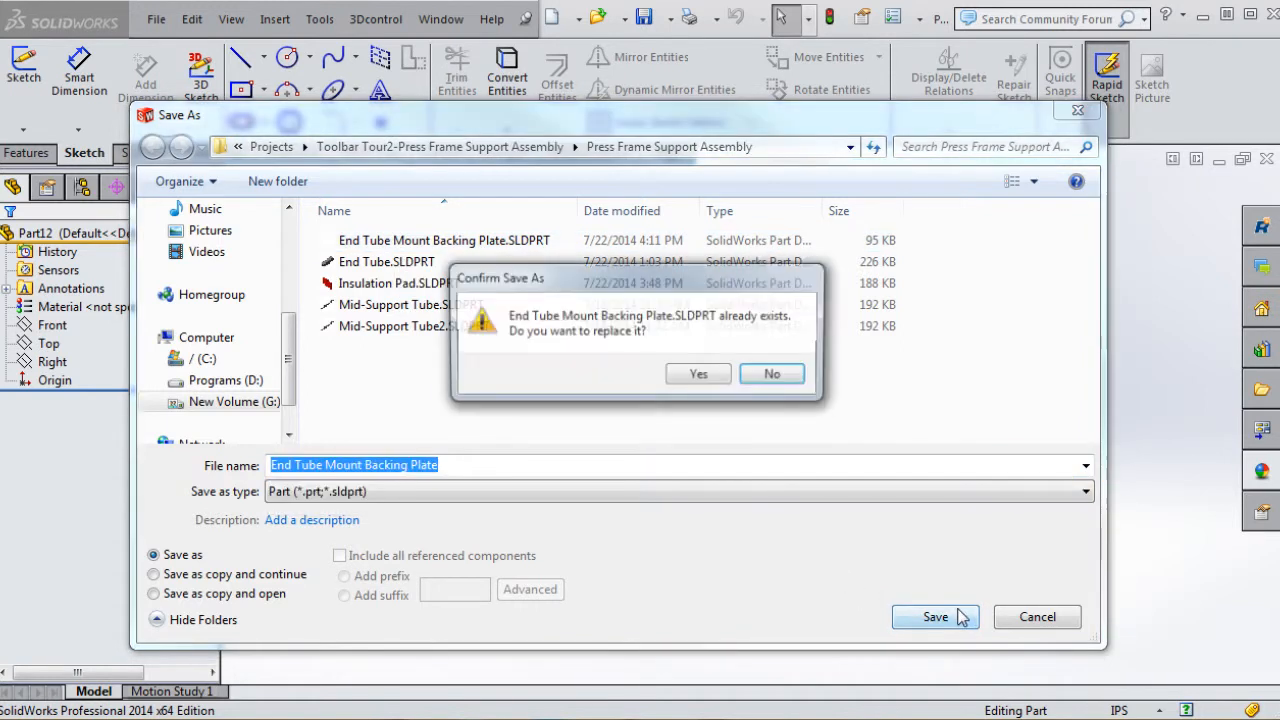
click(698, 373)
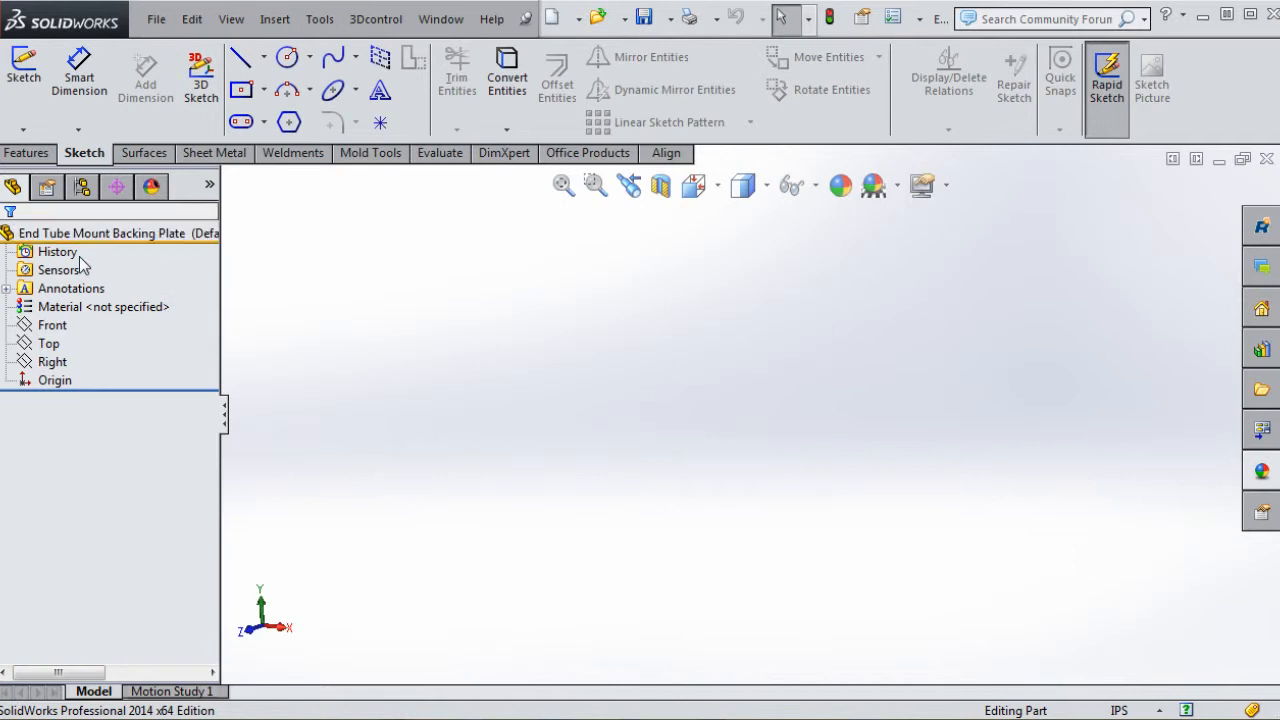
Bring up the context menu for the Material <not specified> entry in the feature tree
click(103, 307)
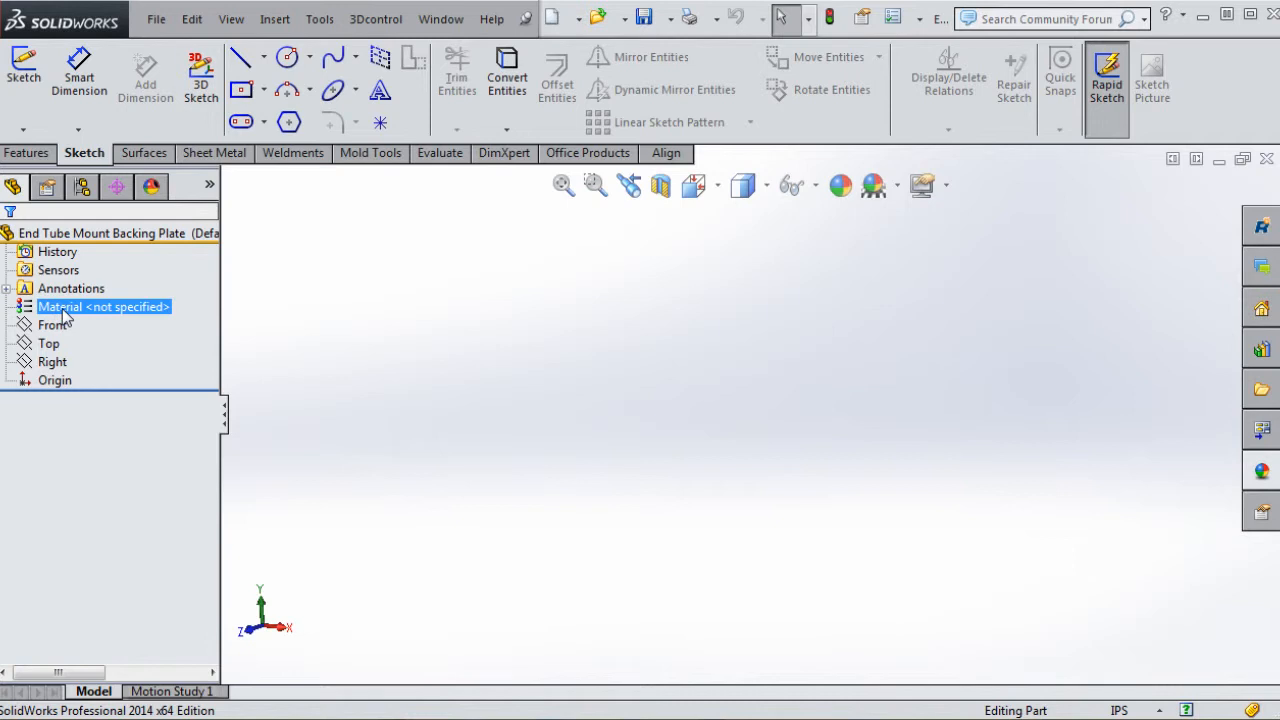
right_click(103, 306)
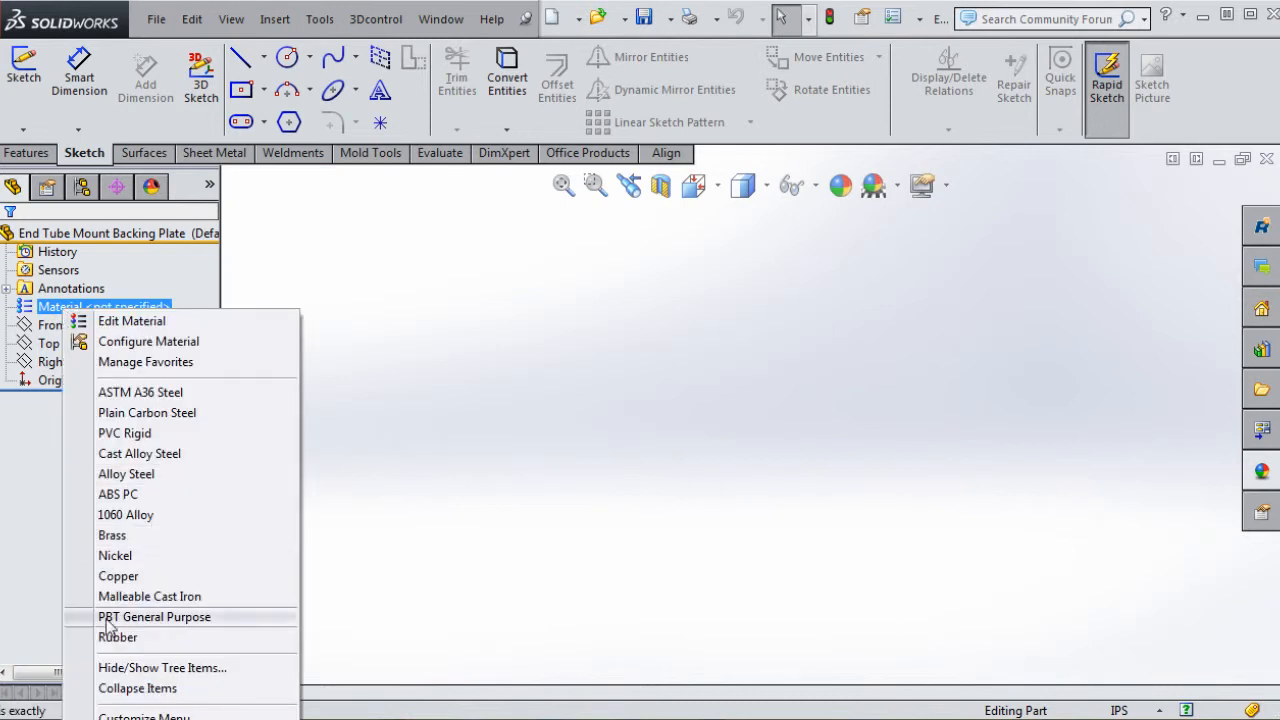
mouse_move(137, 655)
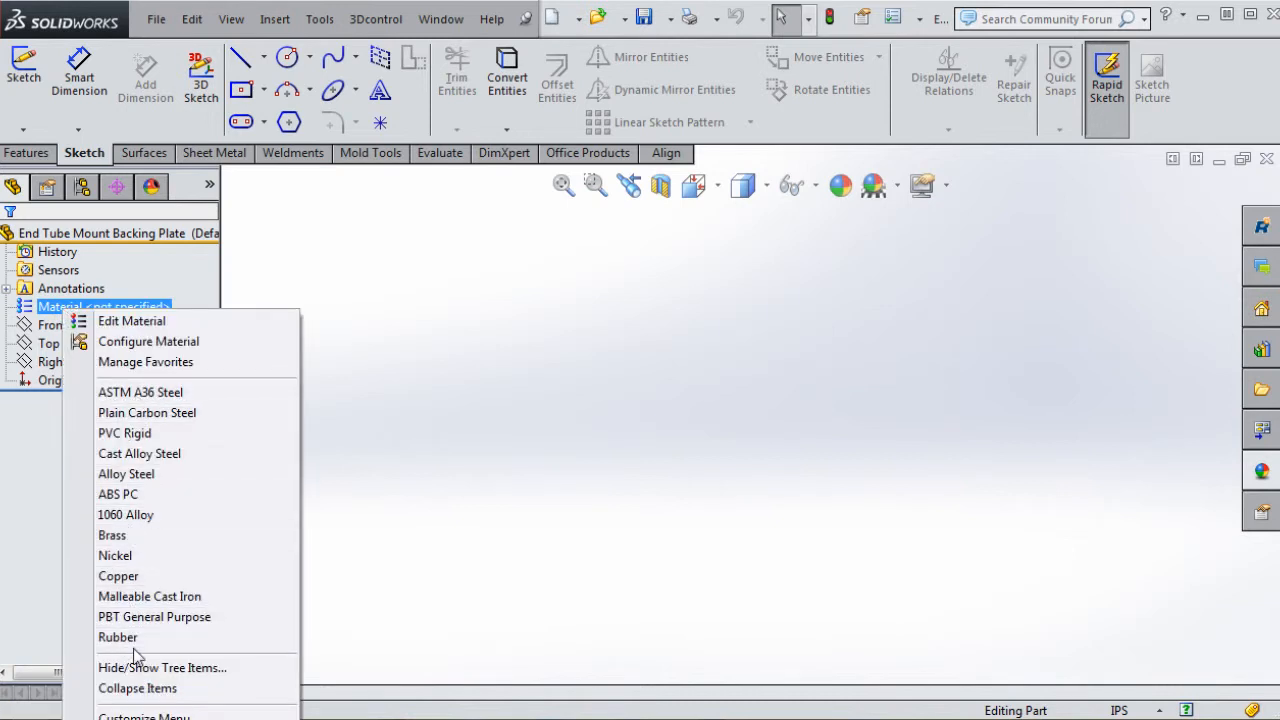
mouse_move(131, 655)
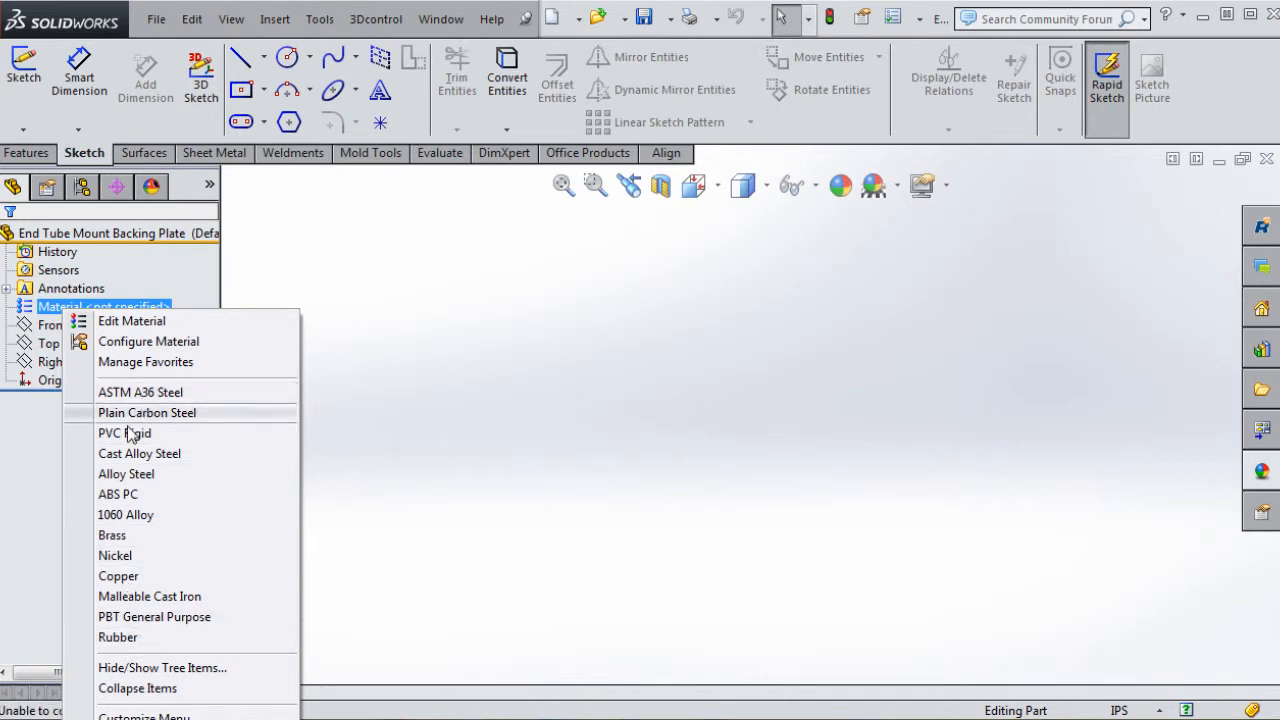
mouse_move(155, 392)
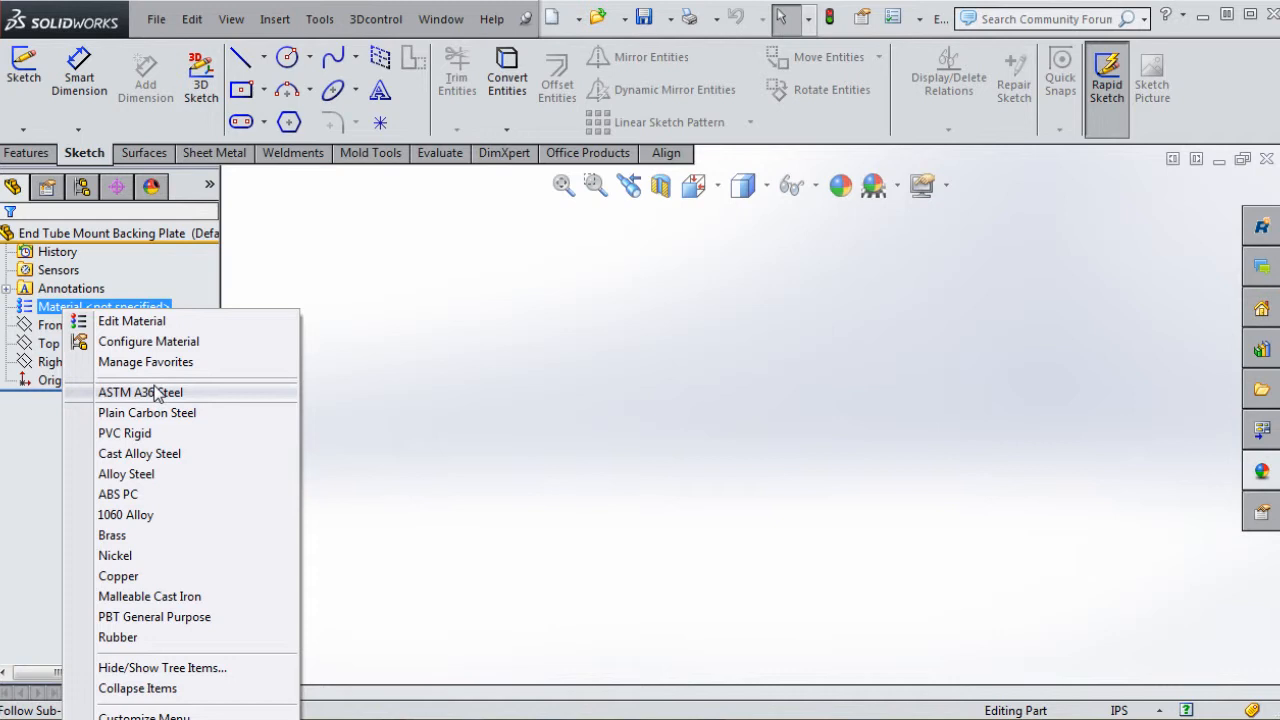
mouse_move(140, 643)
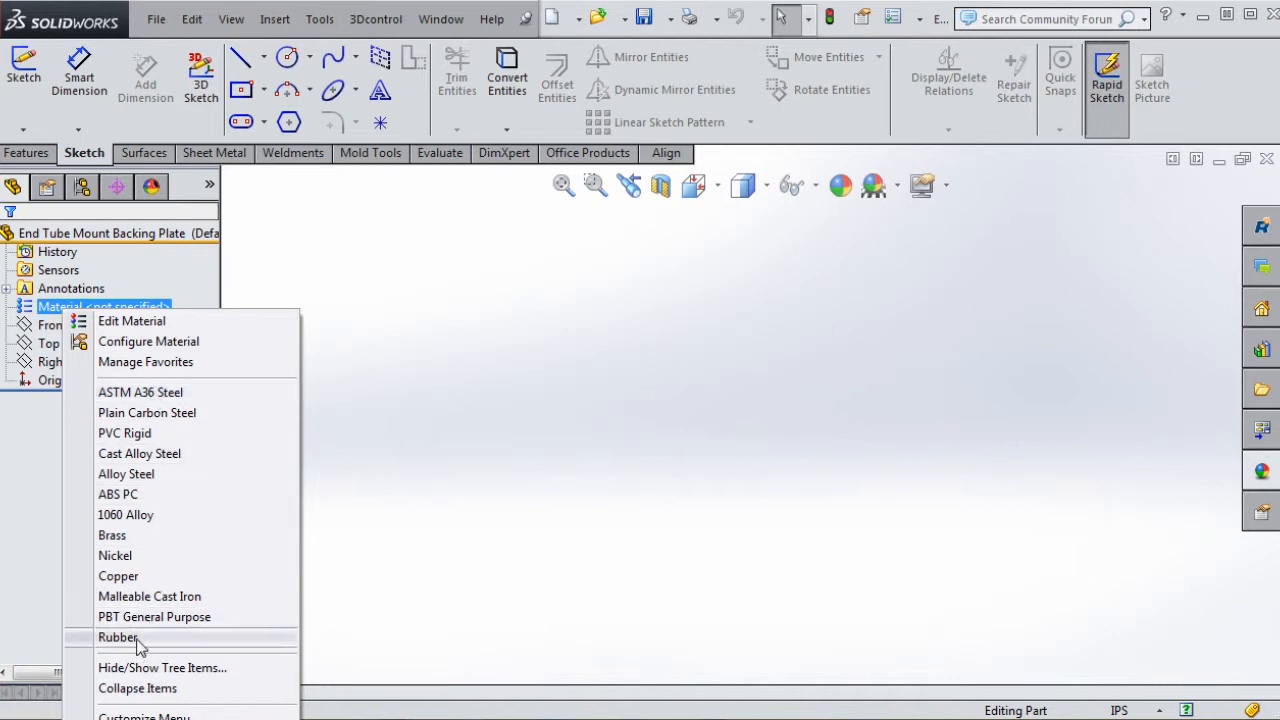
mouse_move(152, 327)
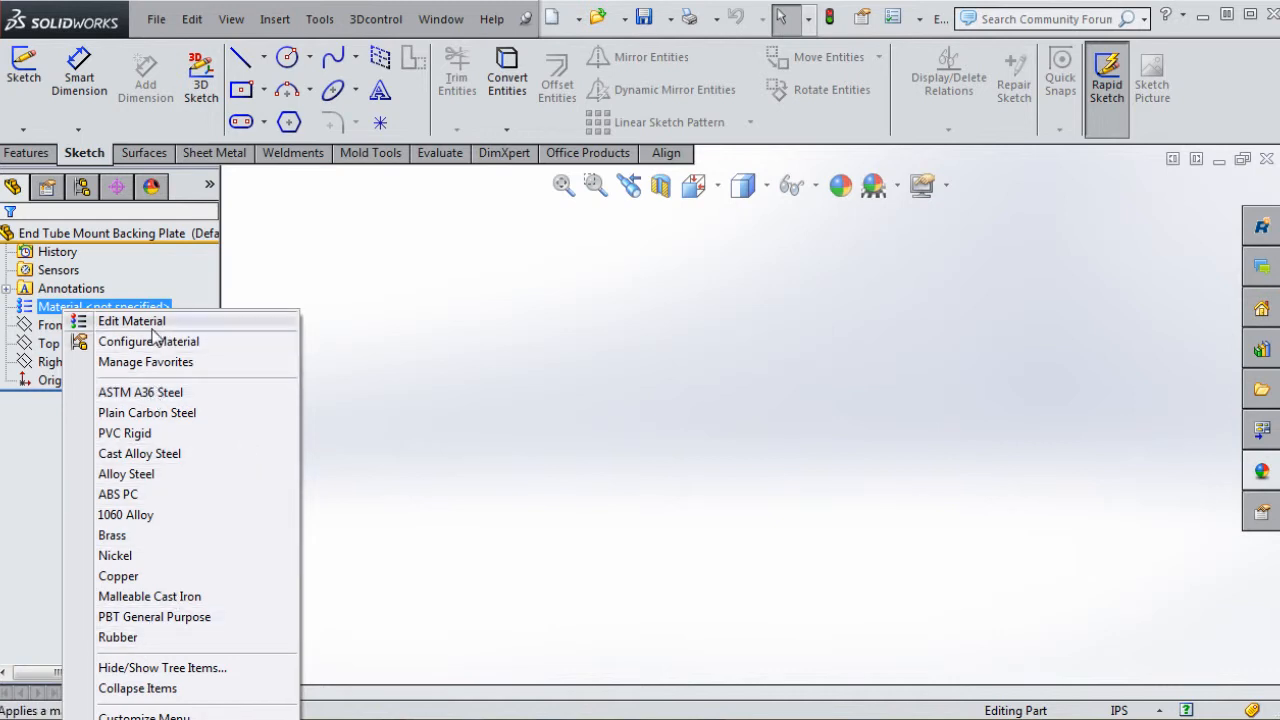
In Edit Material, select ASTM A36 Steel and try adding it to Favorites, where it's already listed
click(131, 321)
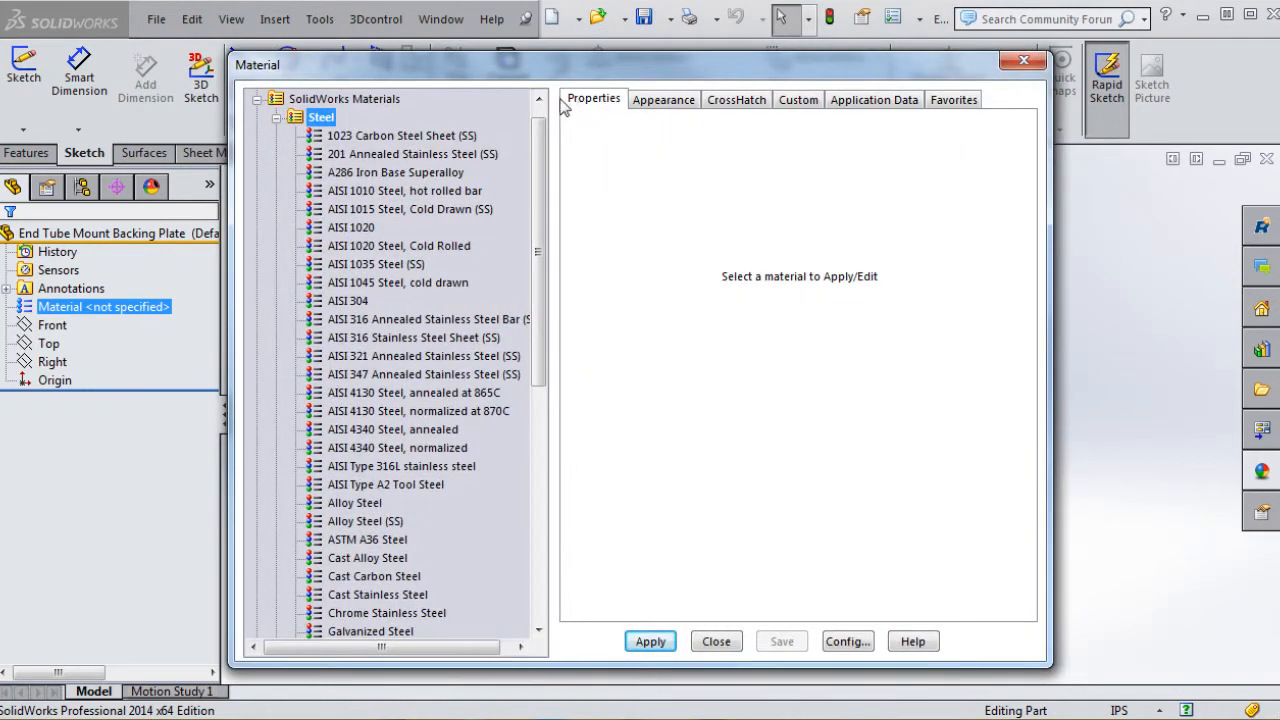
scroll(down, 3)
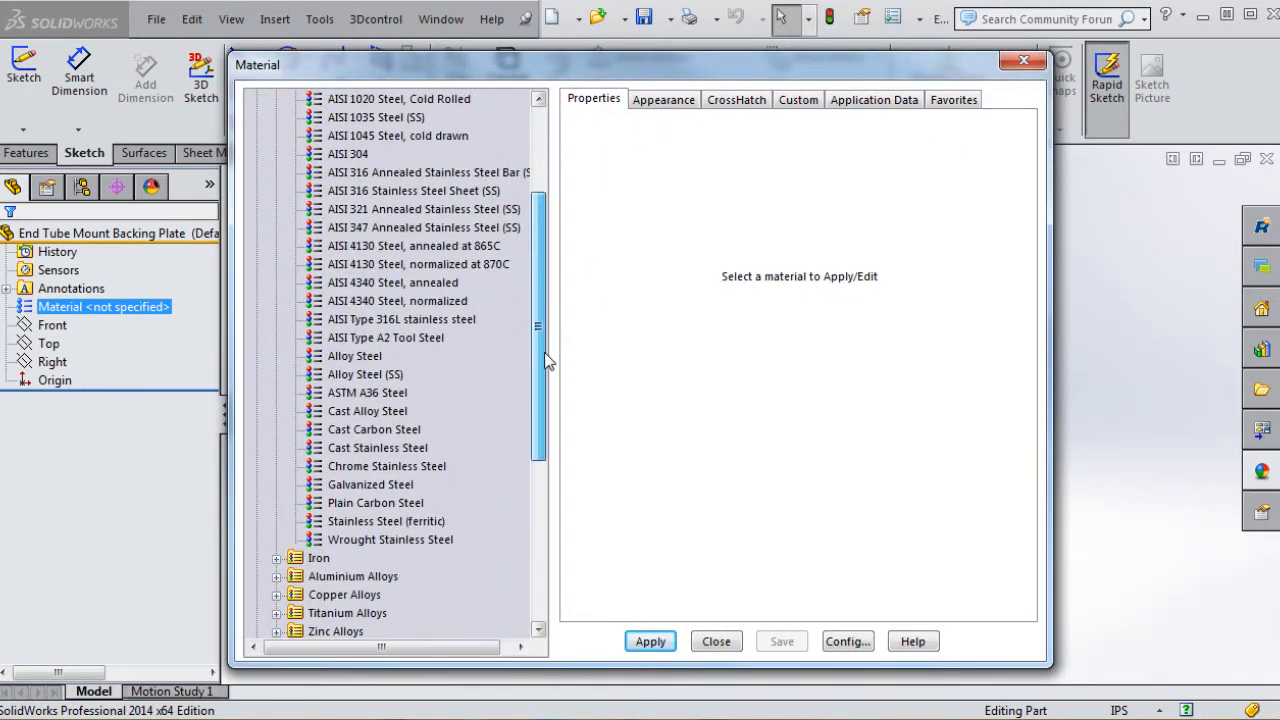
click(367, 392)
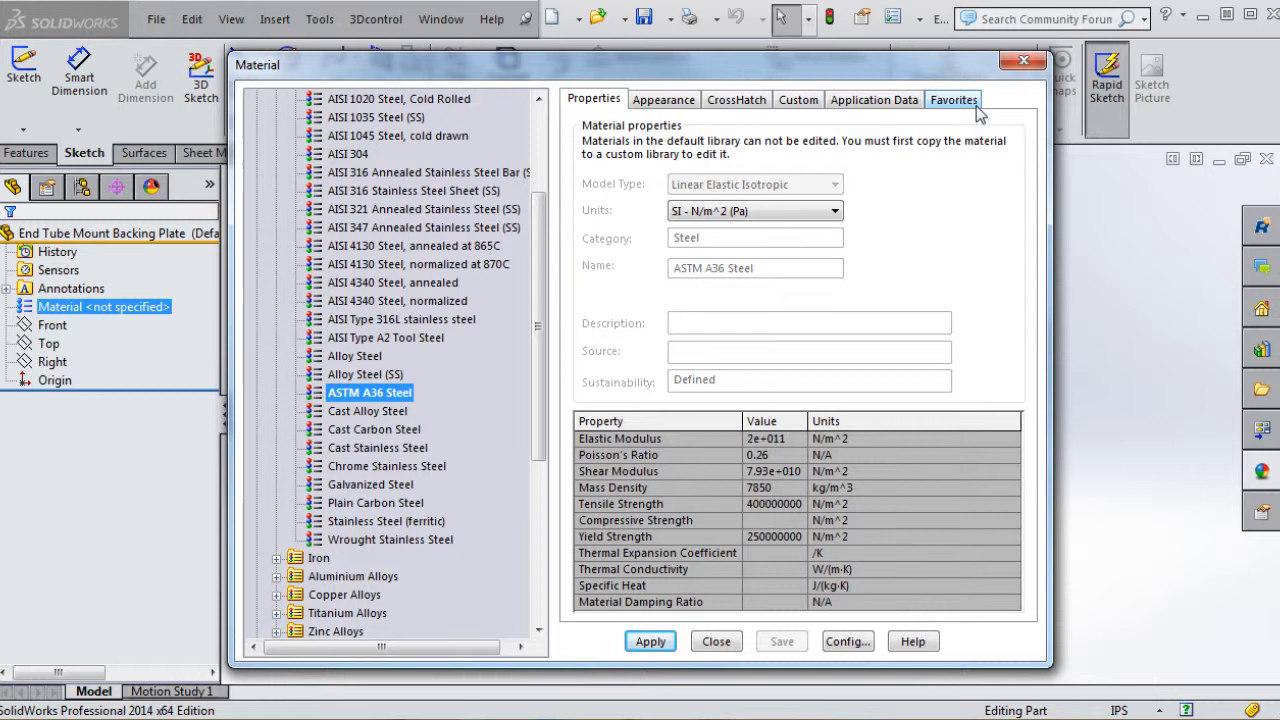
click(953, 99)
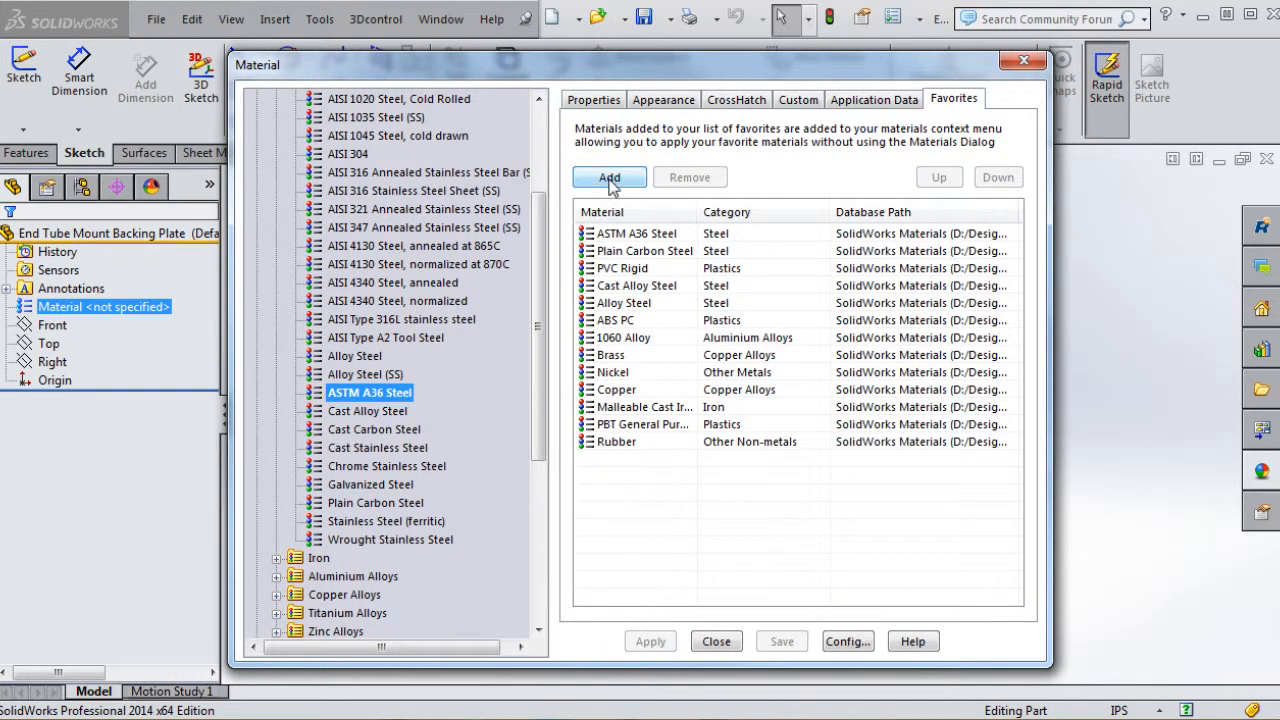
click(609, 177)
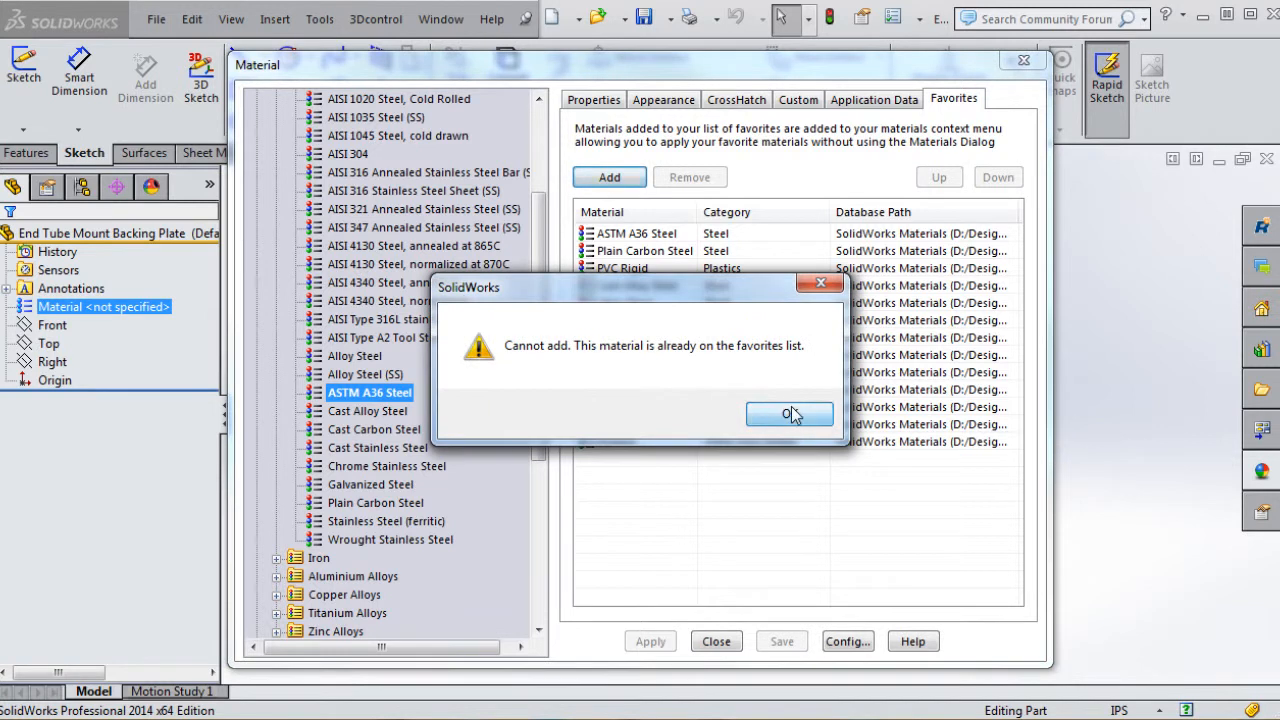
click(789, 414)
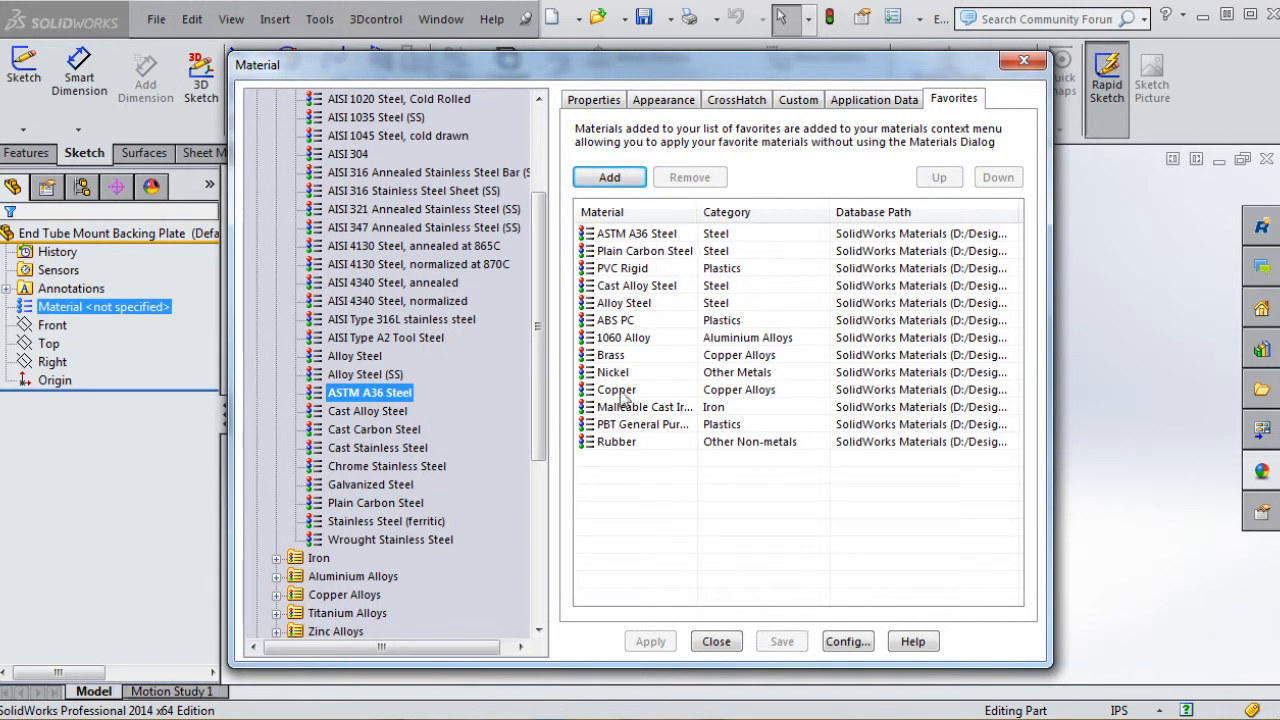
Reorder the favorite materials, moving Nickel lower and Brass higher
click(610, 371)
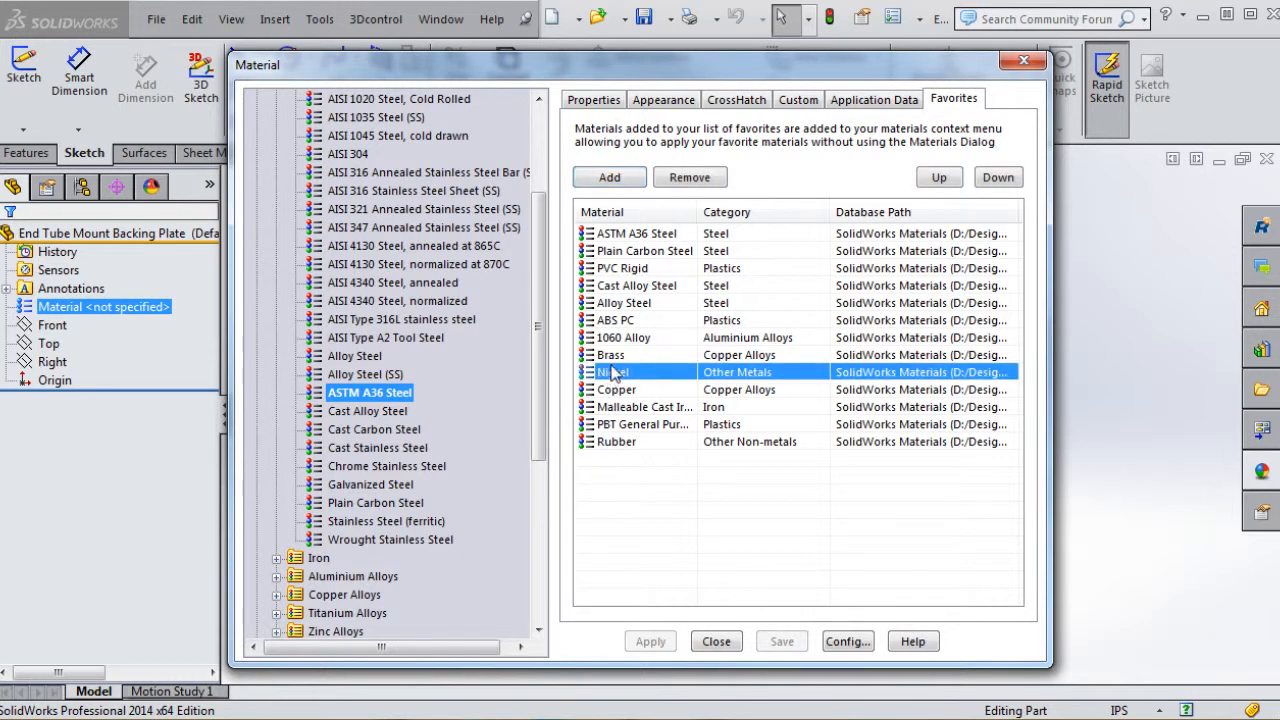
mouse_move(1028, 334)
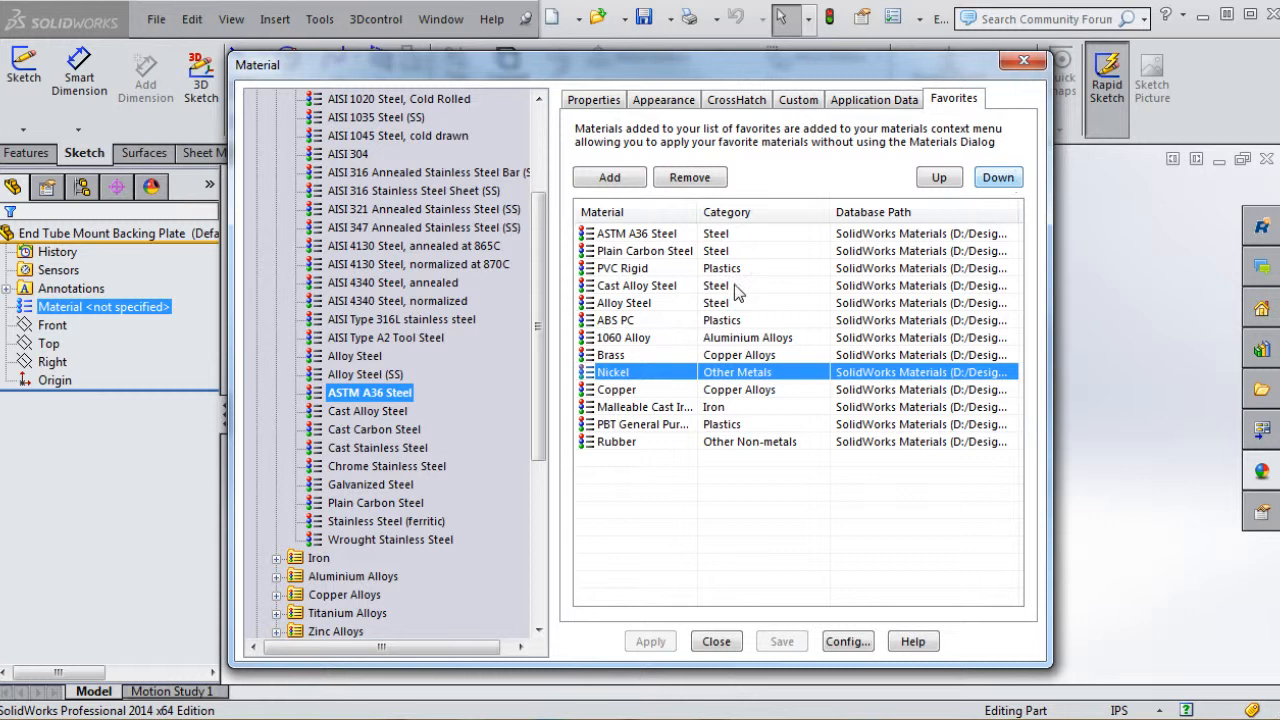
click(997, 177)
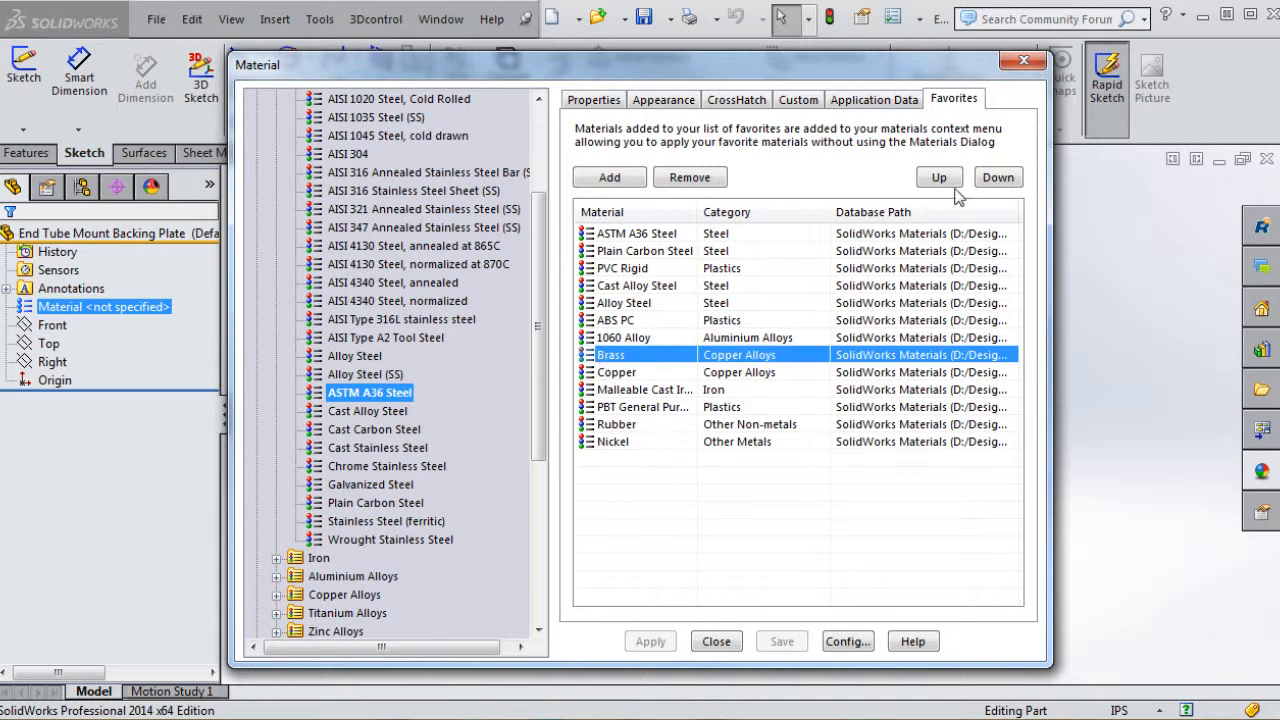
click(938, 177)
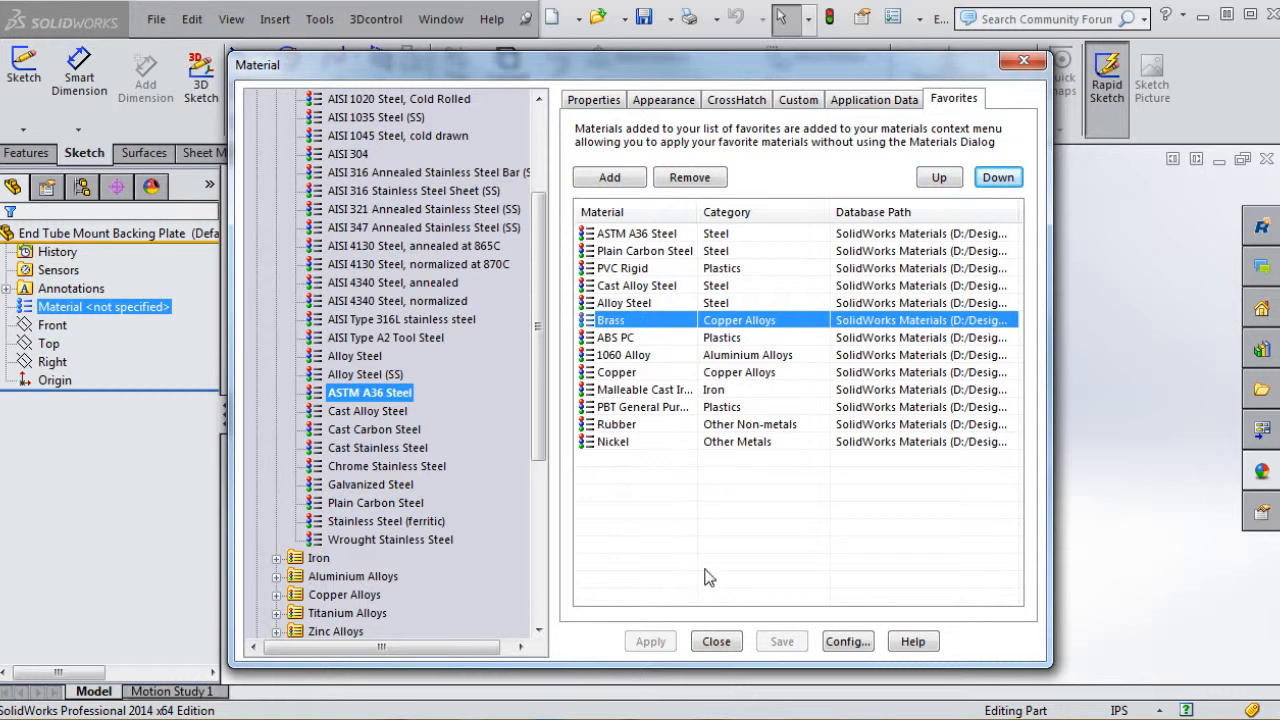
mouse_move(597, 447)
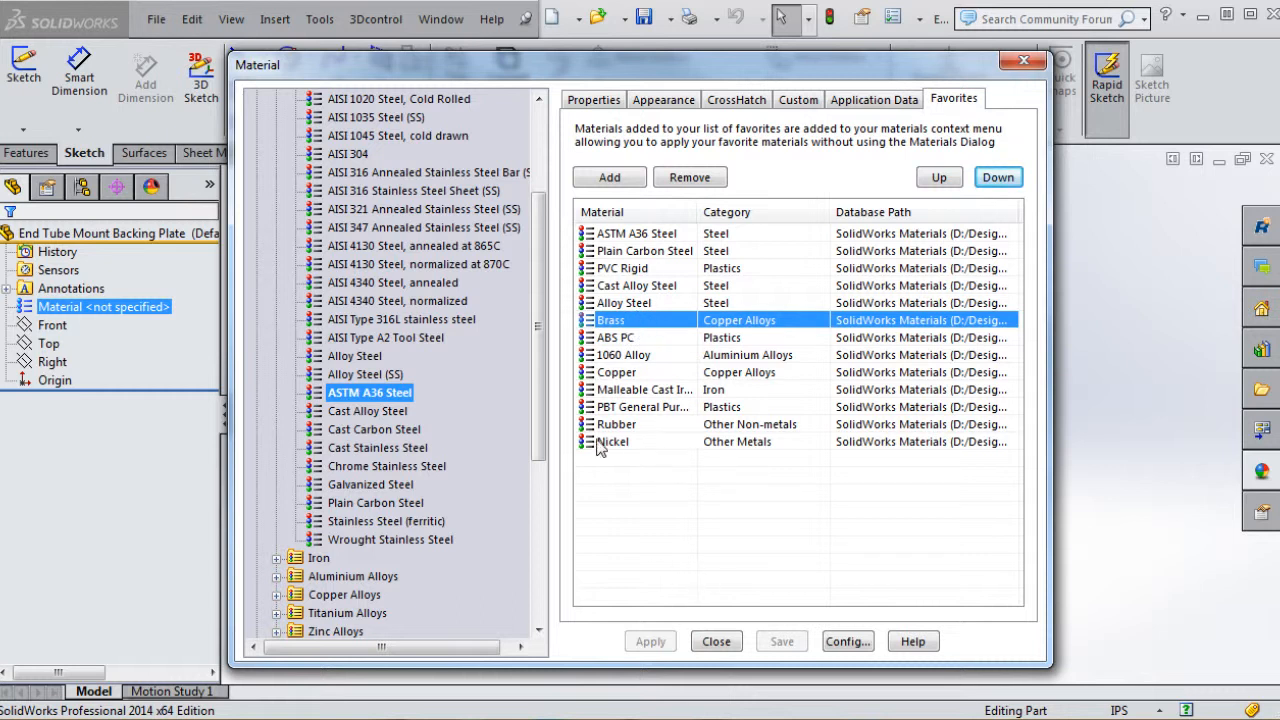
mouse_move(635, 242)
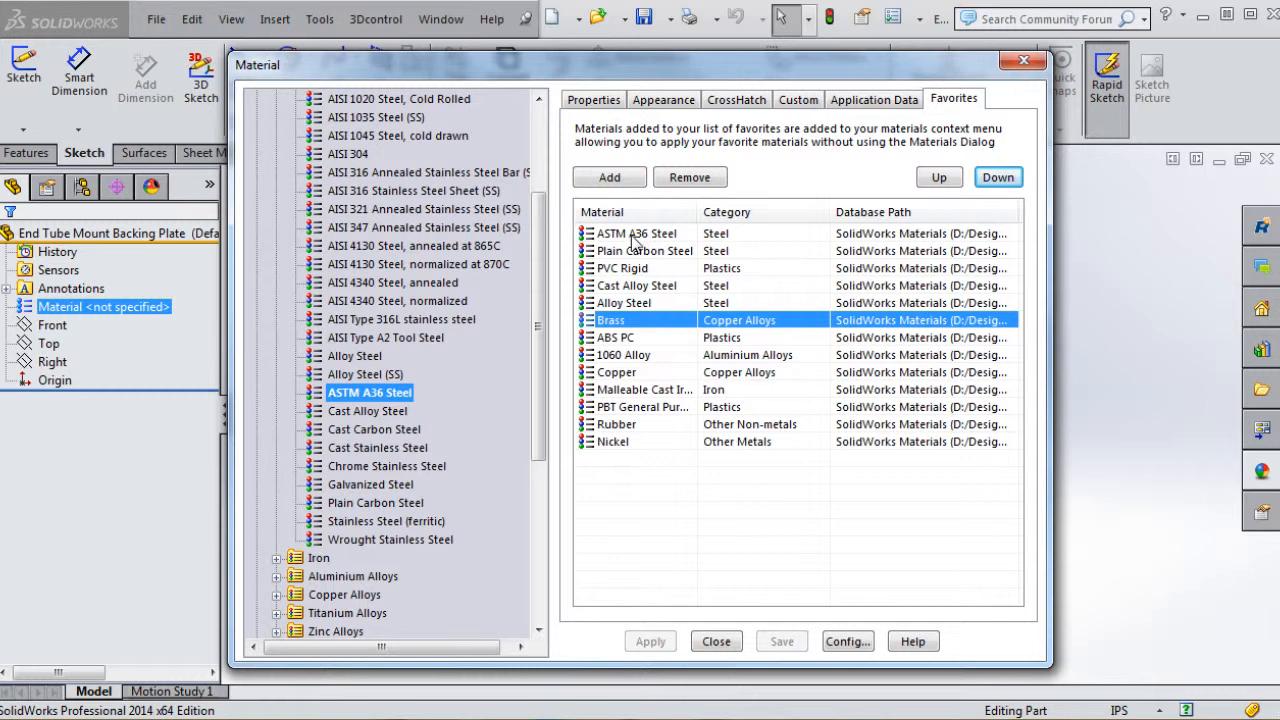
Apply ASTM A36 Steel to the part and close the Material dialog
click(637, 233)
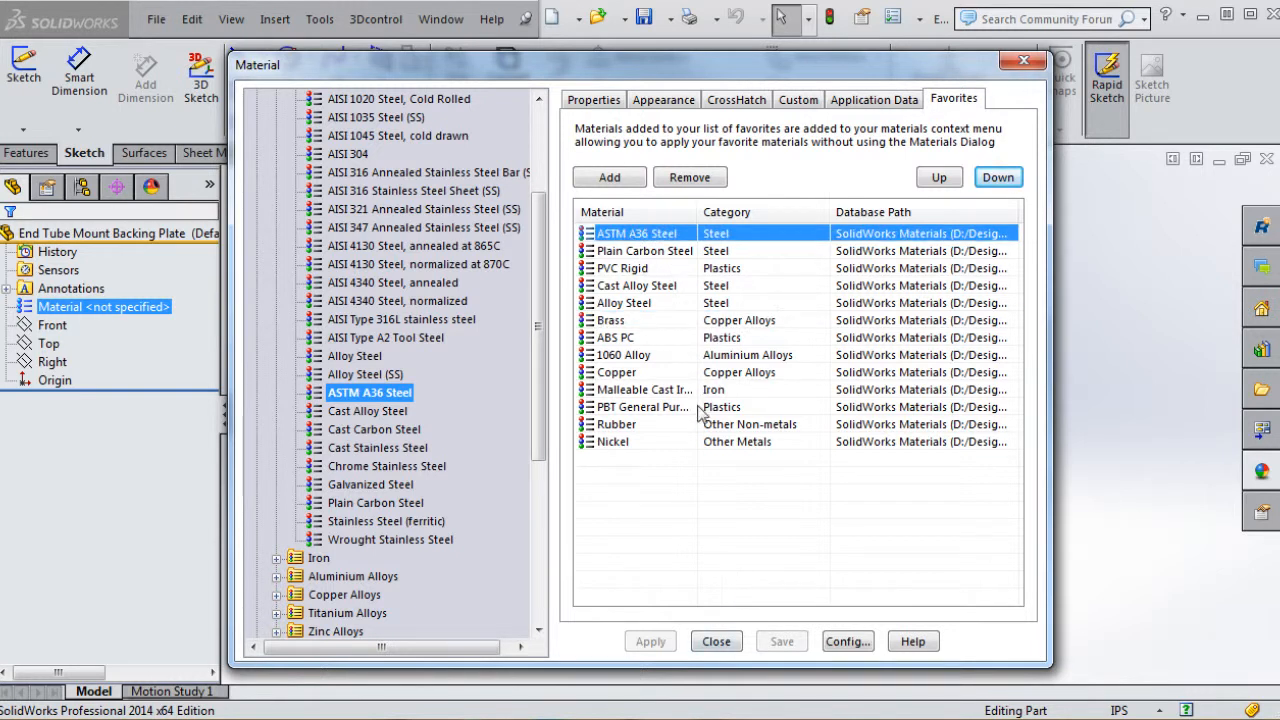
mouse_move(615, 285)
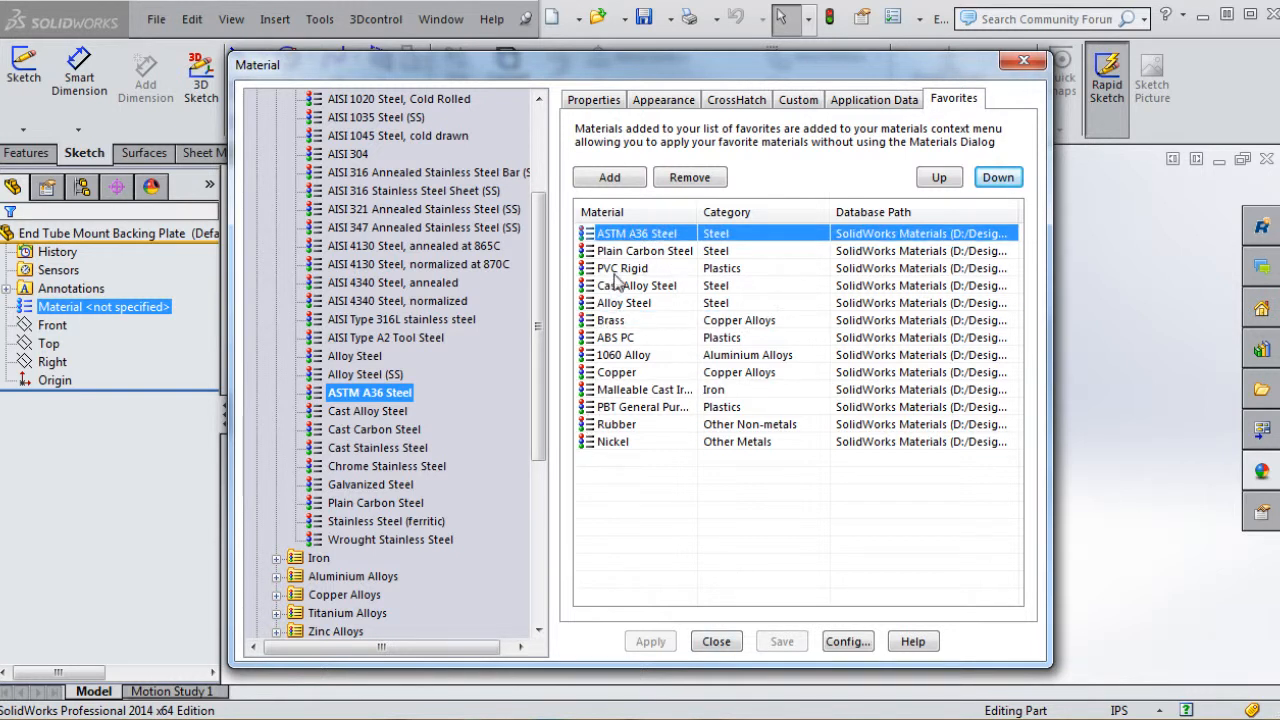
mouse_move(637, 285)
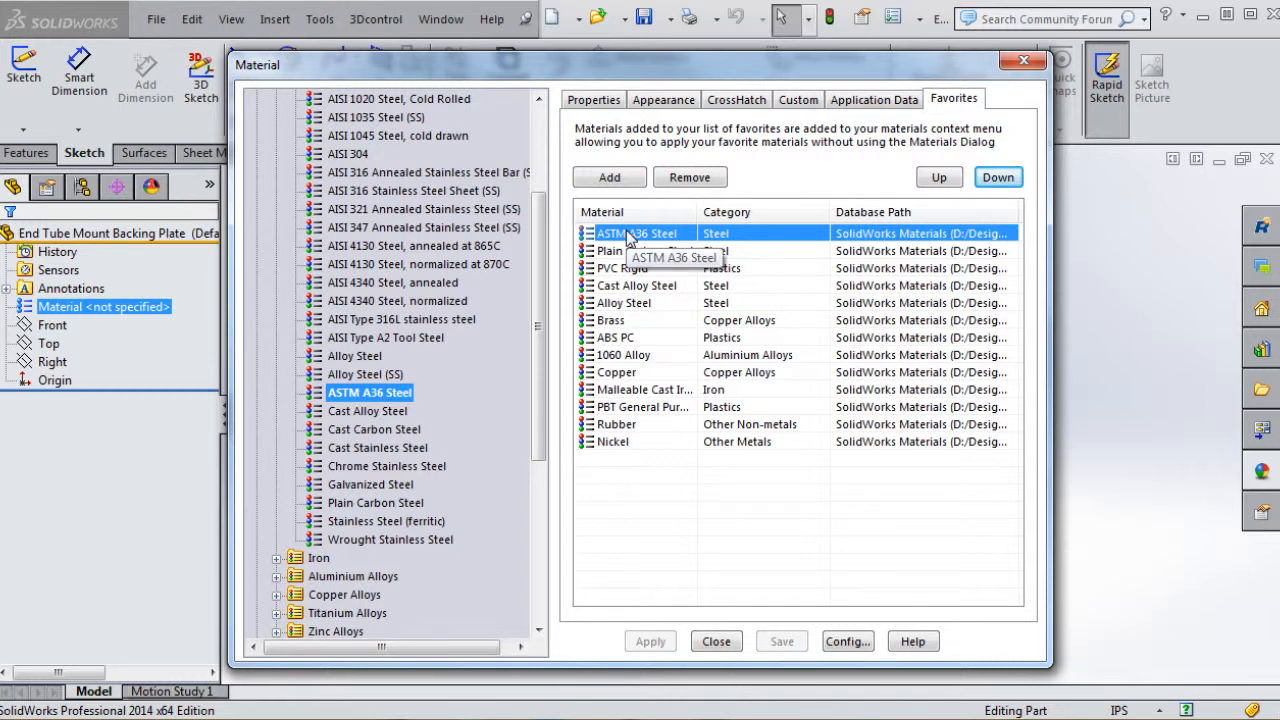
mouse_move(795, 620)
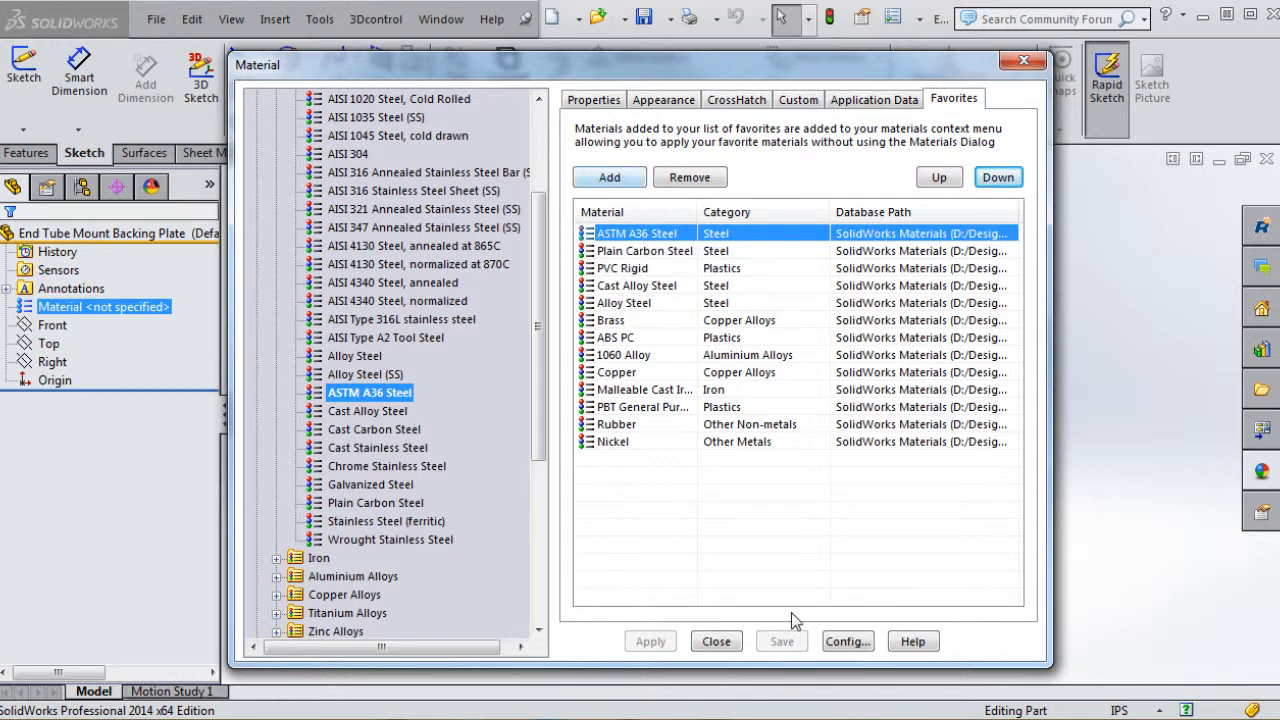
click(593, 99)
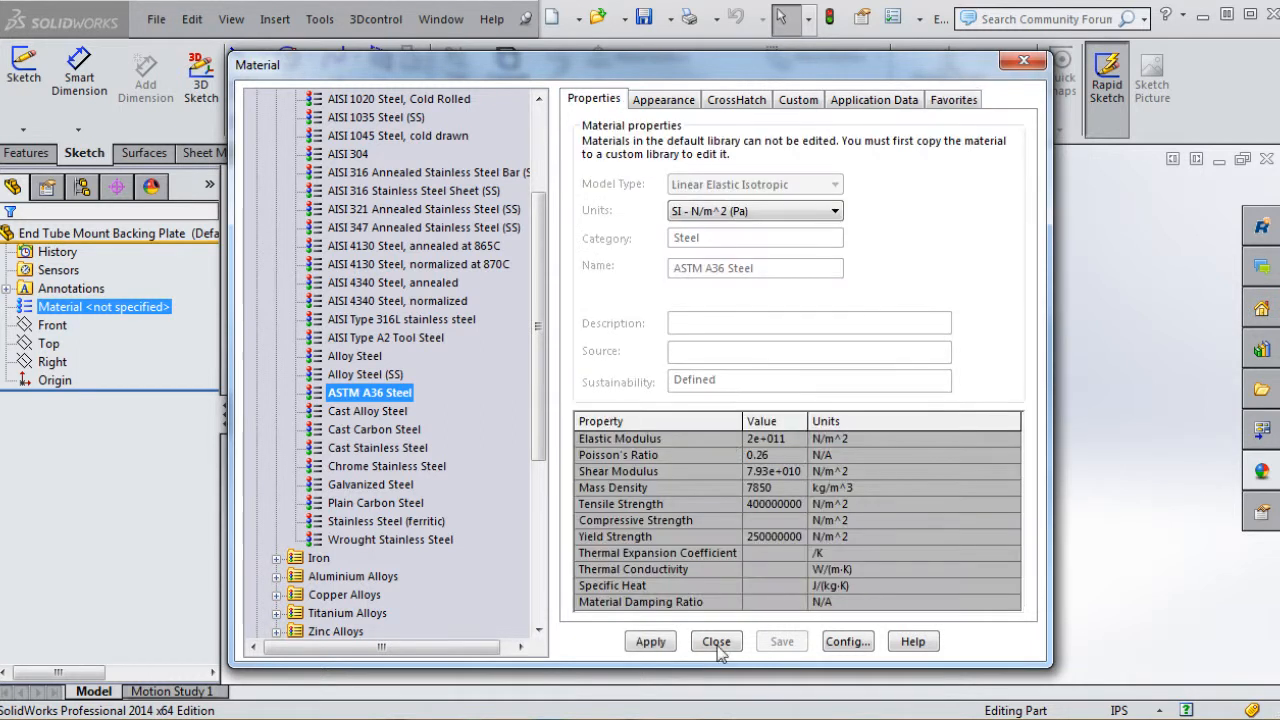
click(650, 641)
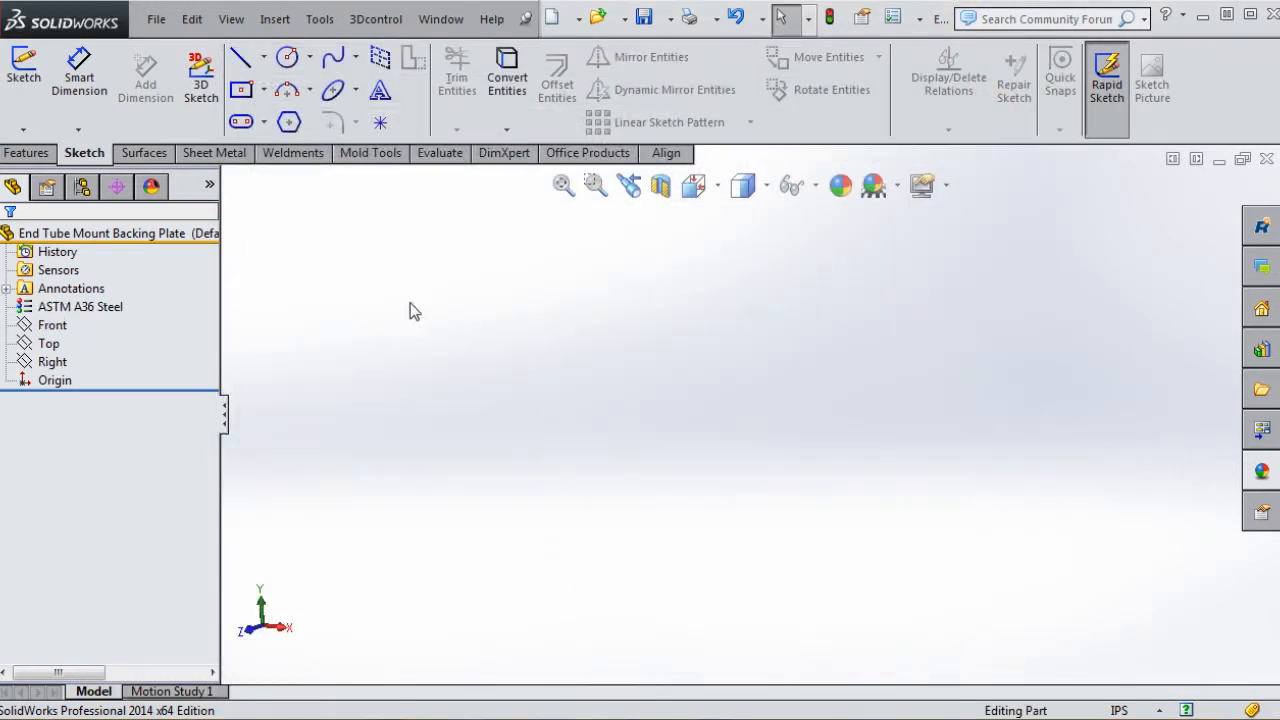
Sketch a centre rectangle on the Front plane dimensioned 6.000 by 2.750
click(52, 324)
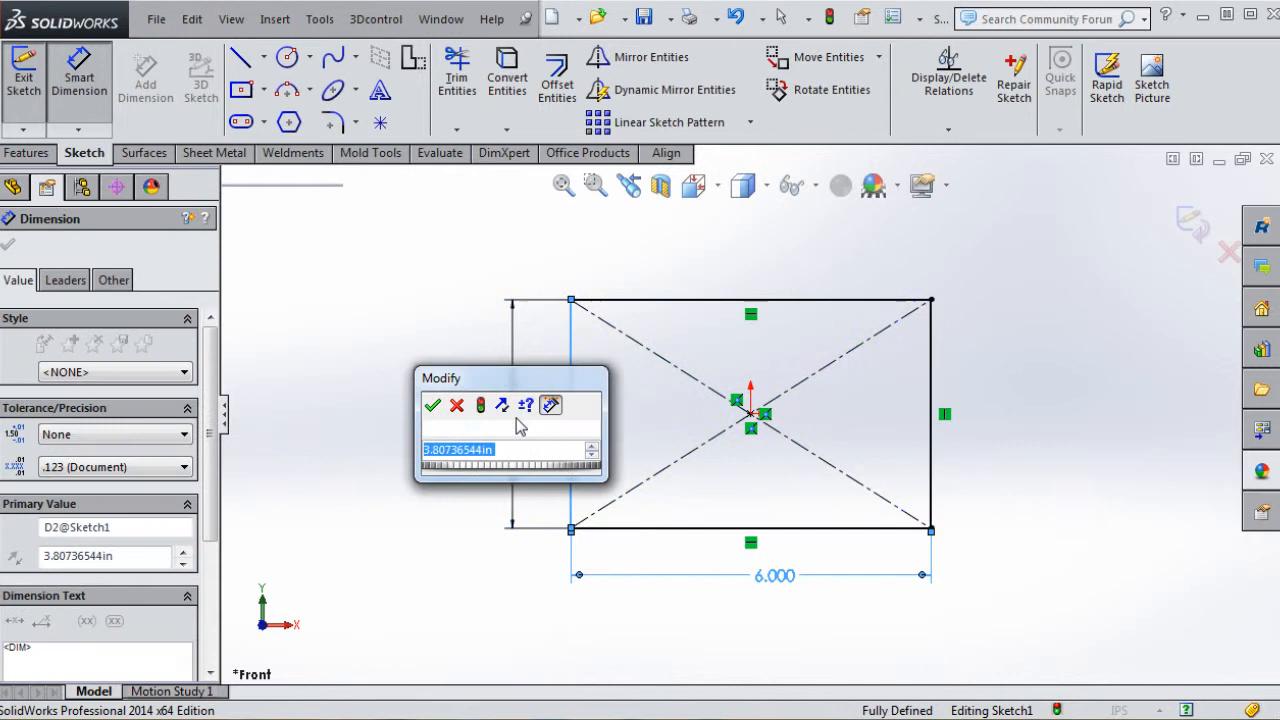
click(432, 405)
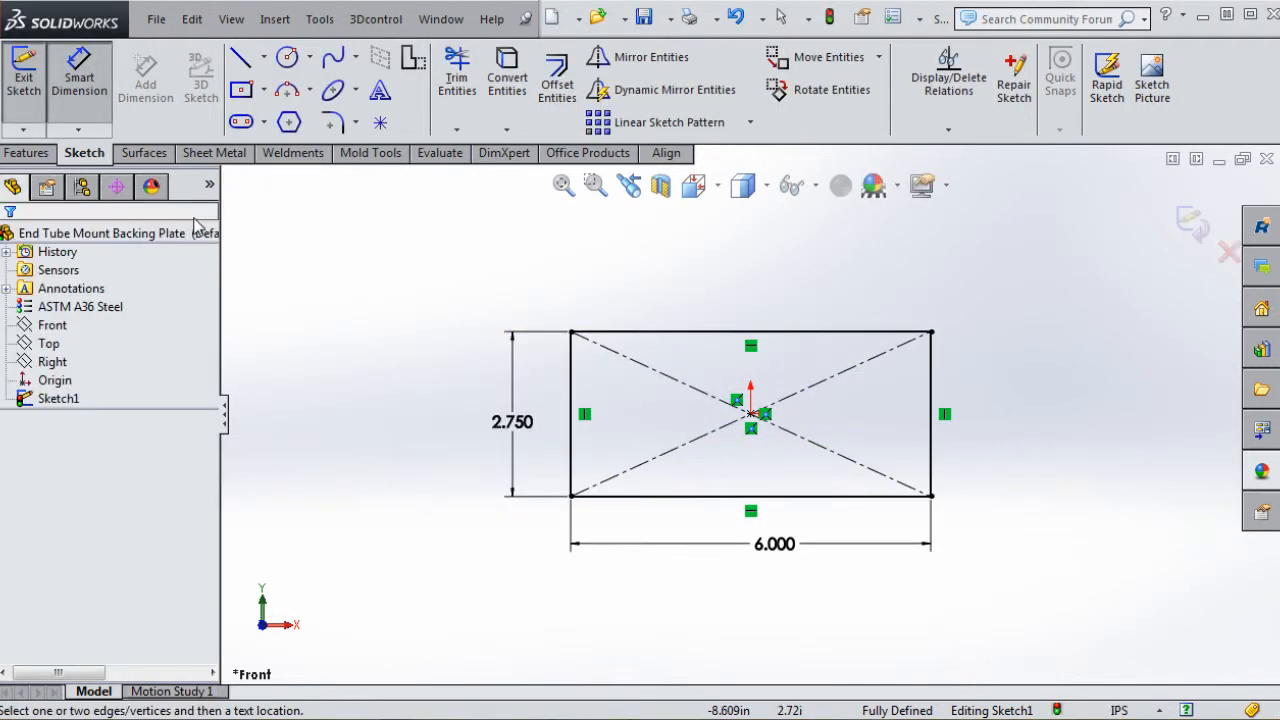
click(28, 152)
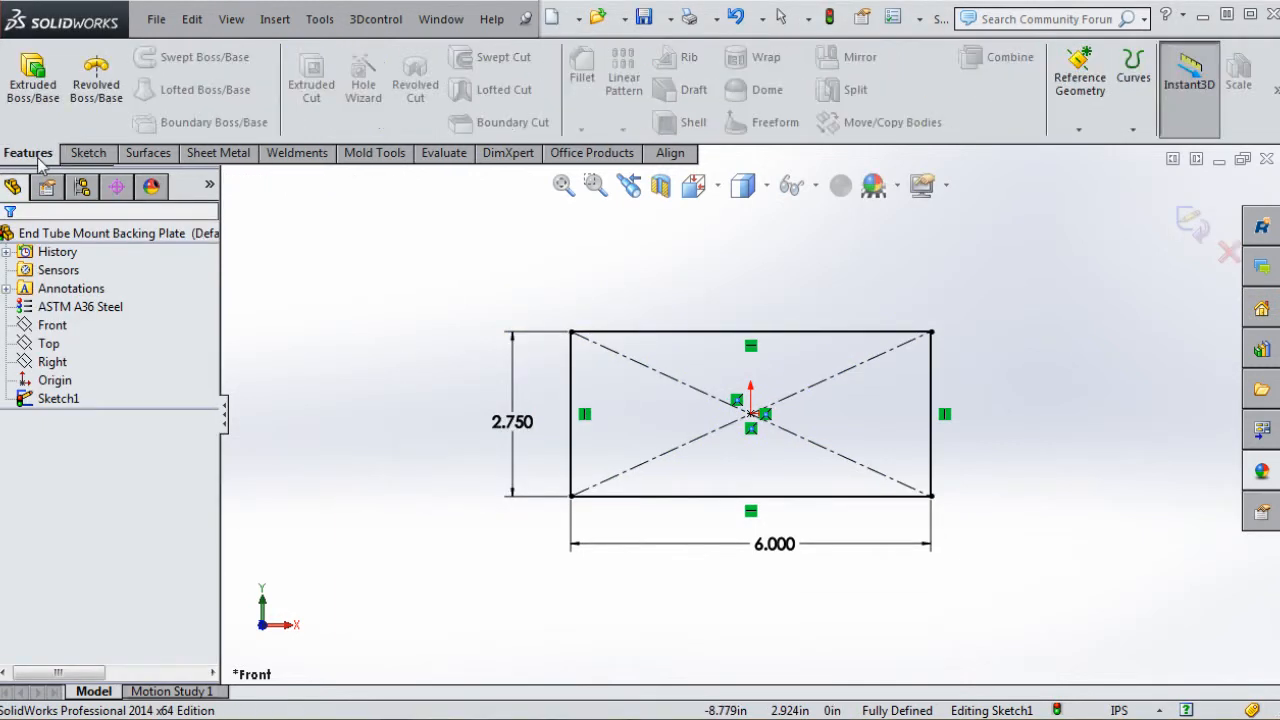
Extrude the rectangle mid-plane to a 0.375 in thick plate
click(33, 75)
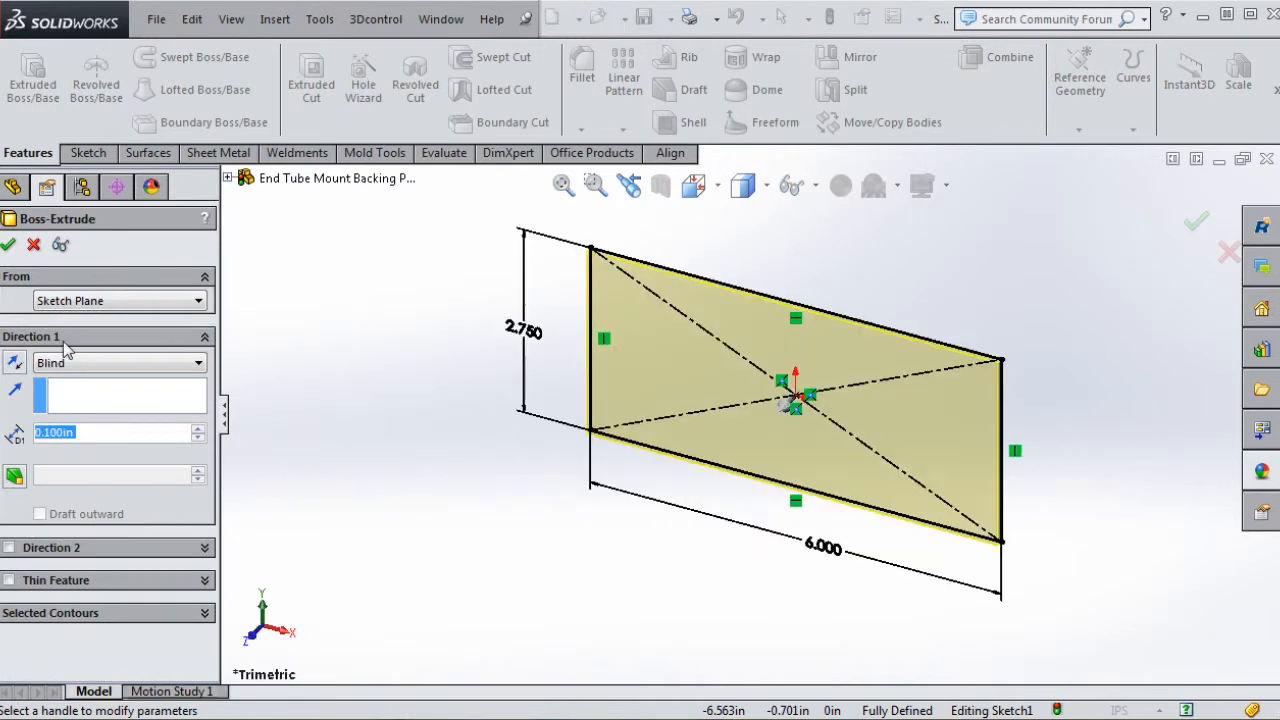
click(118, 360)
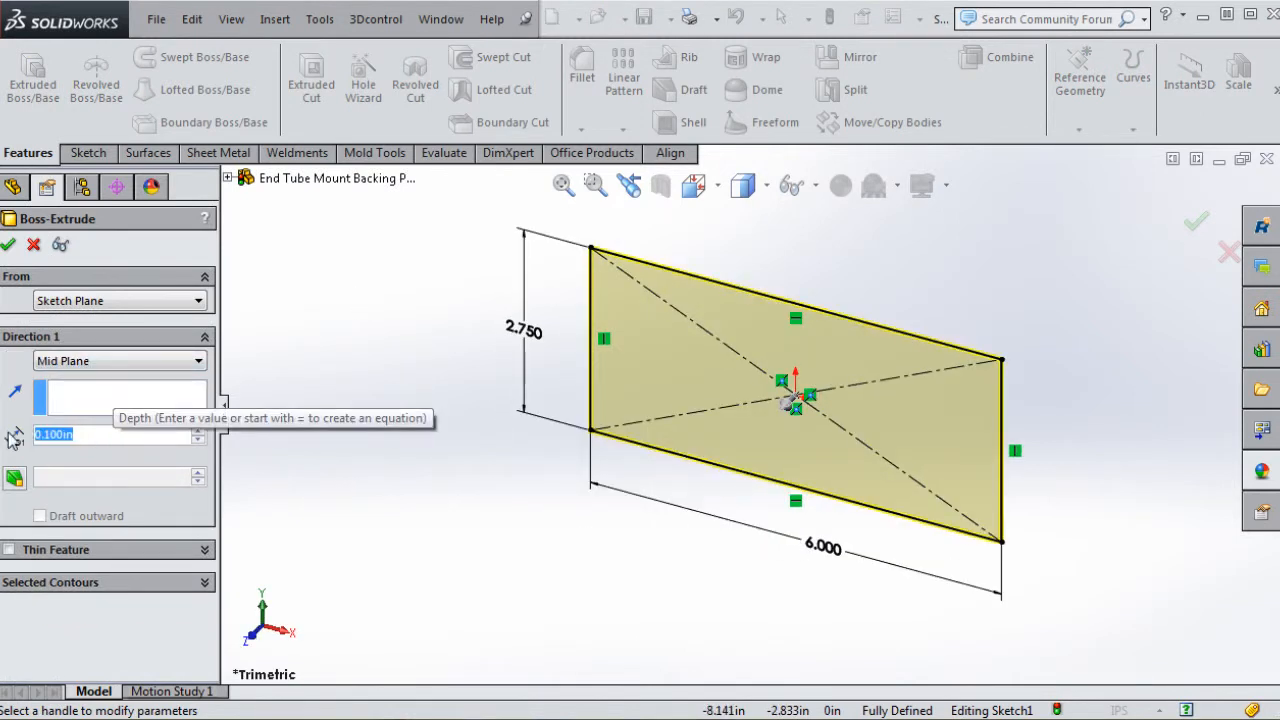
text(.375)
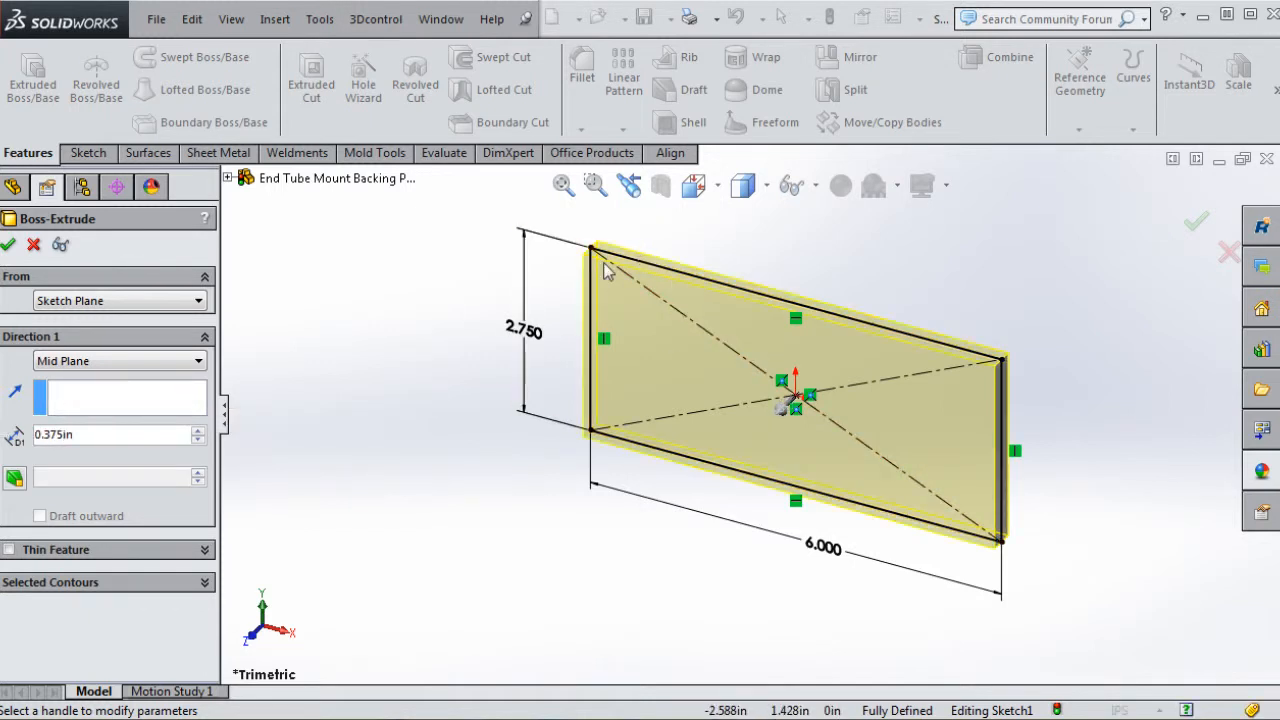
mouse_move(505, 390)
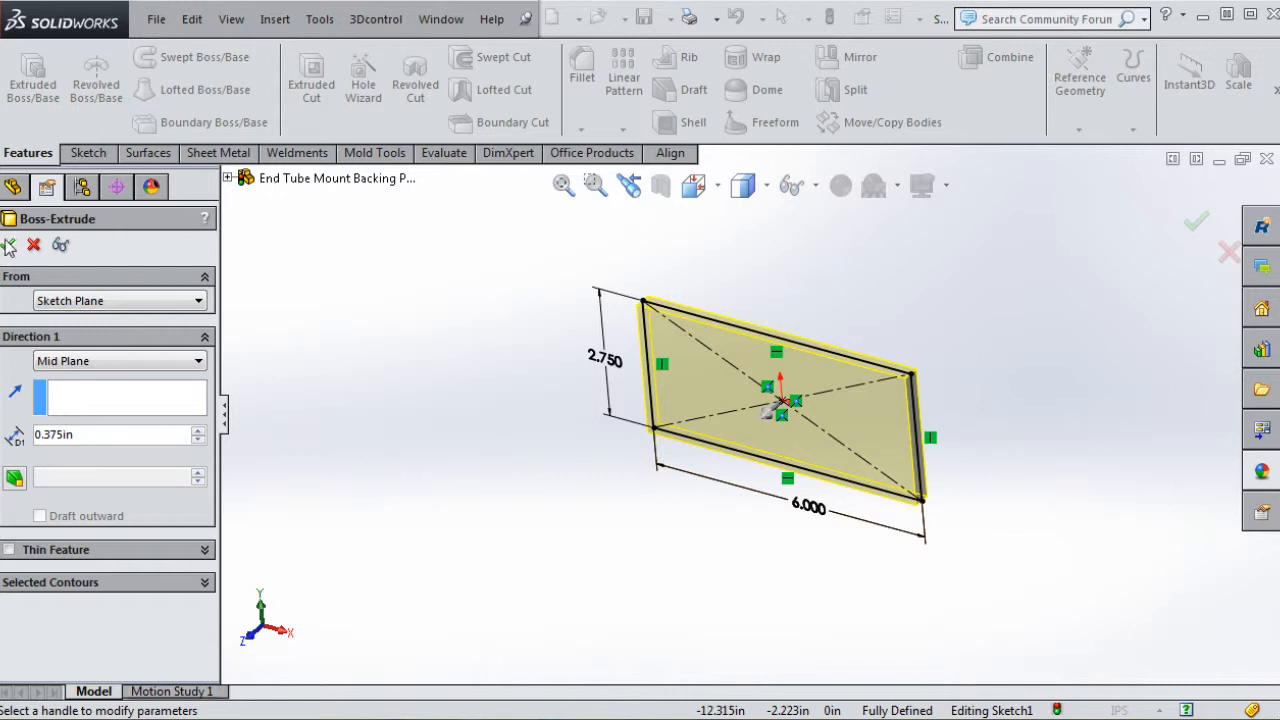
click(1196, 221)
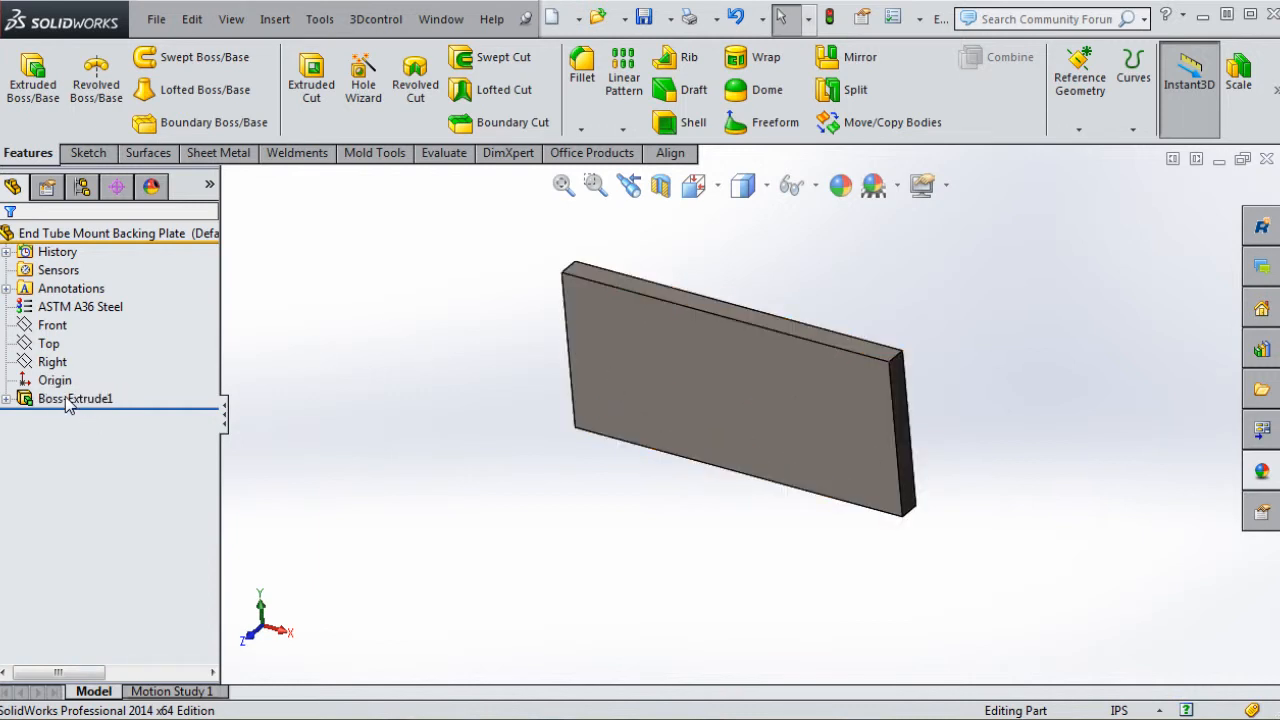
Rename Boss-Extrude1 to 'Base' in the feature tree
click(75, 398)
text(Base)
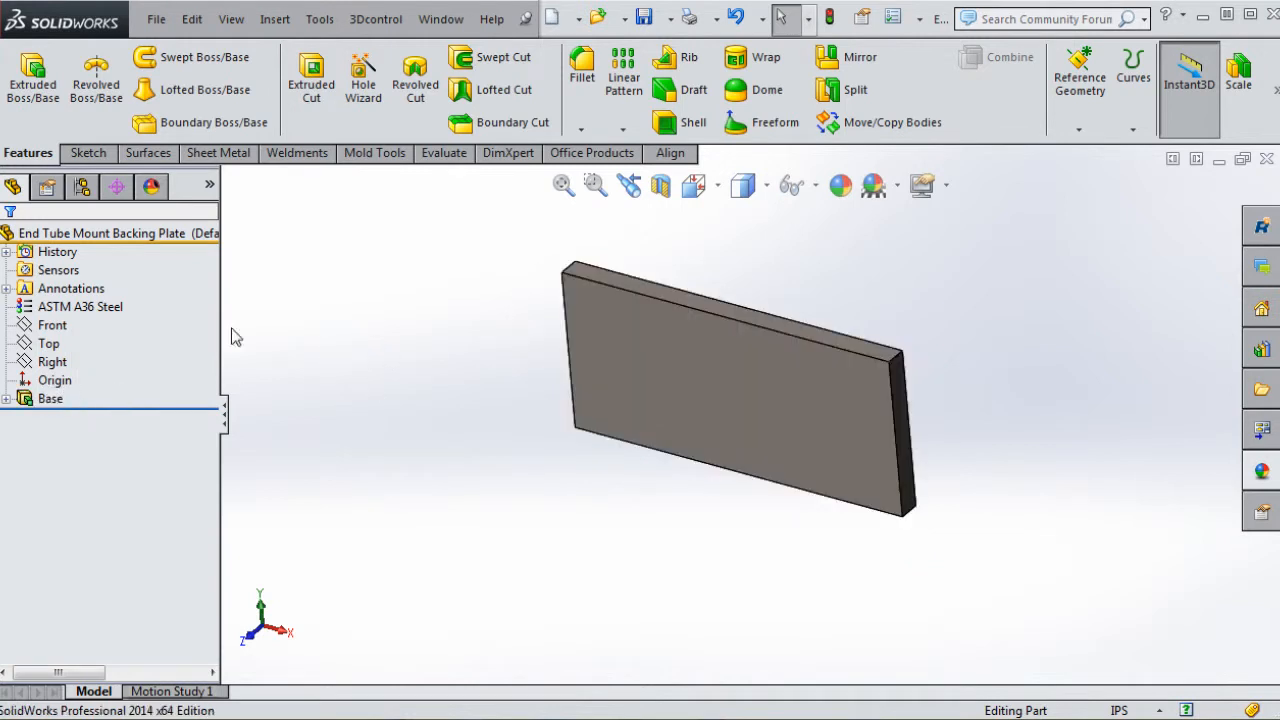
mouse_move(363, 77)
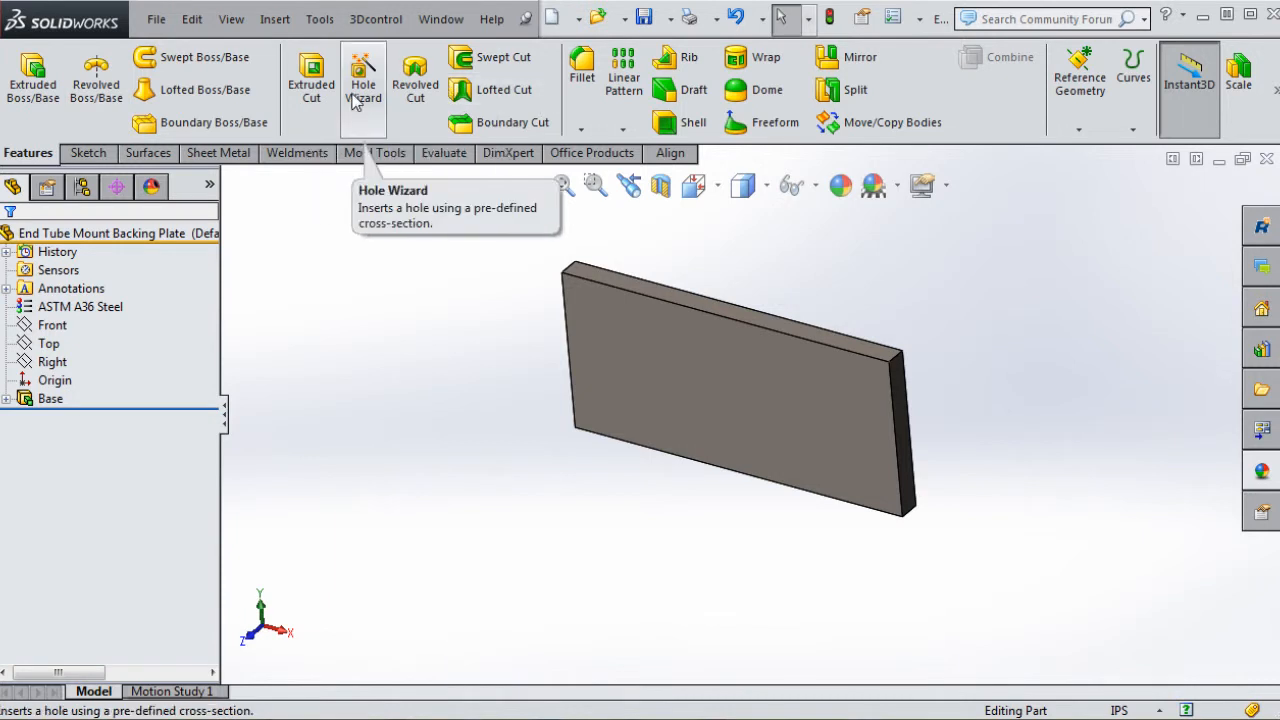
mouse_move(360, 100)
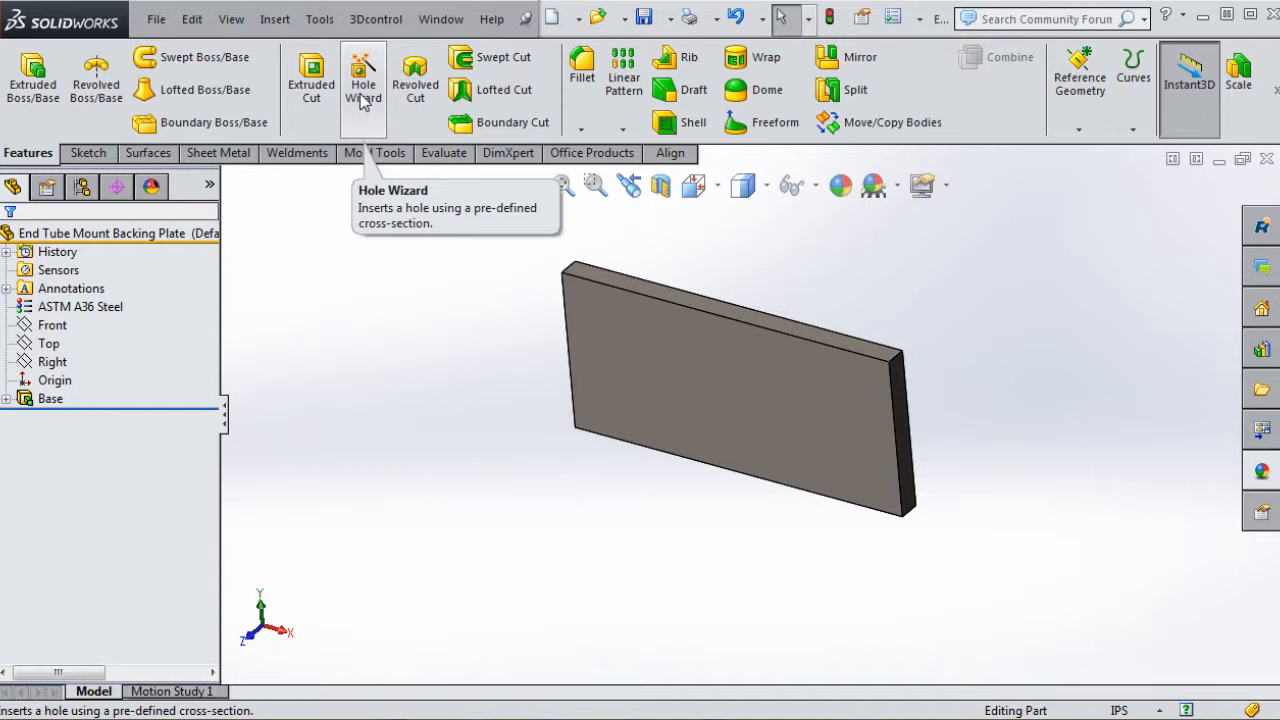
mouse_move(363, 85)
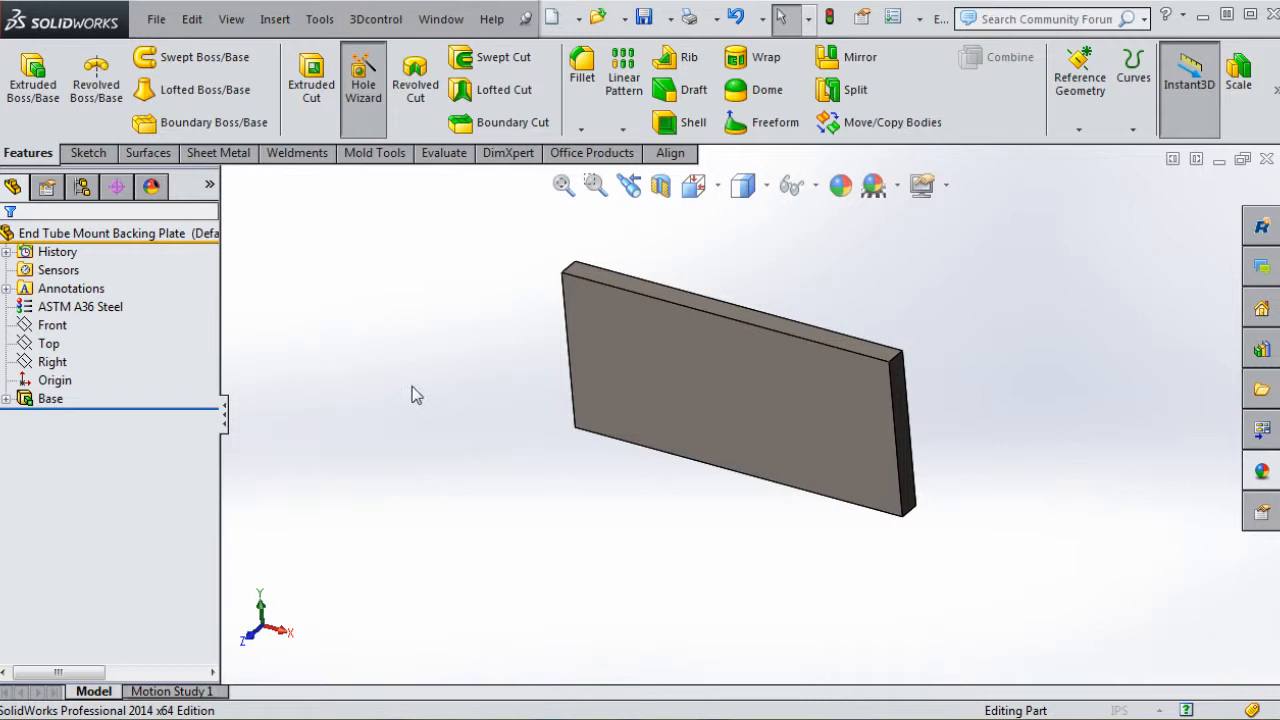
Set up Hole Wizard for ANSI Inch 3/8 close-fit screw clearance holes, Through All
click(363, 75)
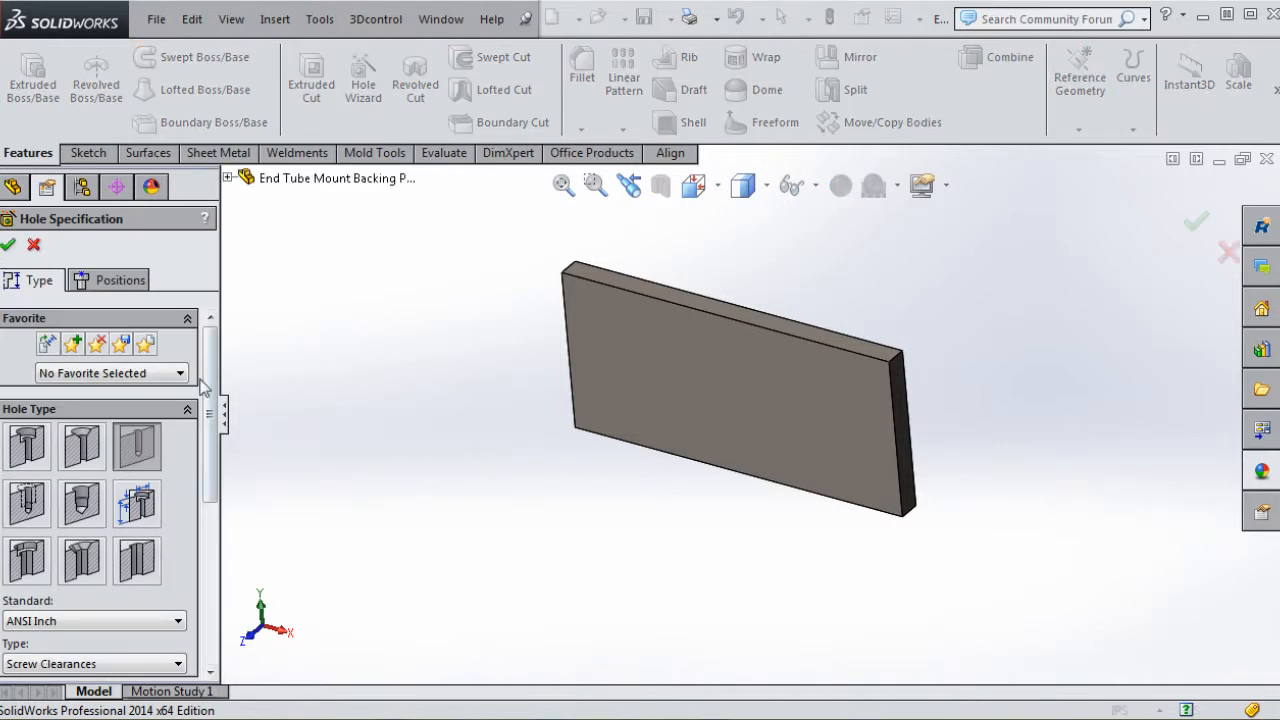
scroll(down, 3)
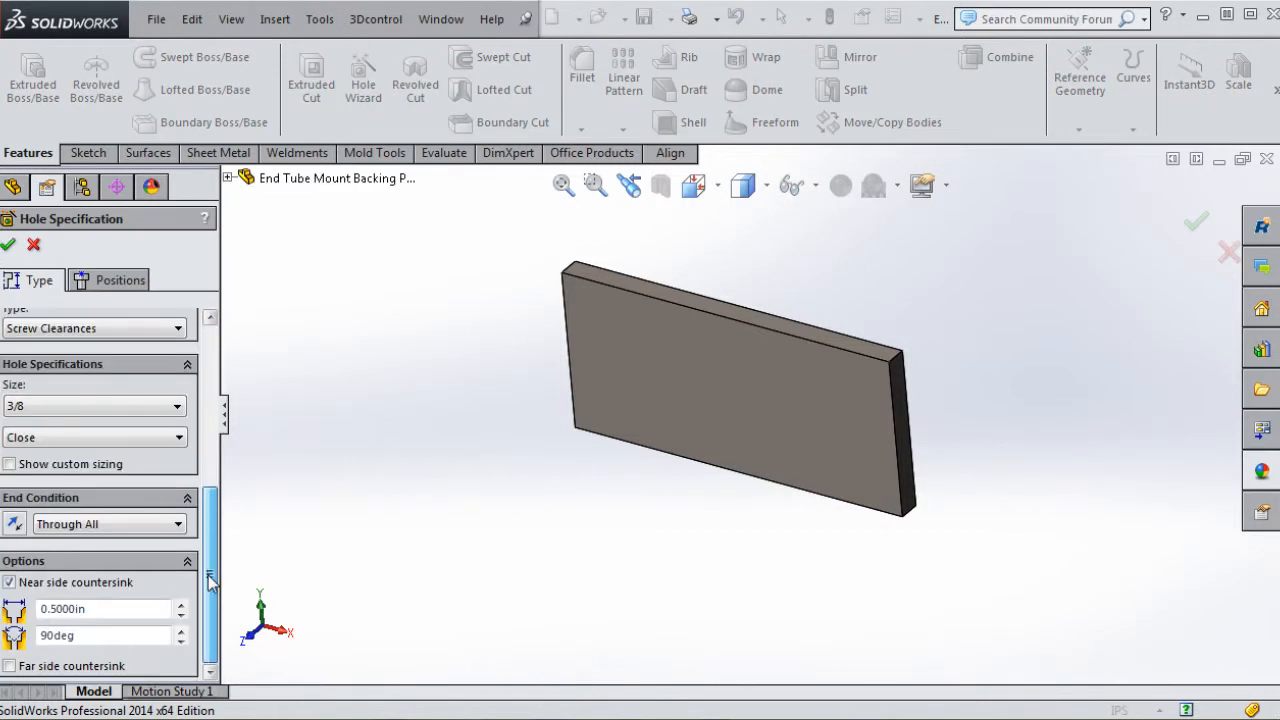
scroll(up, 3)
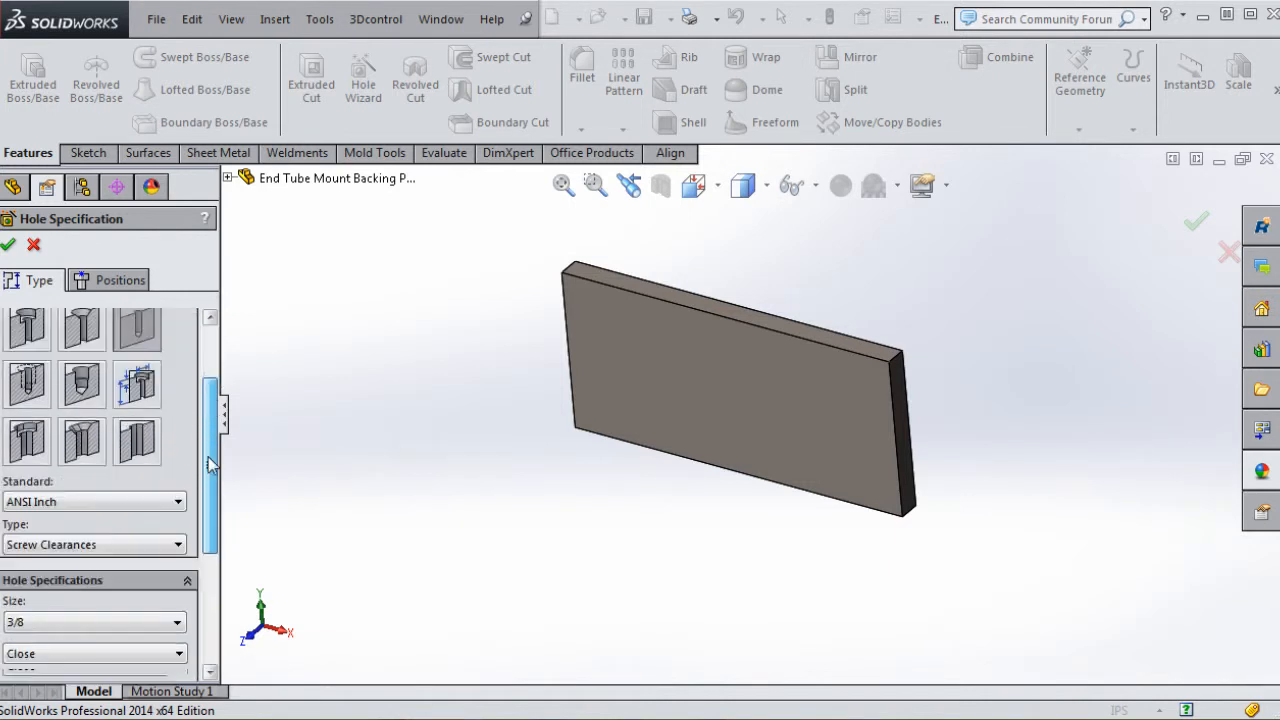
scroll(up, 3)
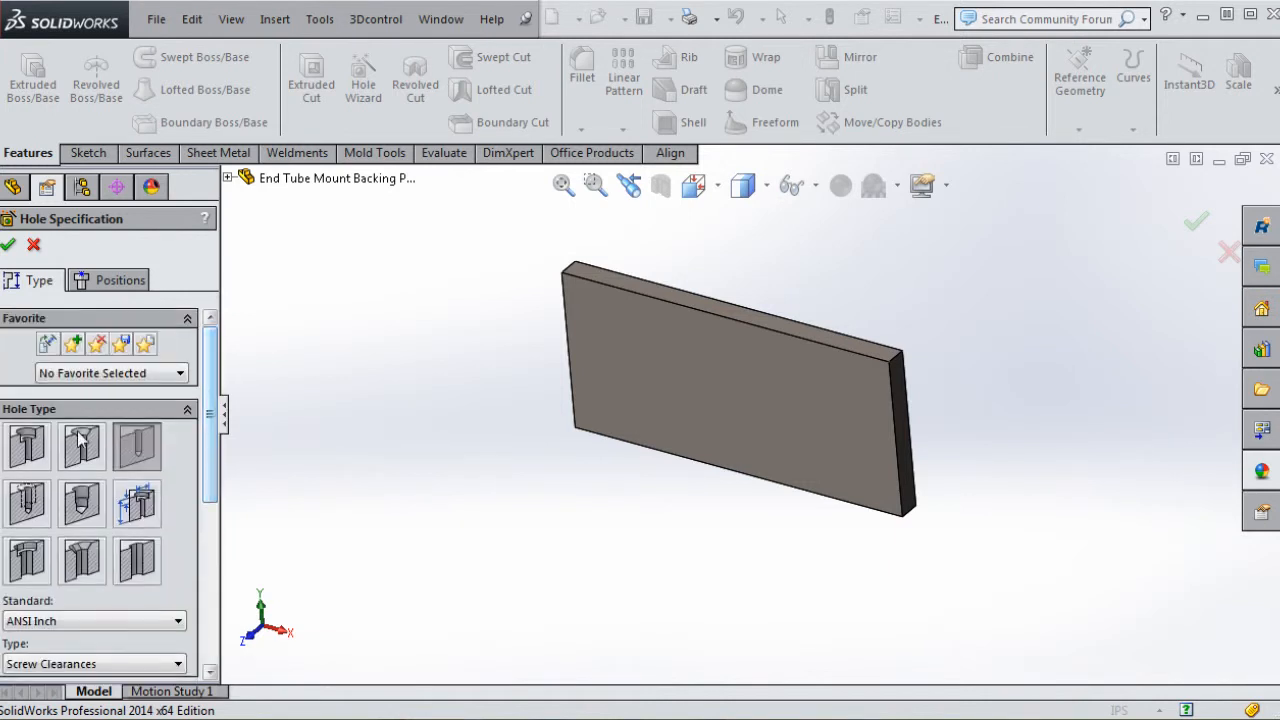
scroll(down, 3)
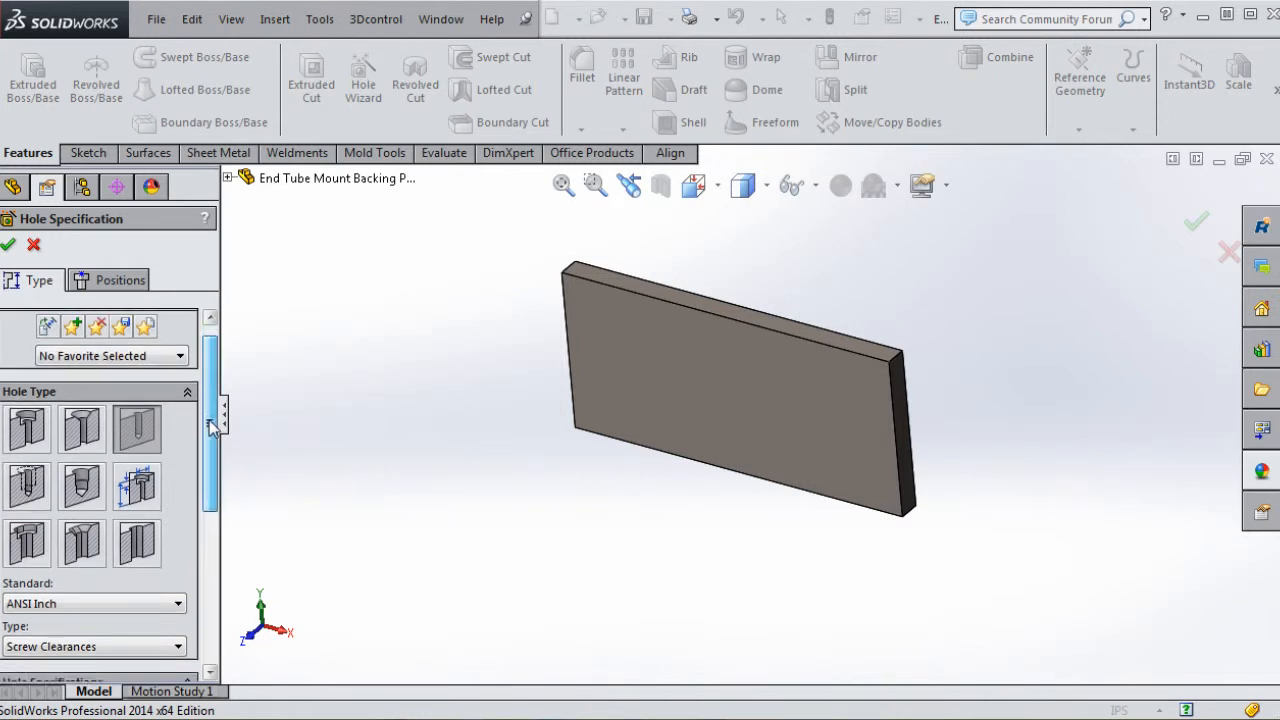
scroll(up, 3)
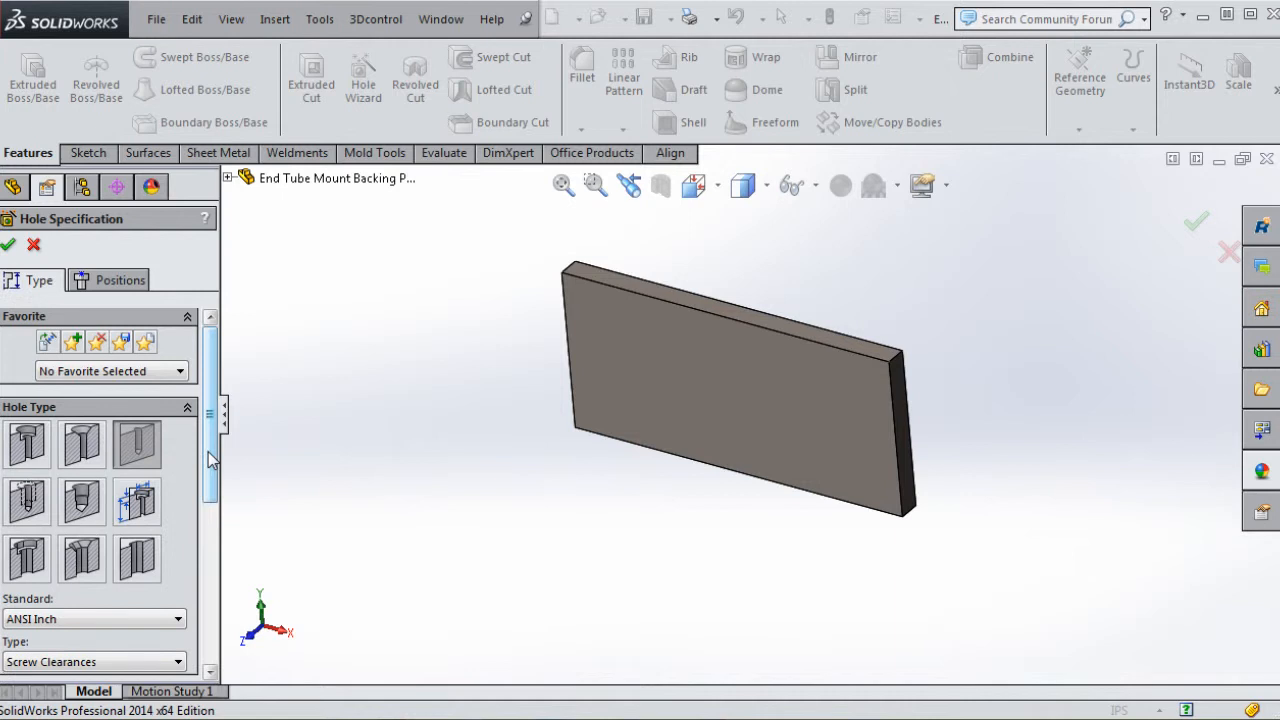
scroll(down, 3)
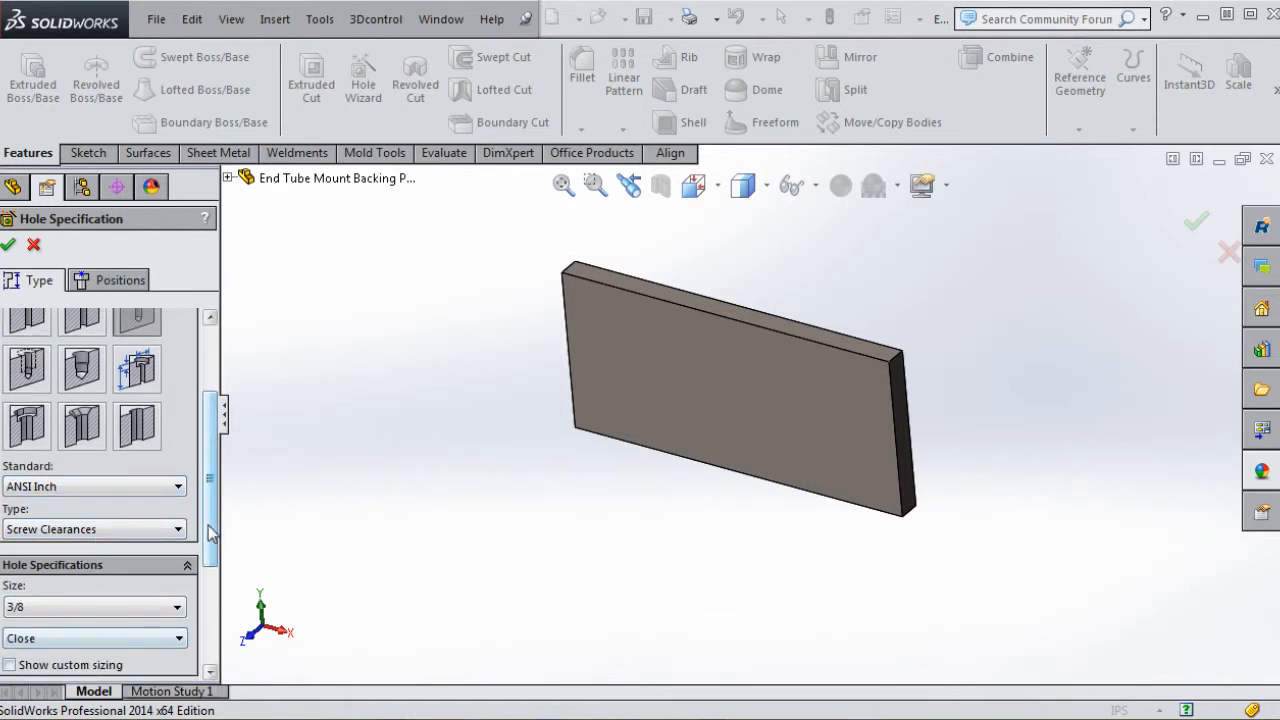
scroll(down, 3)
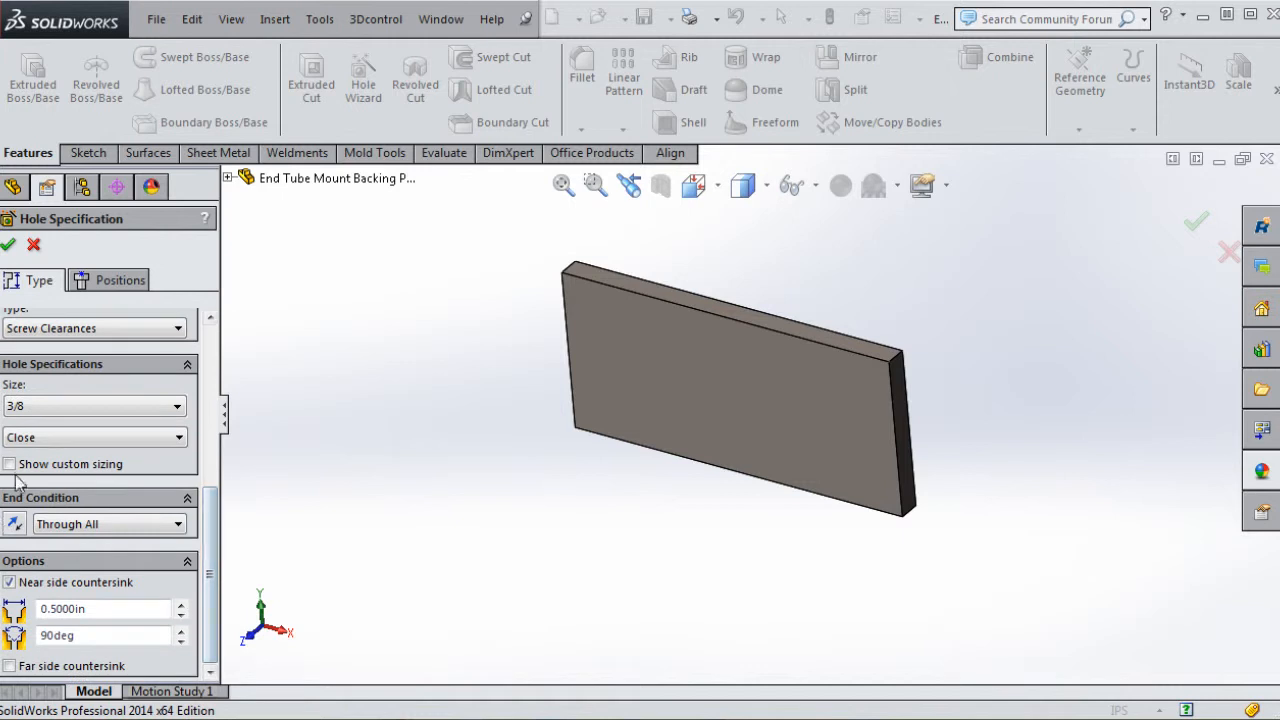
mouse_move(90, 523)
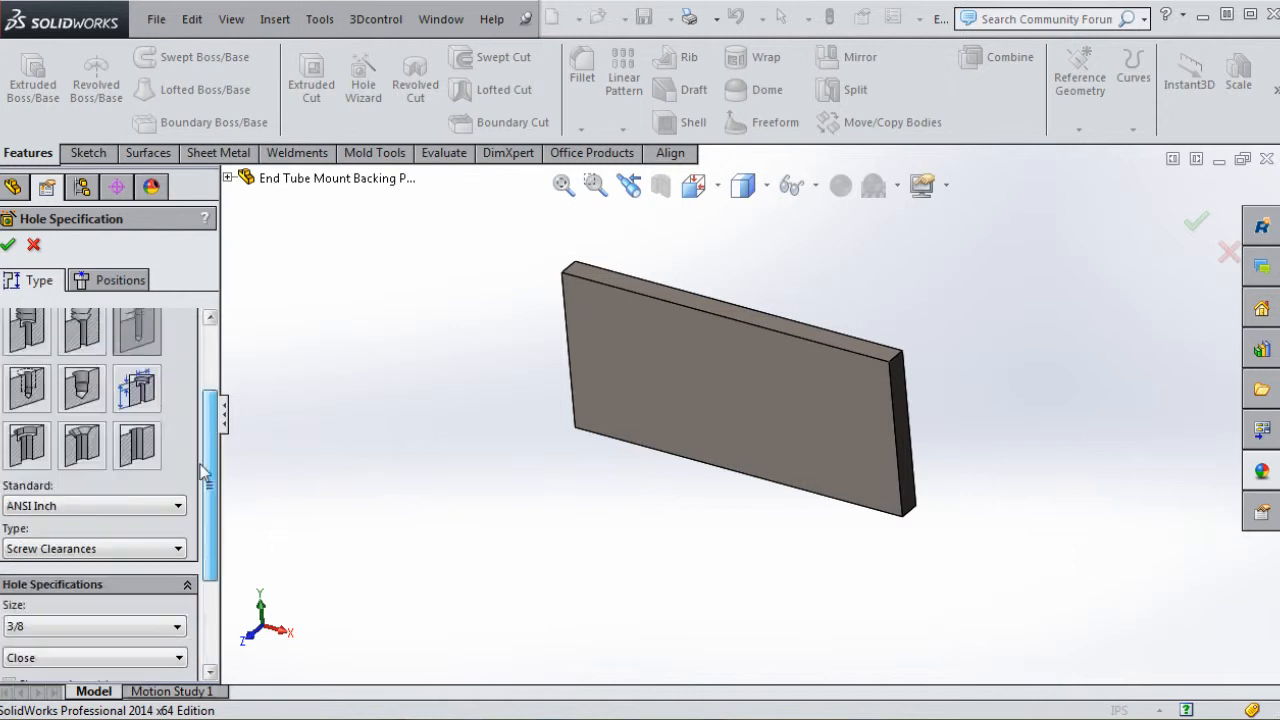
scroll(up, 3)
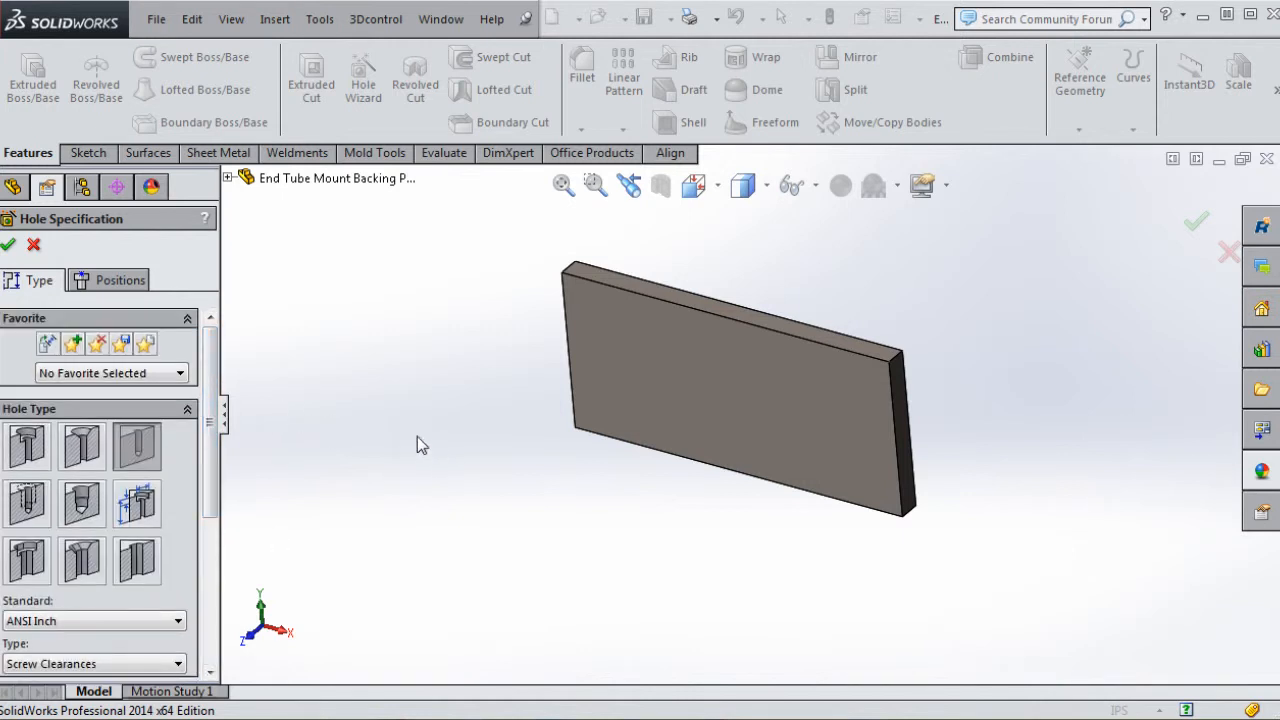
Place three hole centres on the plate's front face: left, lower middle, and right
click(119, 280)
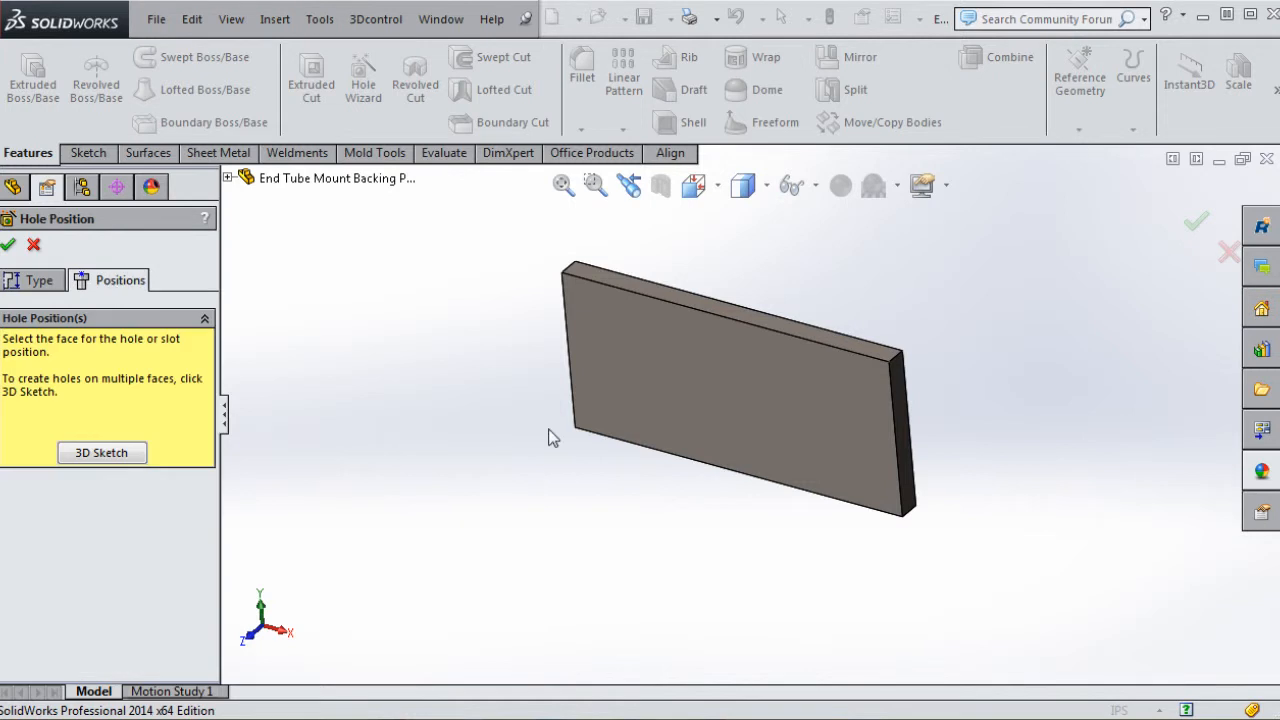
click(710, 335)
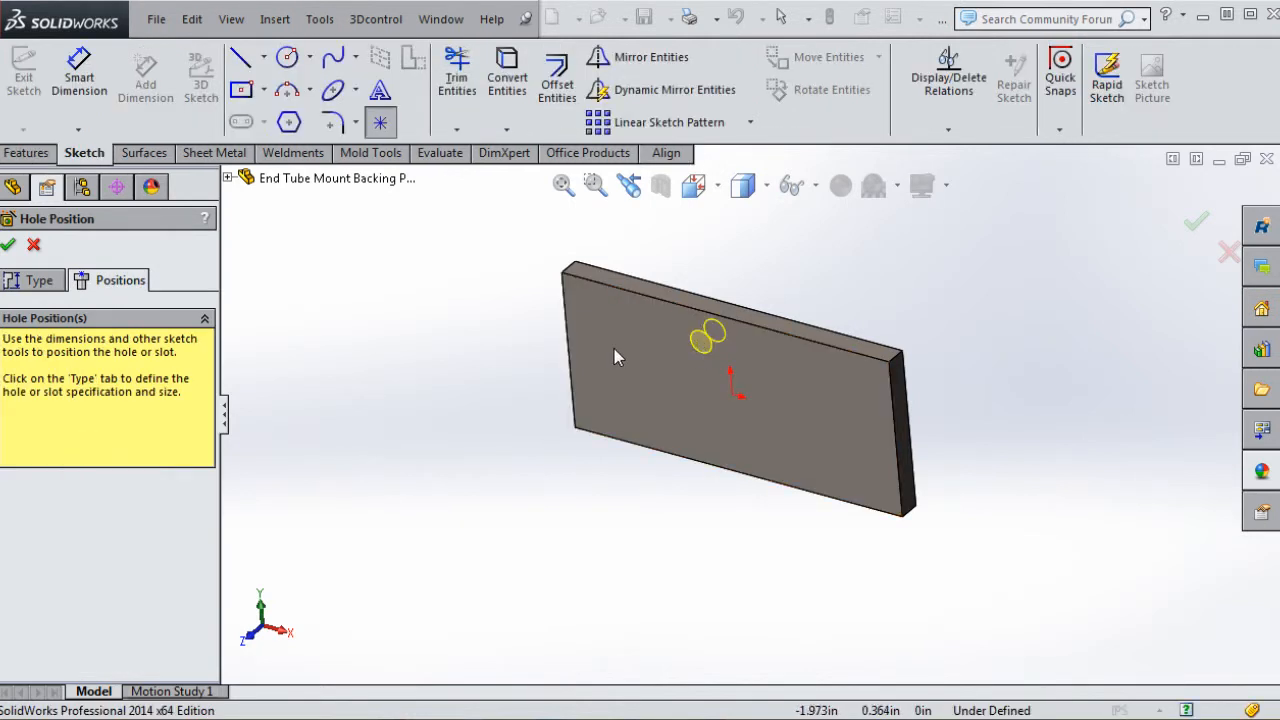
drag(707, 335, 603, 318)
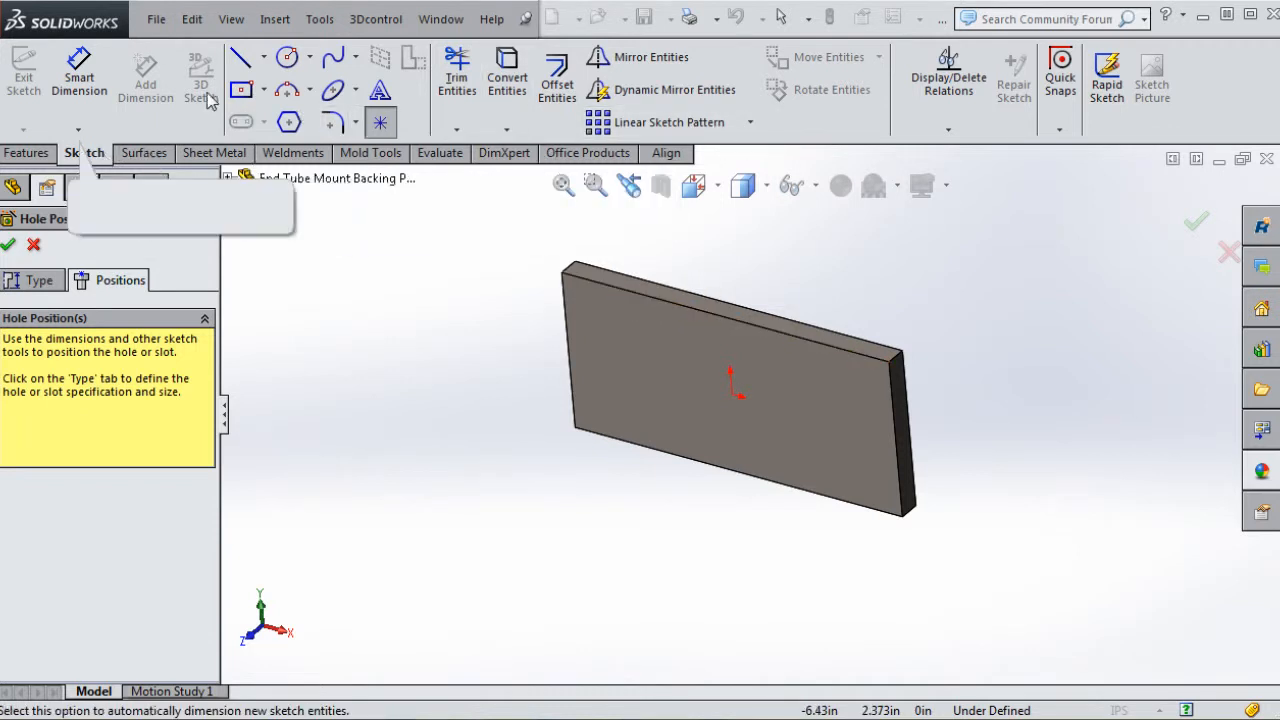
mouse_move(287, 57)
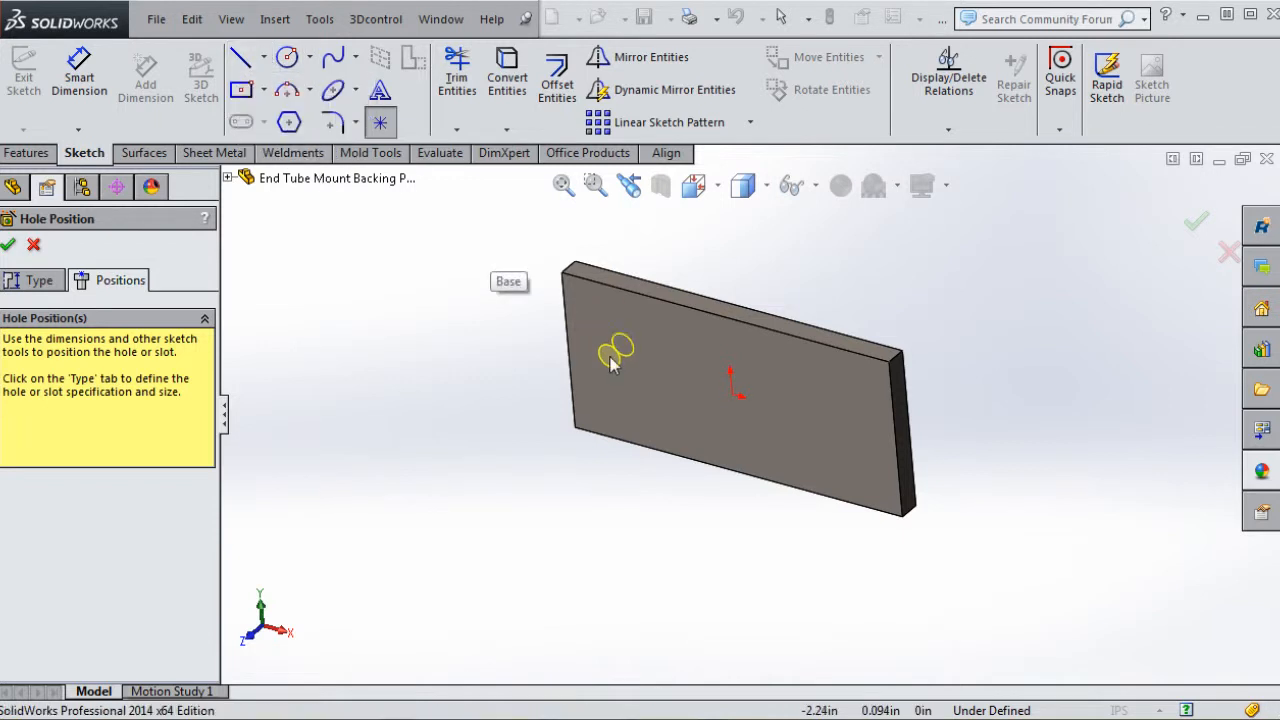
click(860, 365)
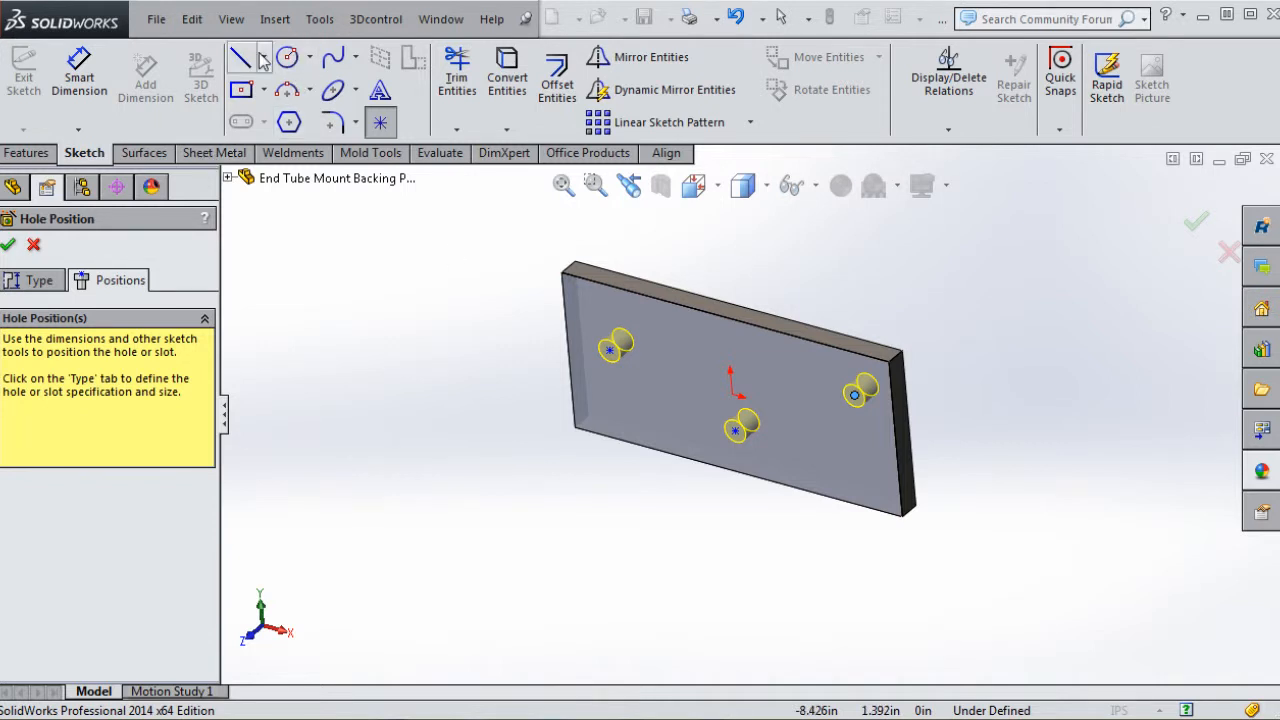
Sketch construction centerlines through the hole points and dimension the horizontal centerline to the top edge
click(238, 57)
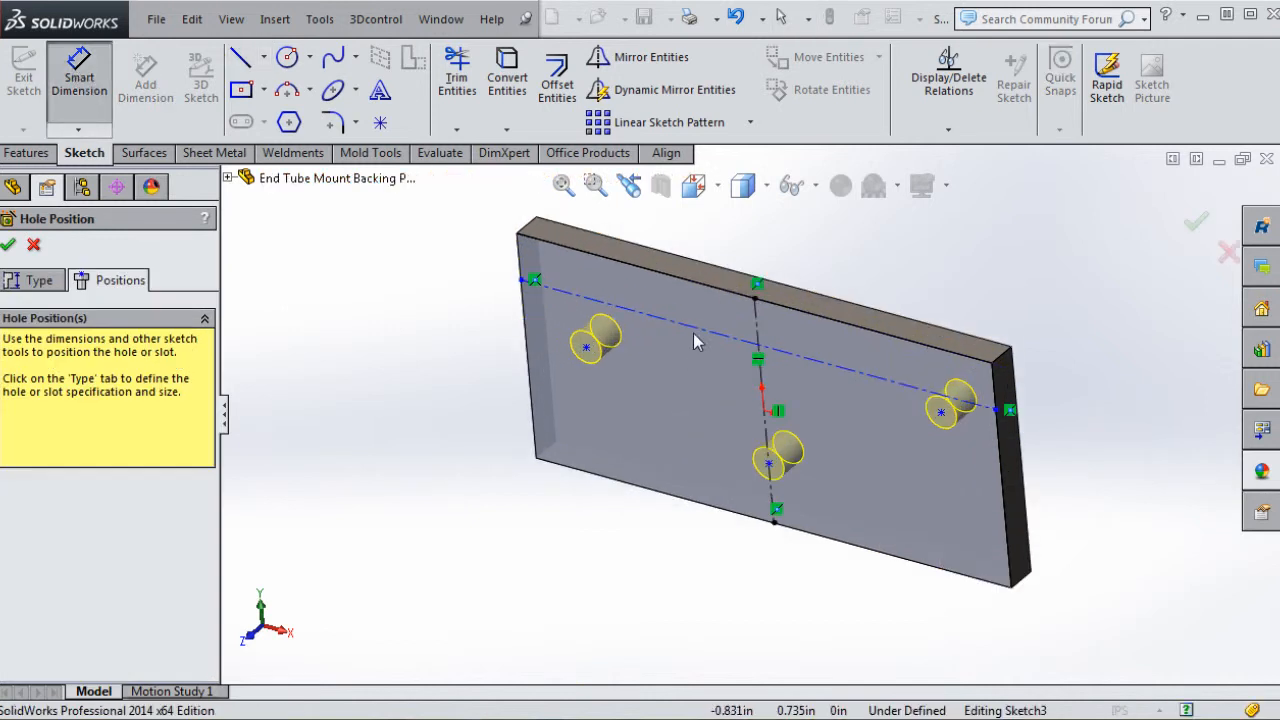
click(685, 283)
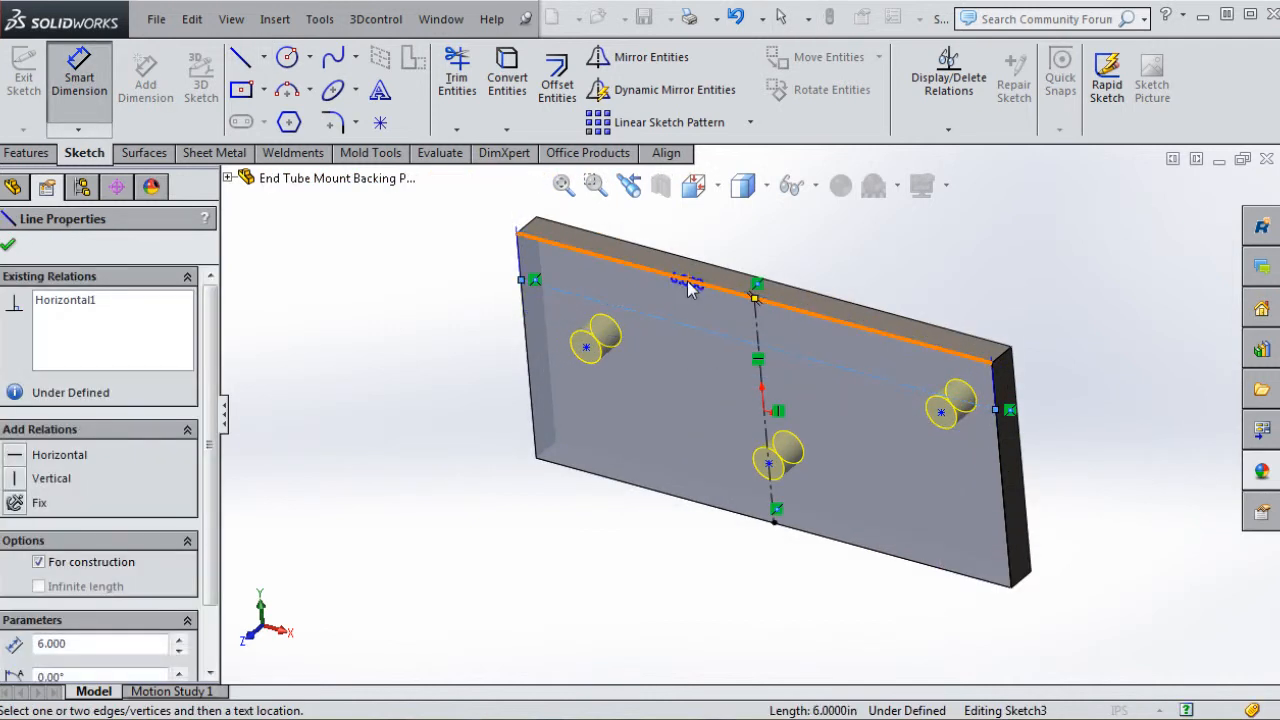
click(690, 290)
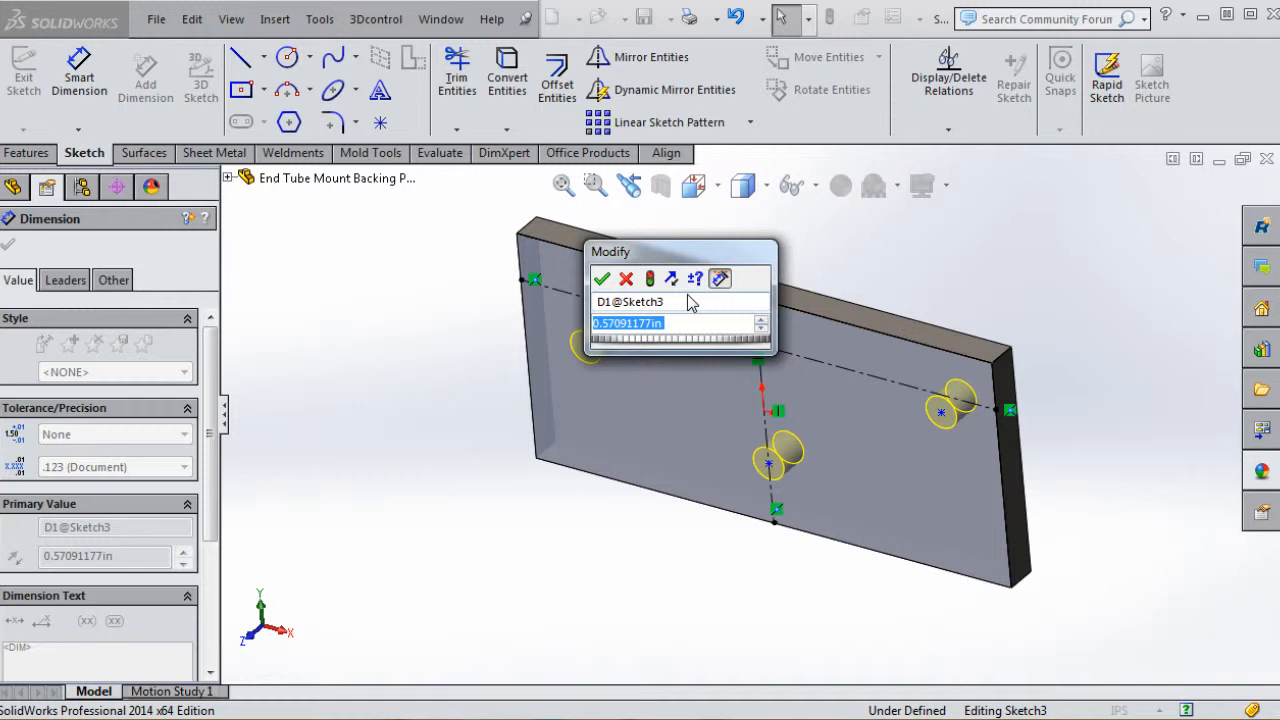
Set the horizontal centerline 15/16 in below the top edge, displayed as .9375
text(15/)
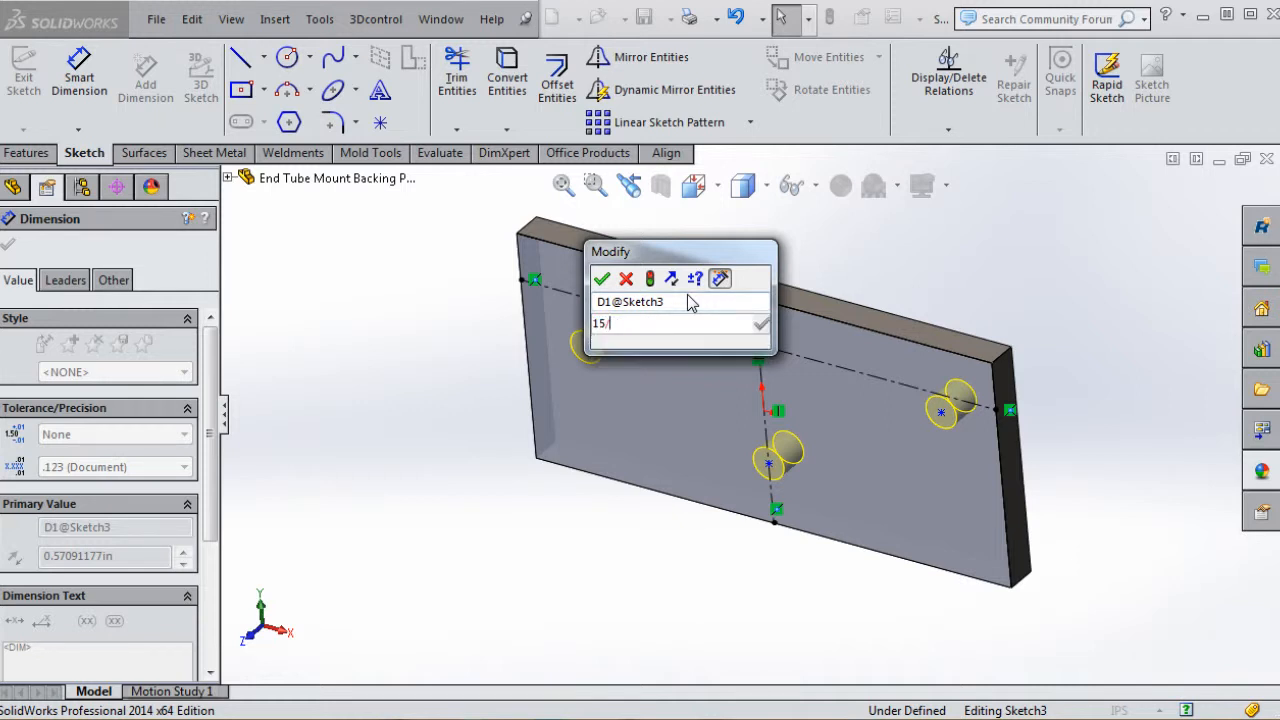
text(16)
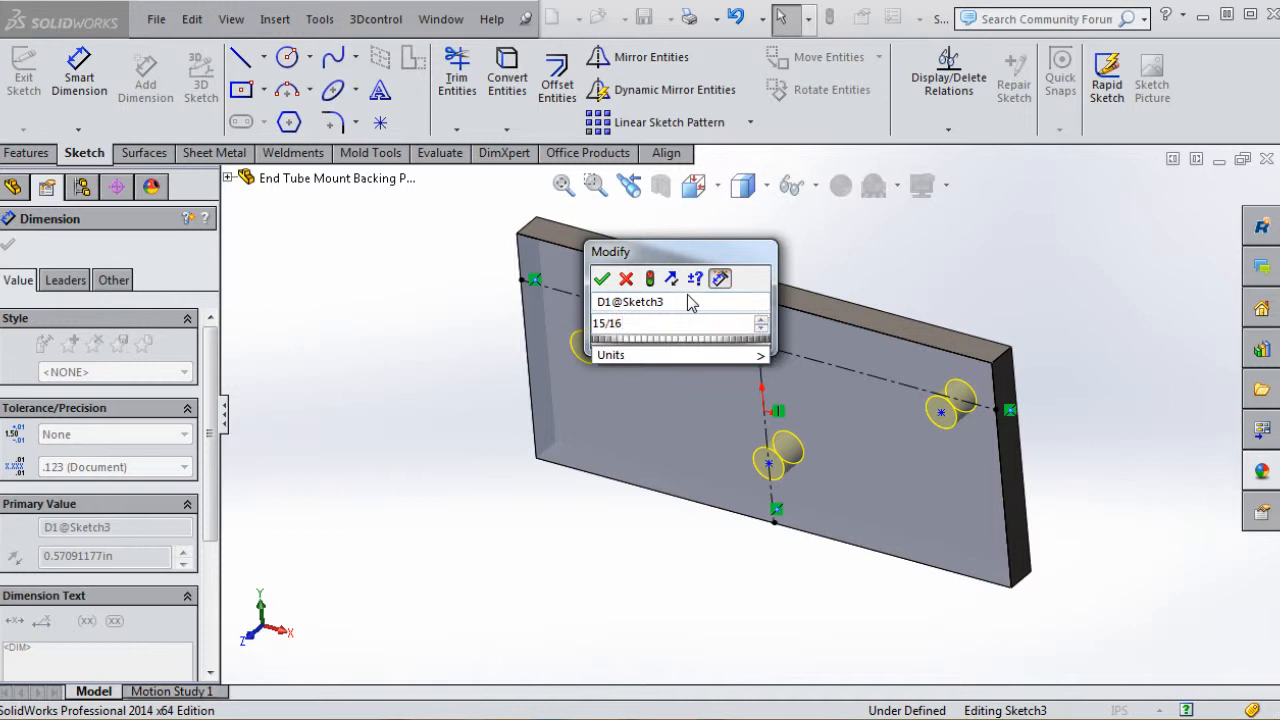
mouse_move(590, 290)
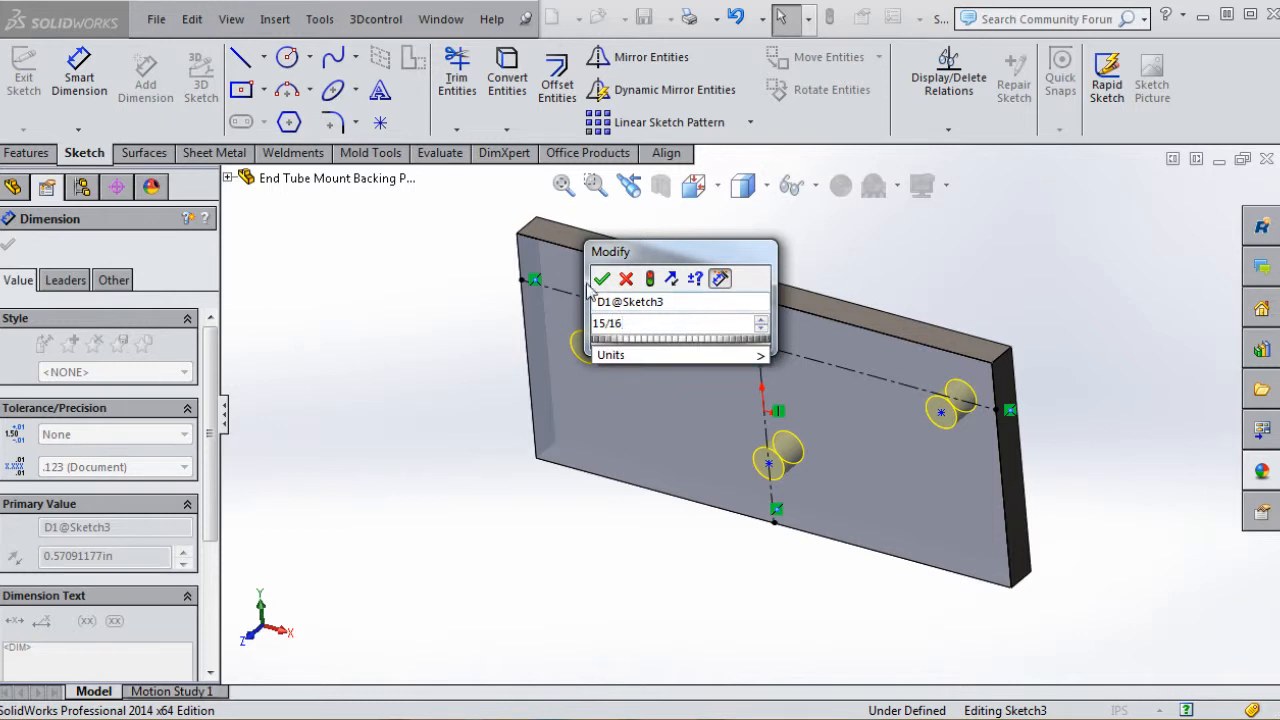
click(601, 279)
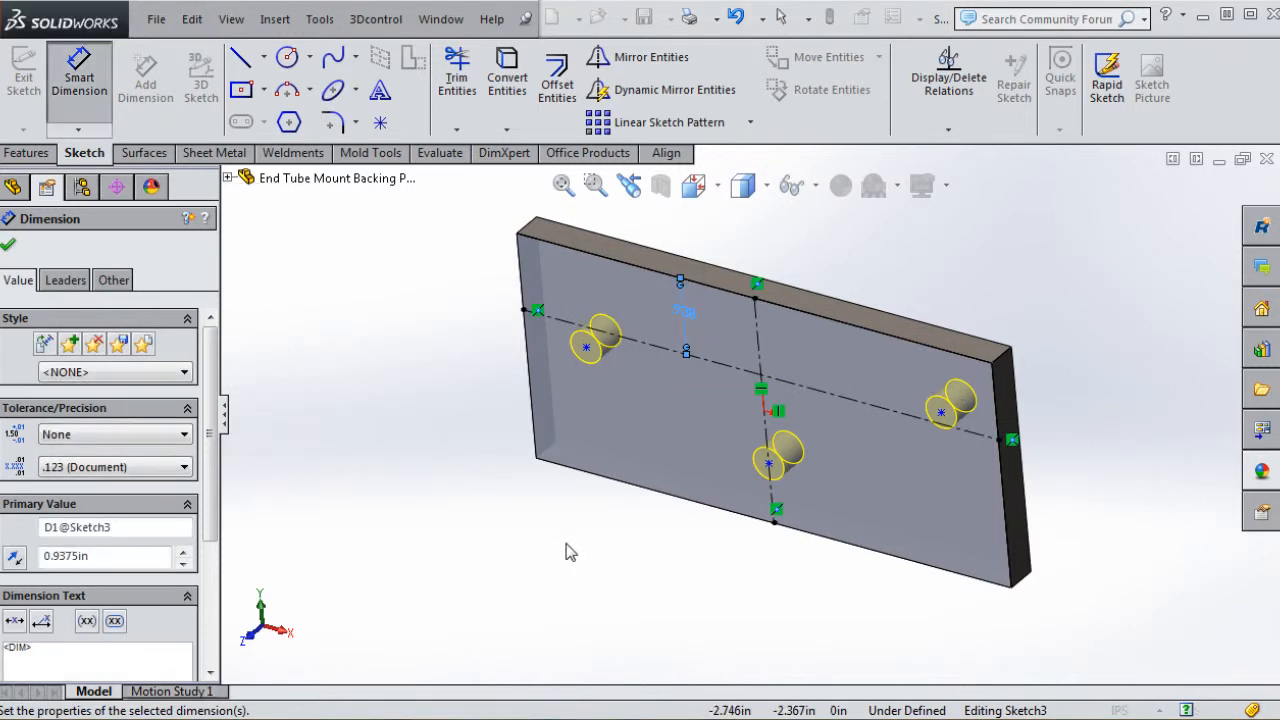
click(7, 245)
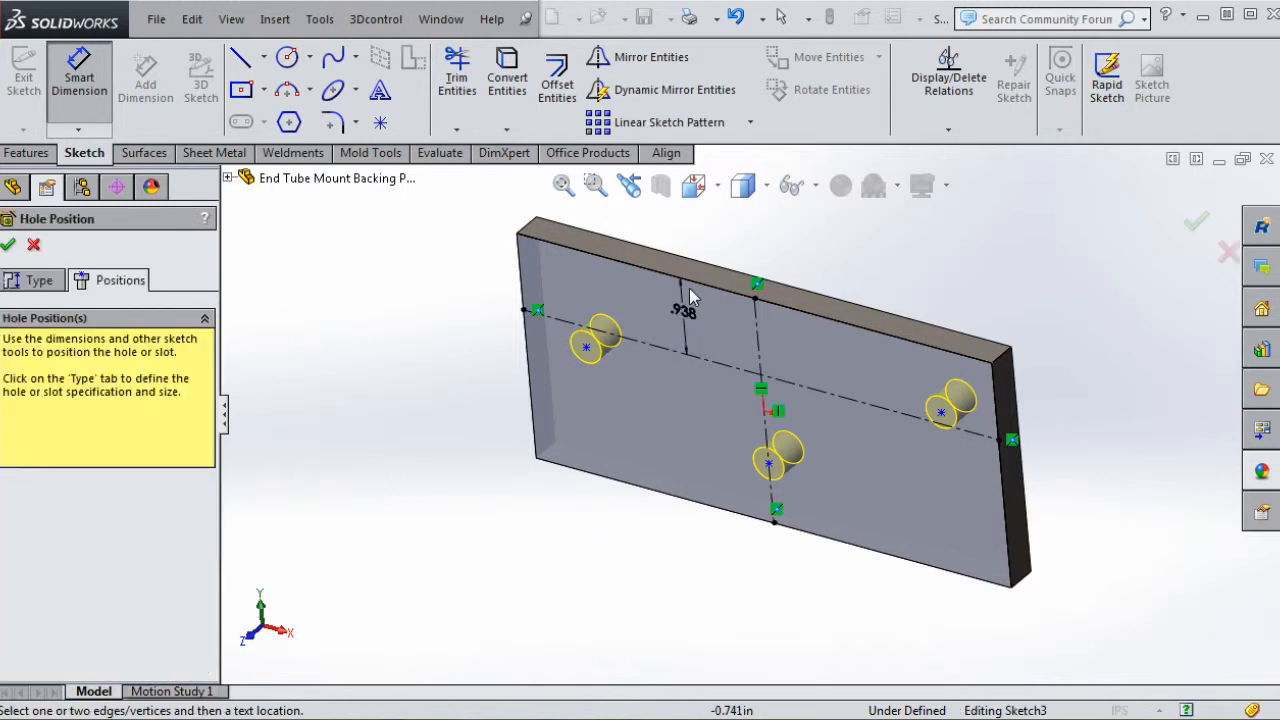
mouse_move(685, 310)
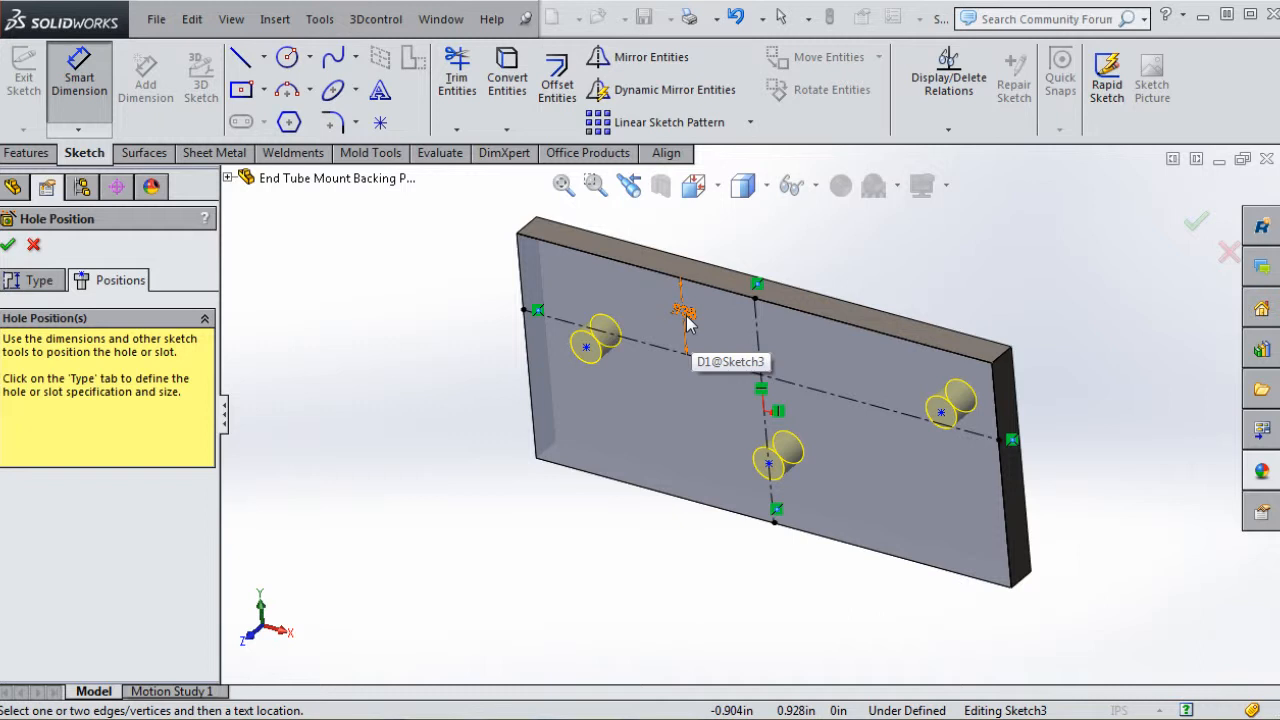
click(685, 310)
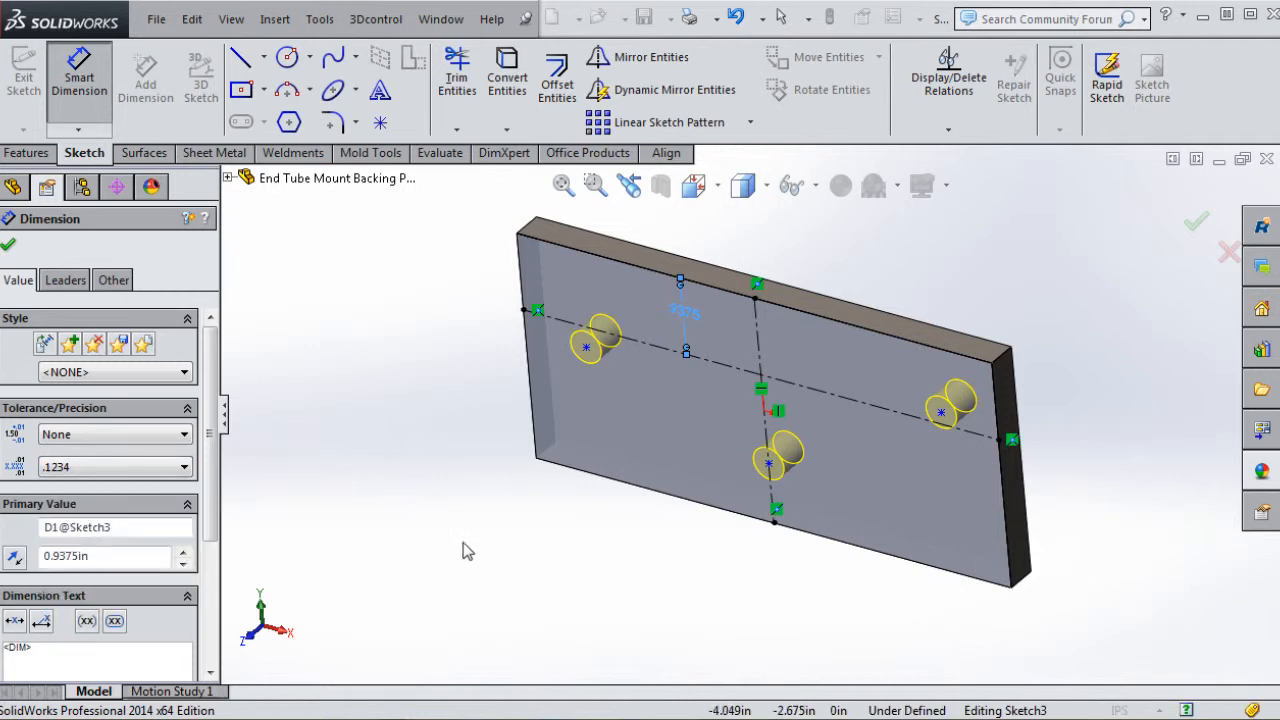
click(8, 244)
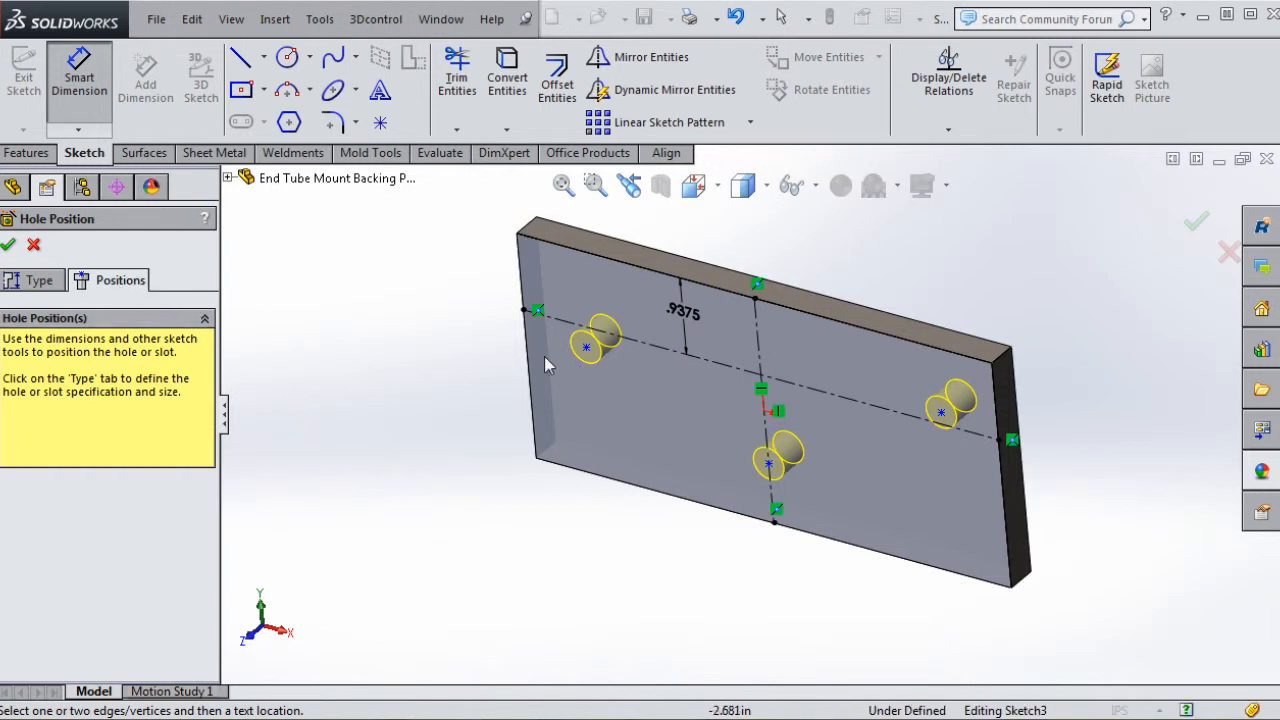
mouse_move(585, 362)
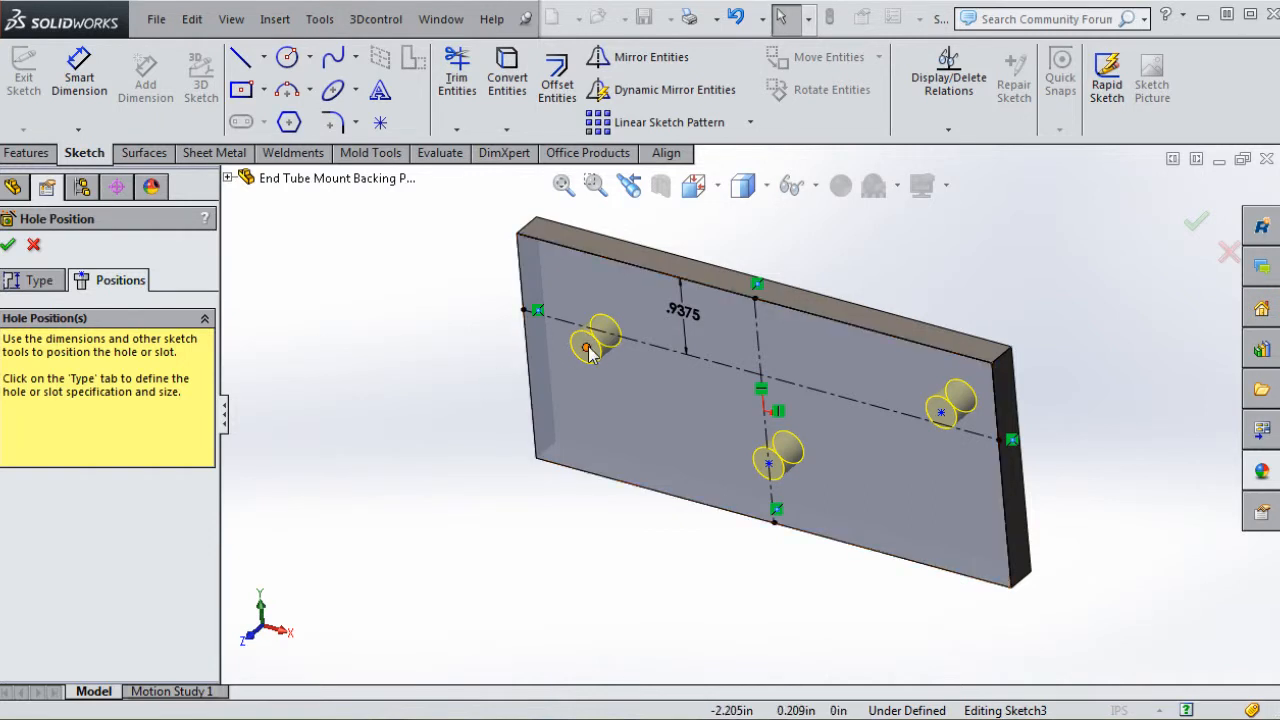
mouse_move(588, 355)
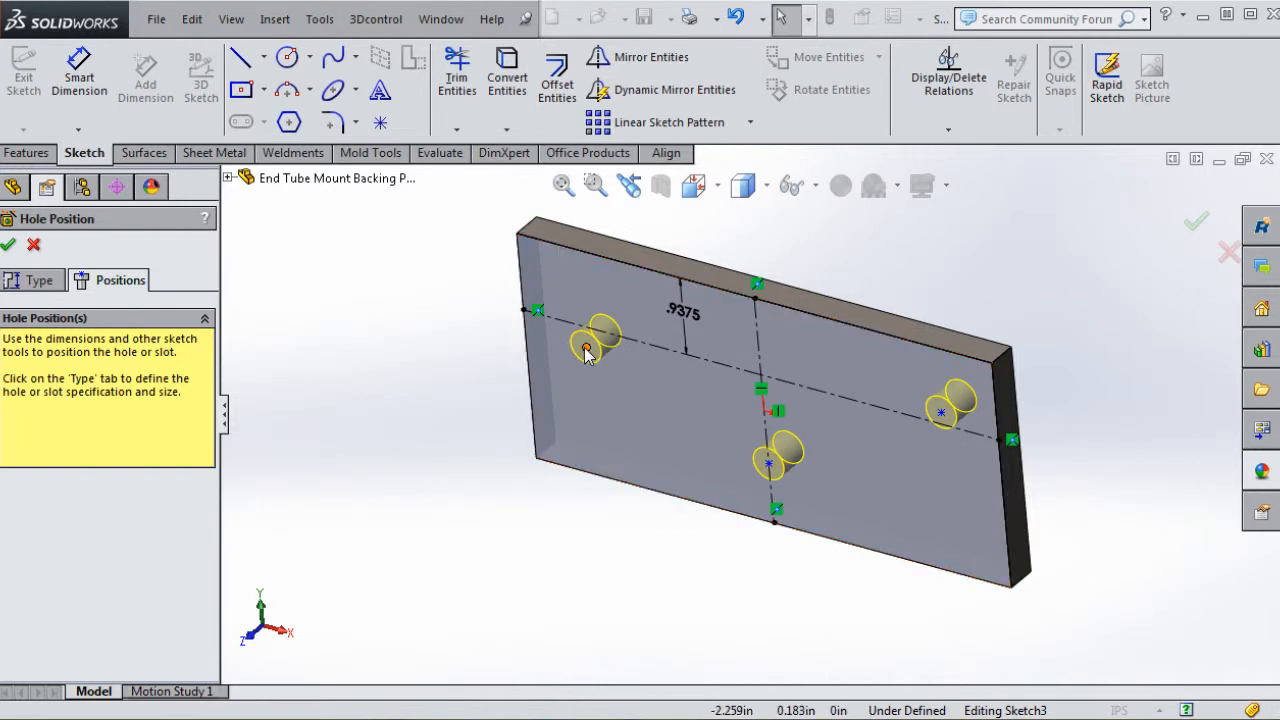
Locate the left hole 2.25 in from the vertical centerline and make the outer holes symmetric
click(595, 345)
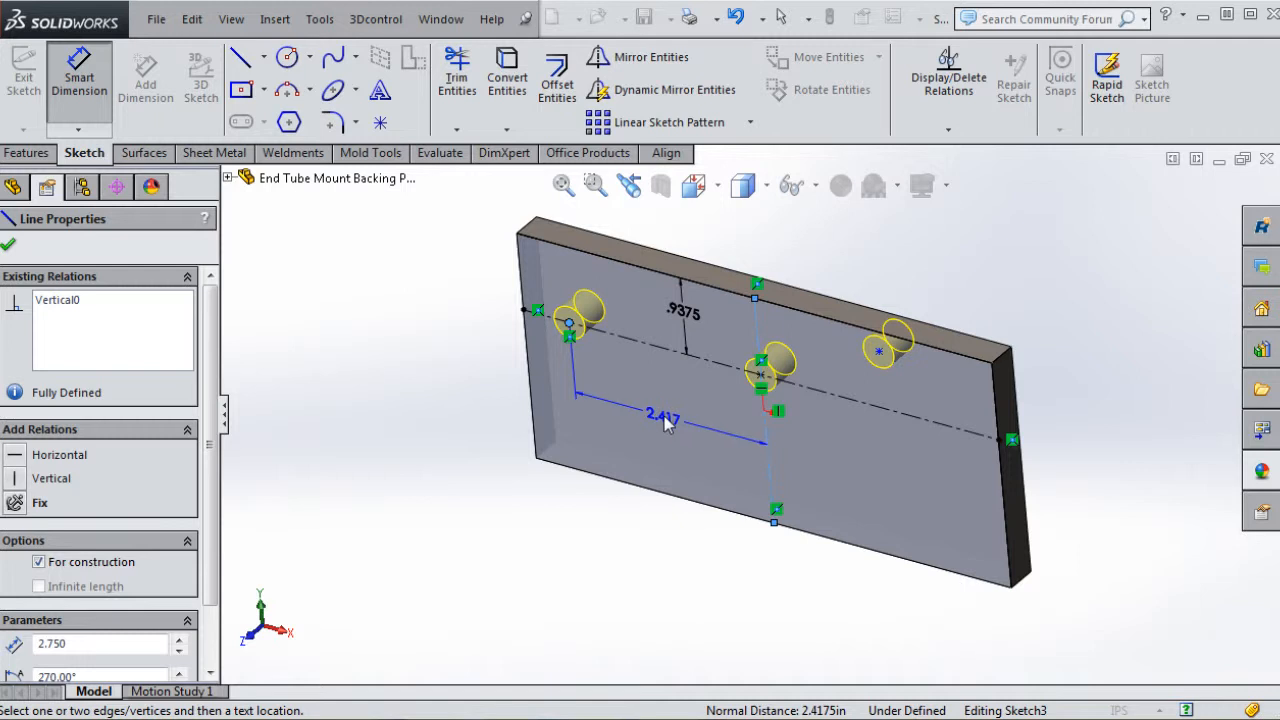
click(663, 415)
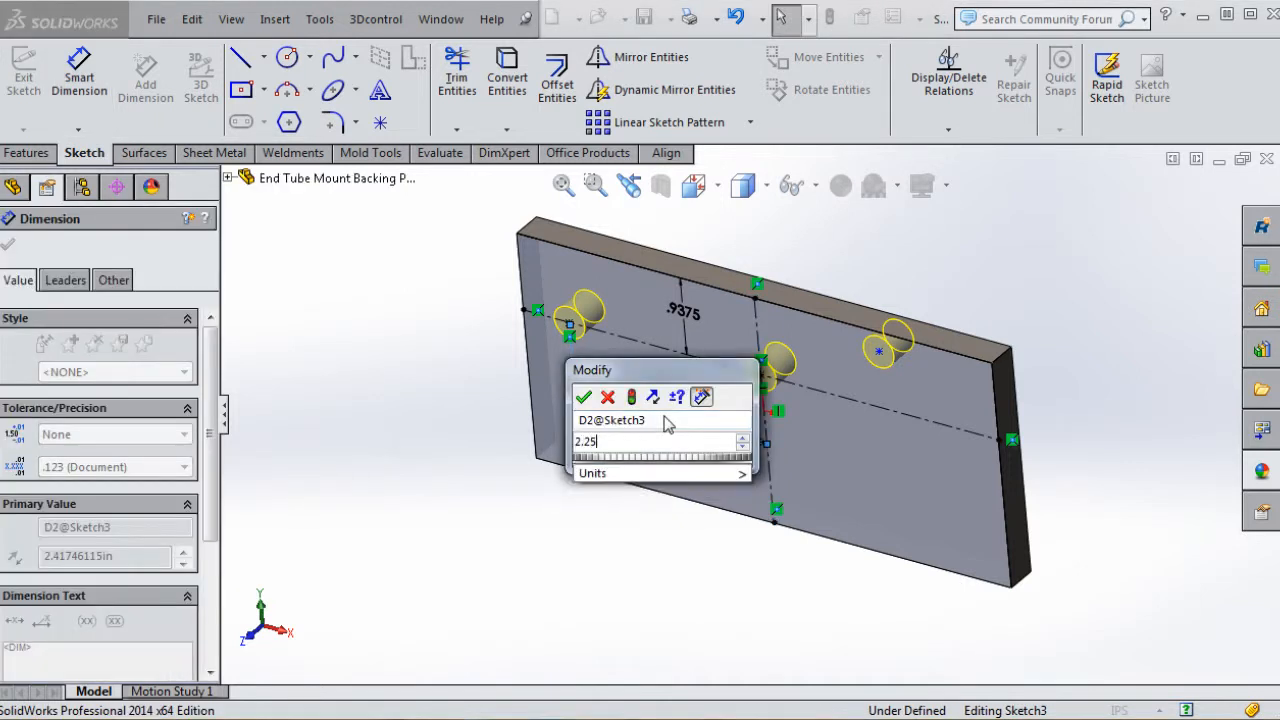
click(584, 397)
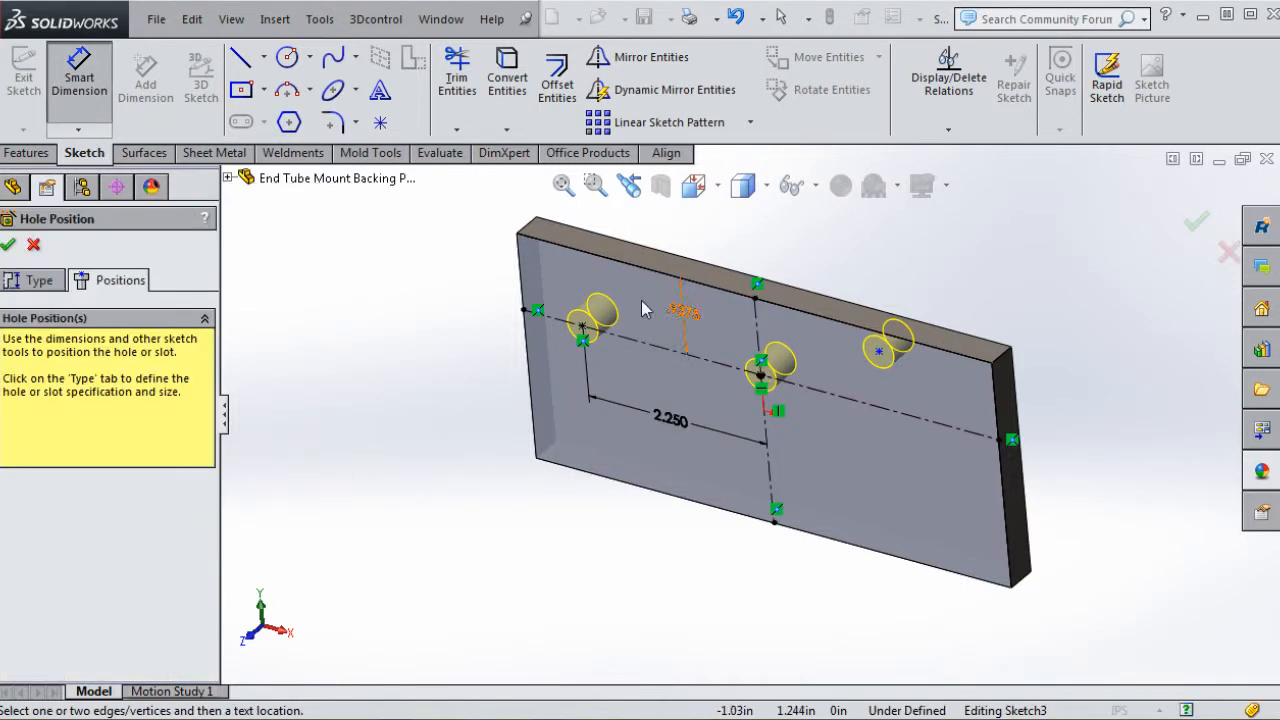
click(583, 327)
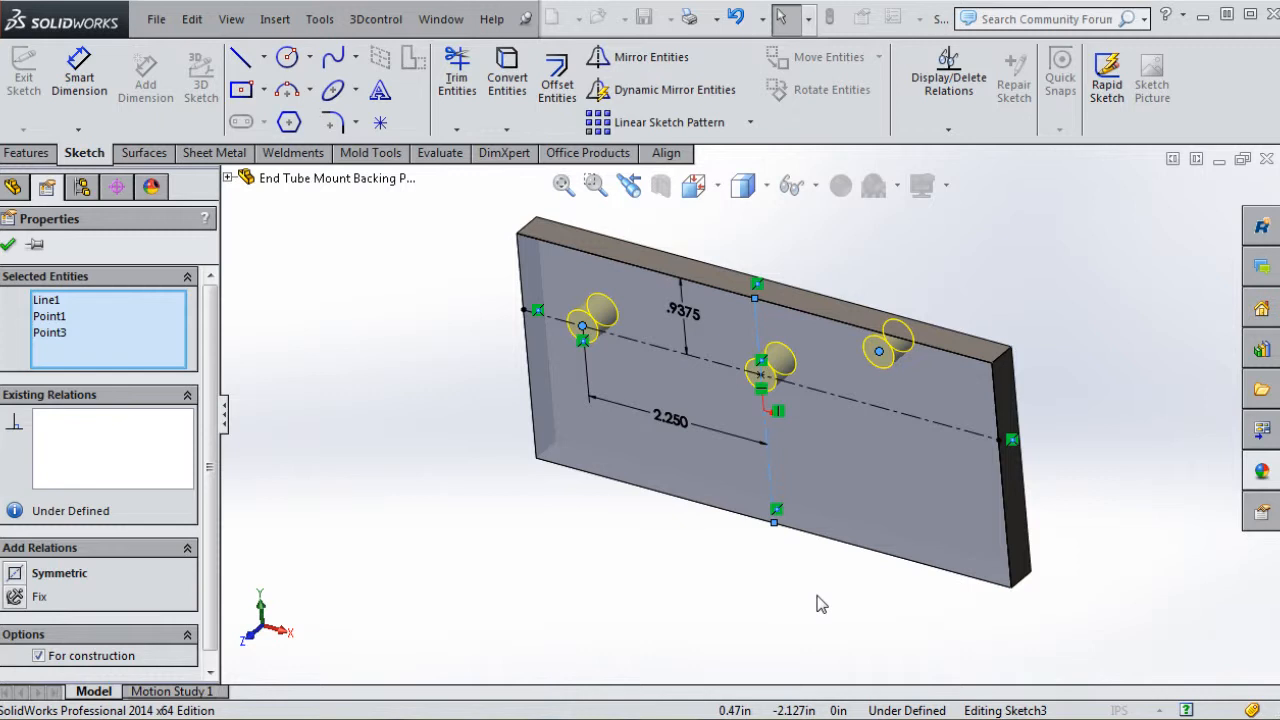
mouse_move(806, 586)
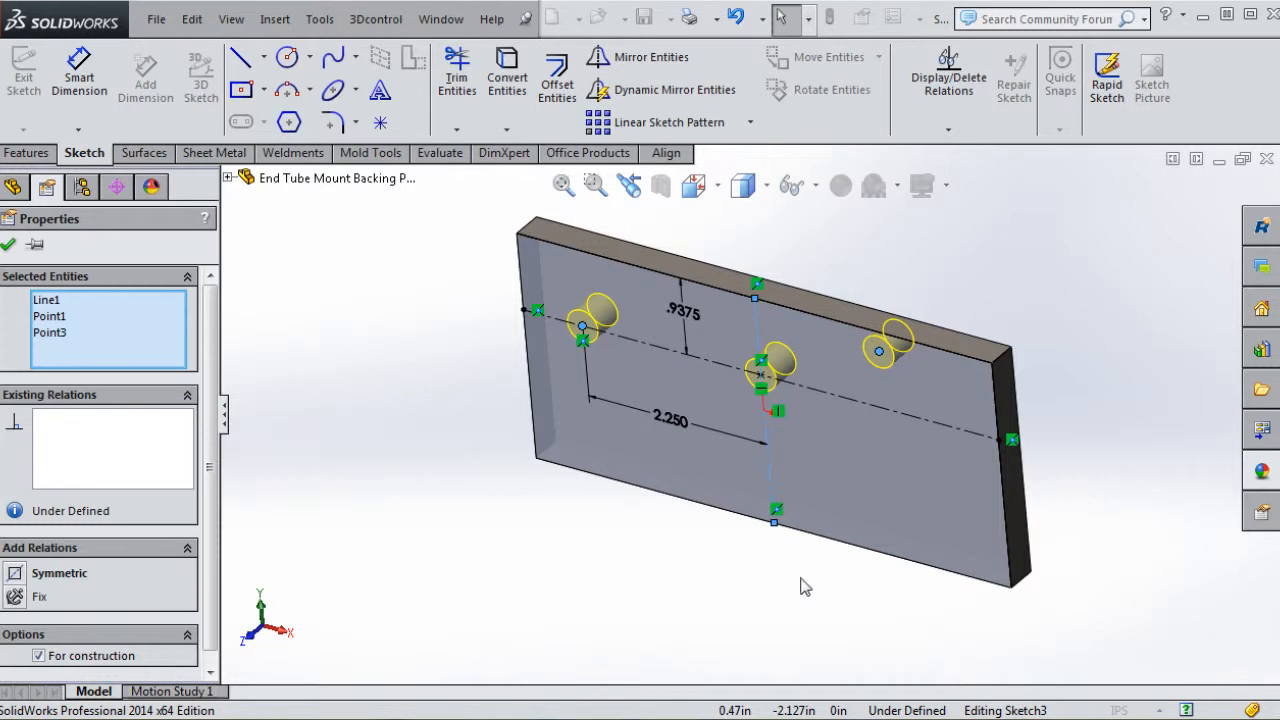
click(15, 578)
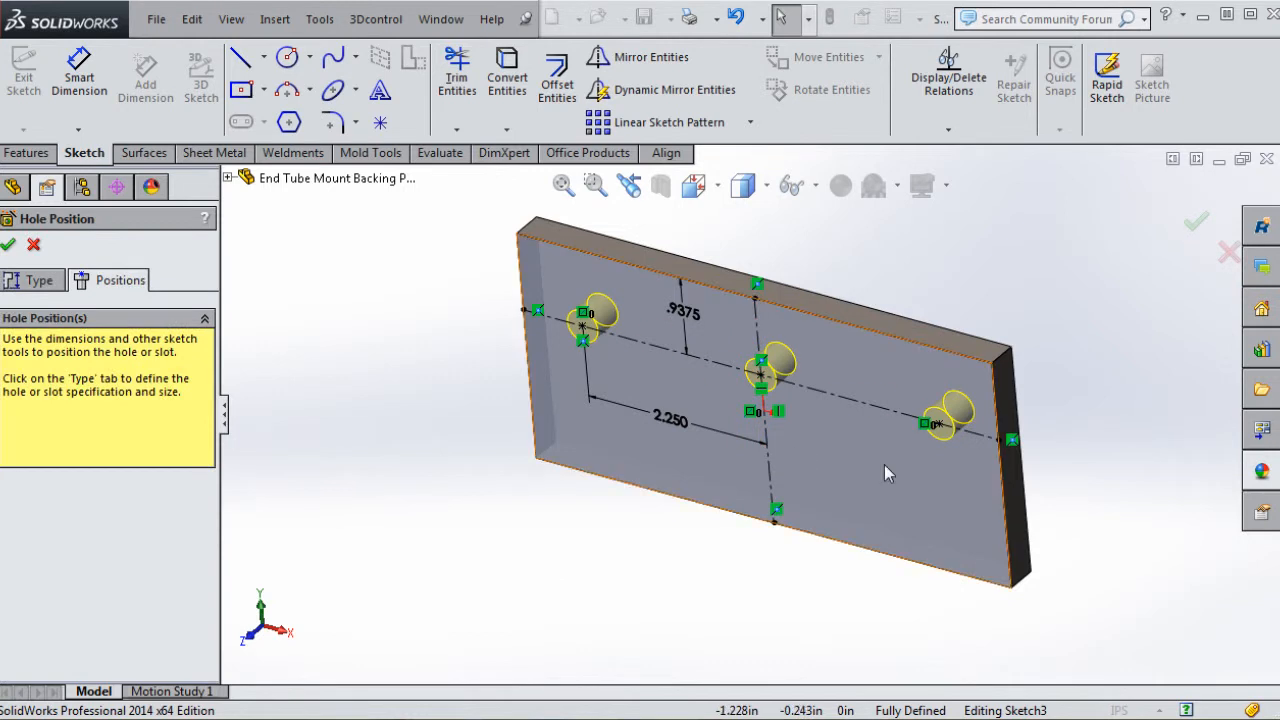
mouse_move(892, 455)
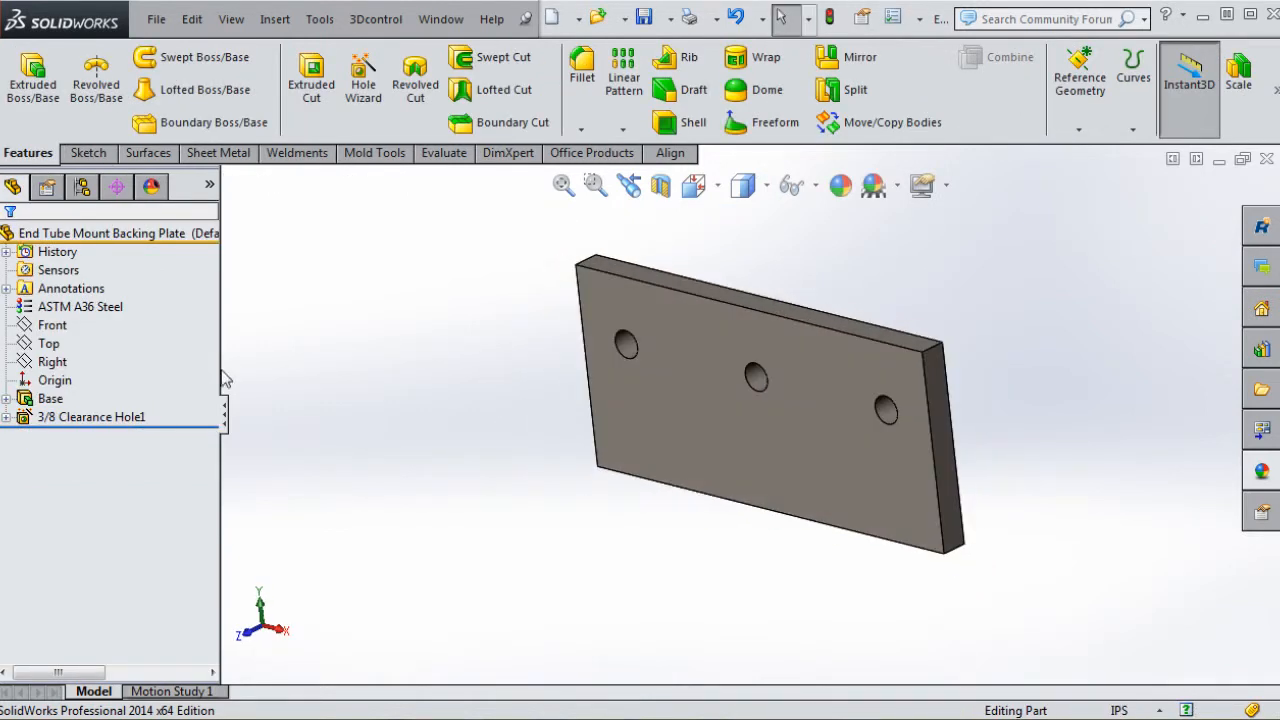
Save the 3/8 Clearance Hole1 feature's settings as the favorite '3/8 Clearance Hole'
click(91, 417)
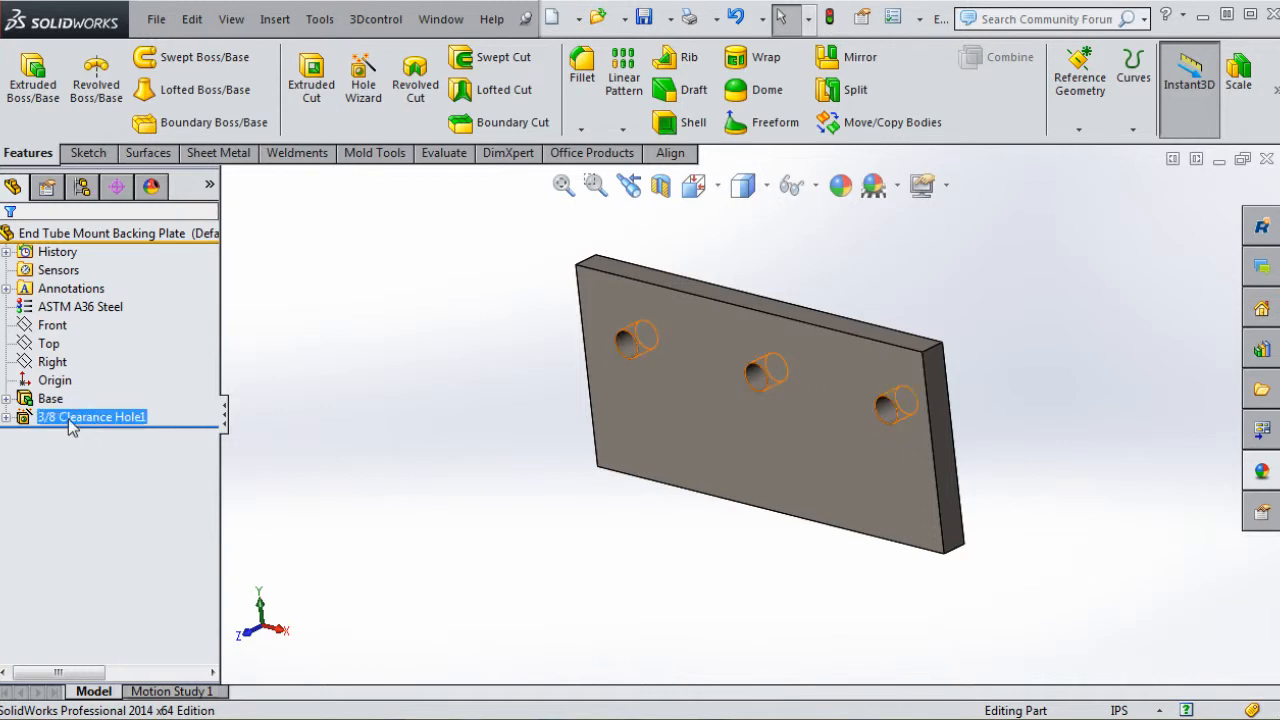
right_click(90, 416)
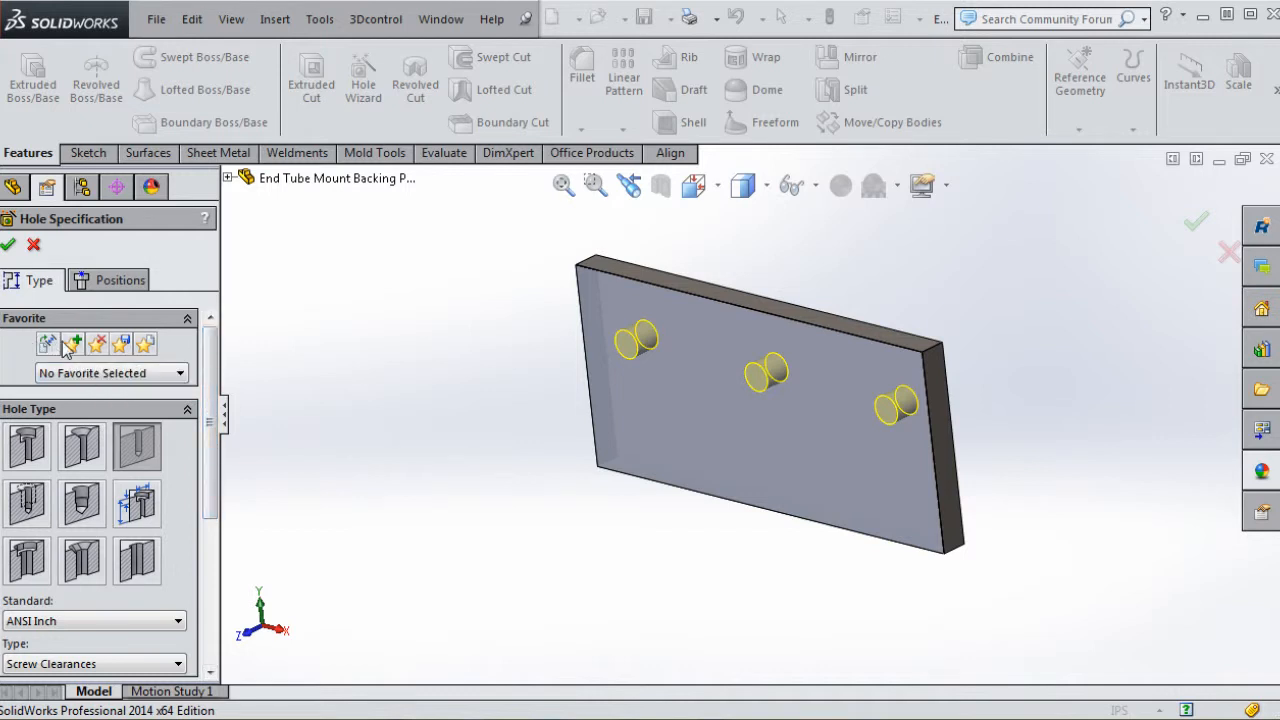
mouse_move(73, 343)
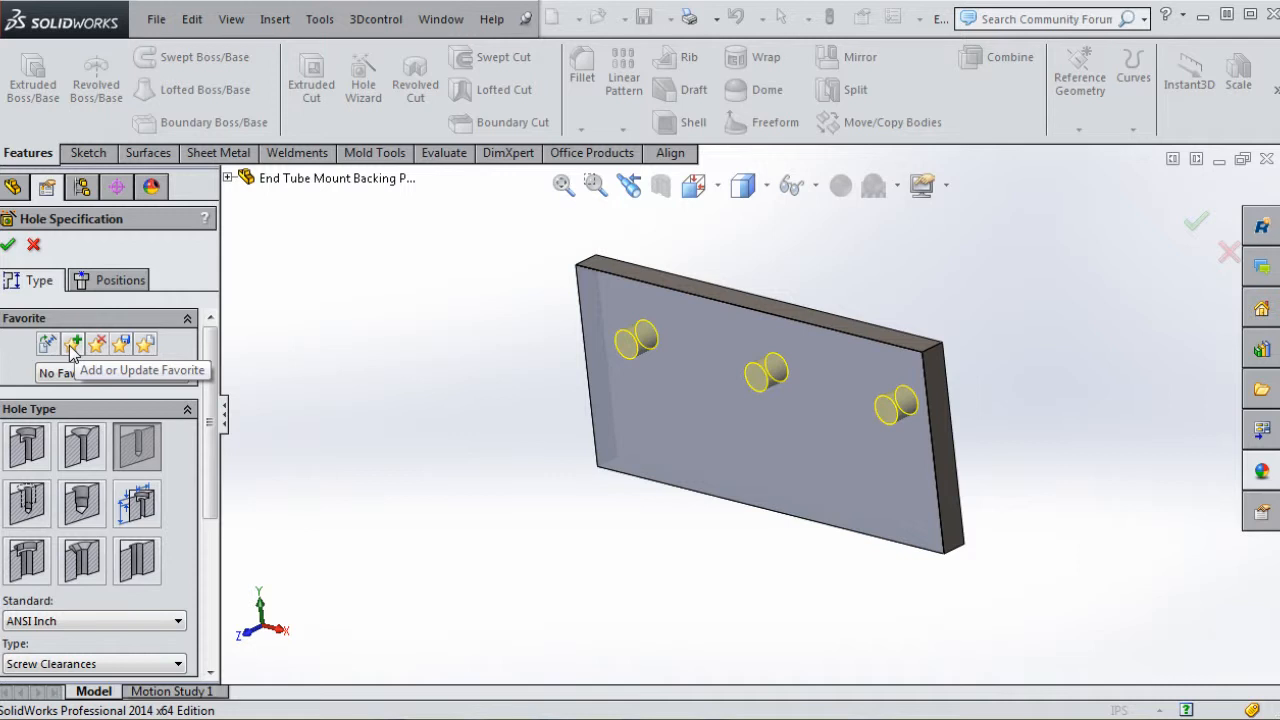
click(73, 343)
text(3/8 Clearance Hole)
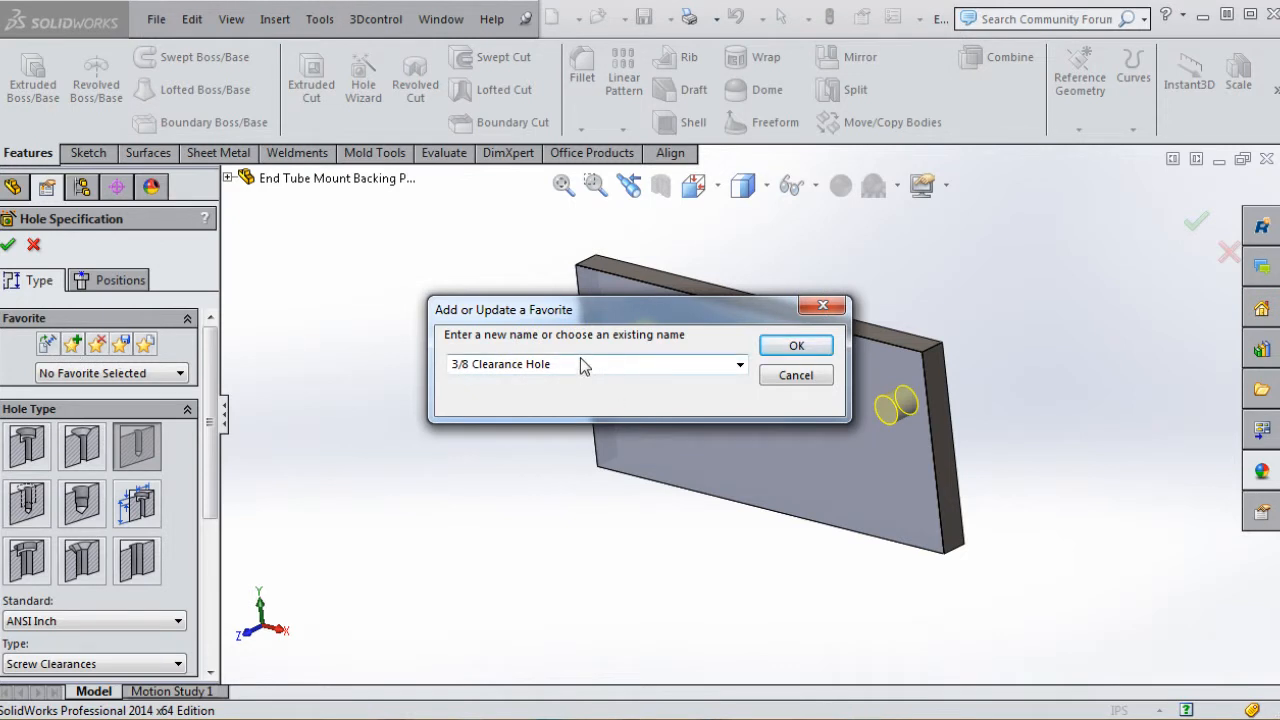
mouse_move(796, 345)
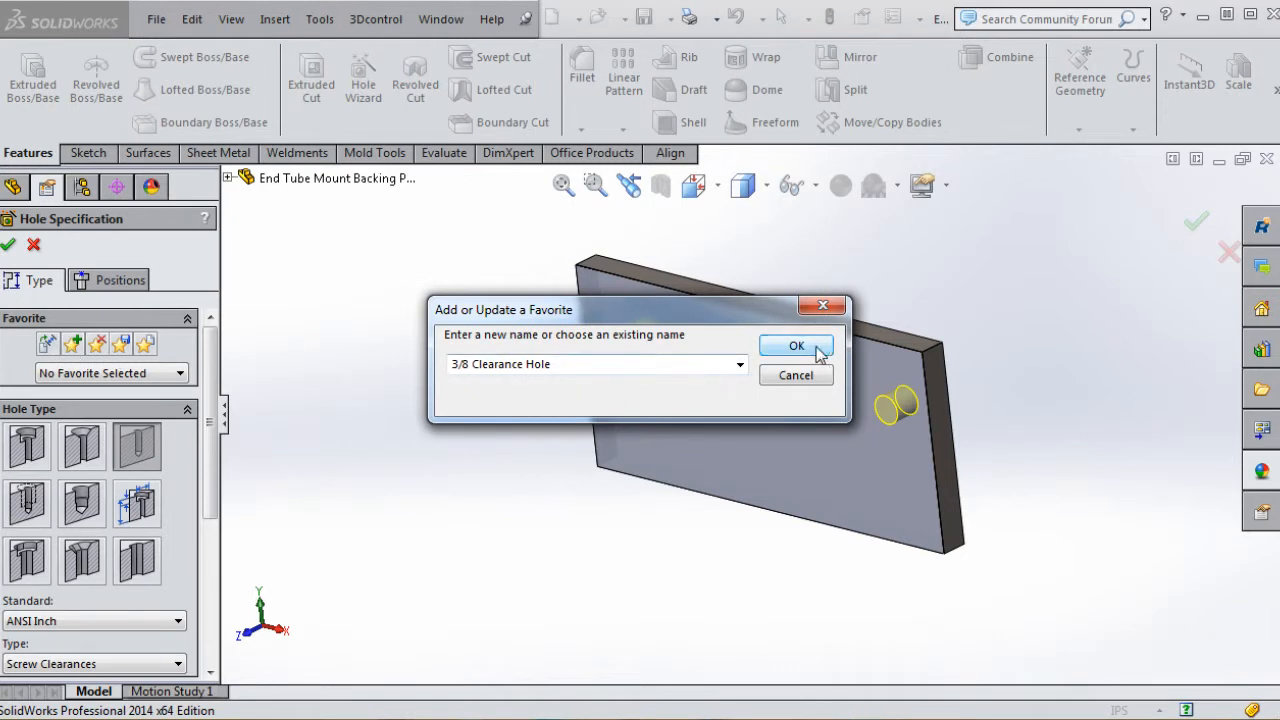
click(796, 345)
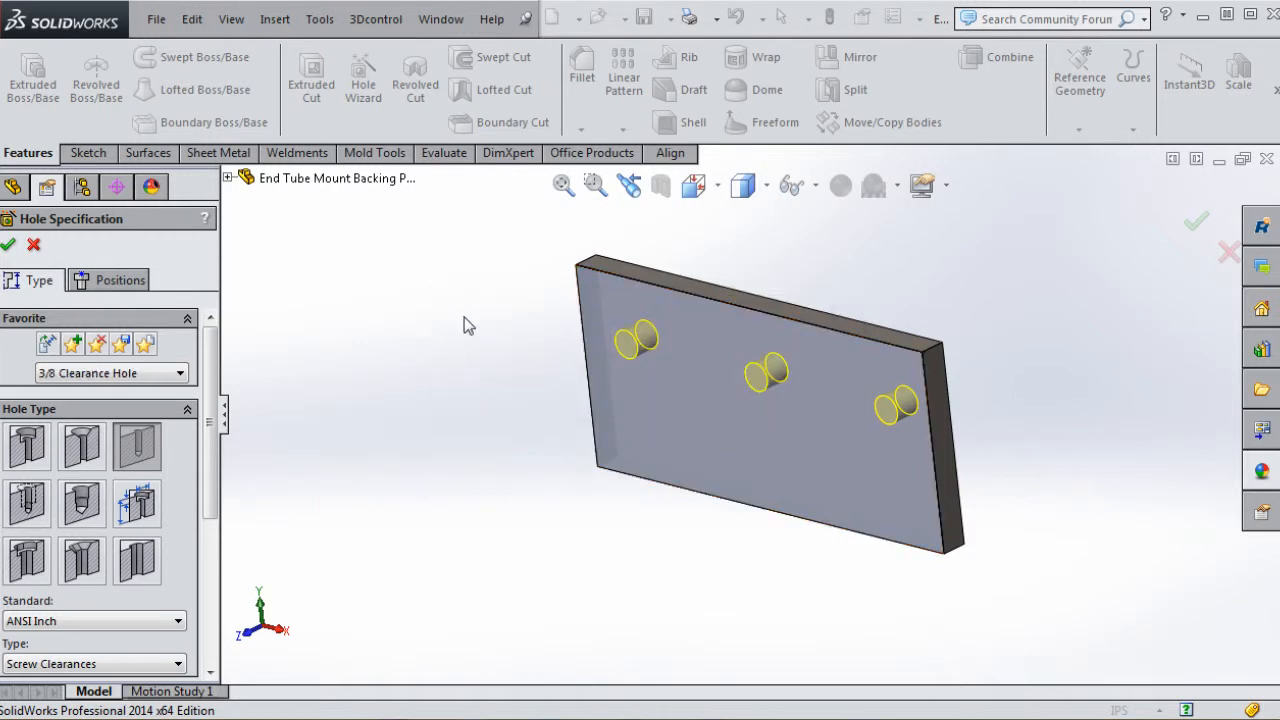
mouse_move(470, 315)
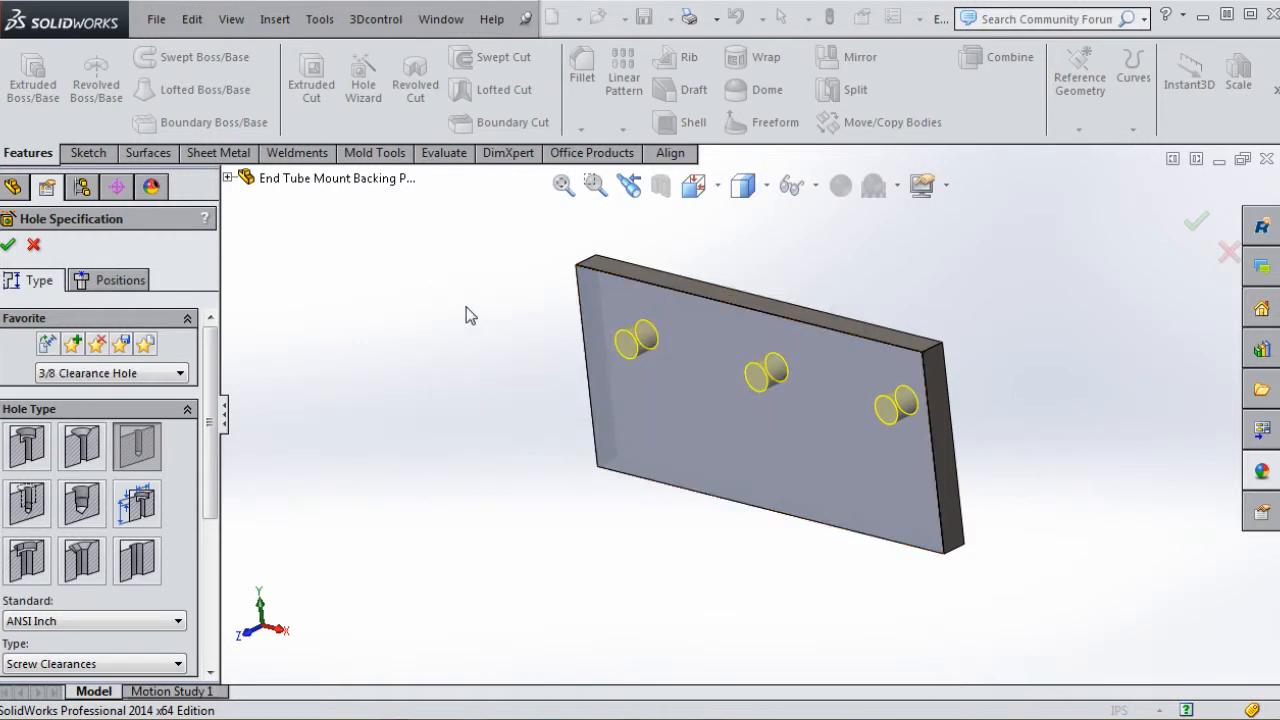
mouse_move(417, 331)
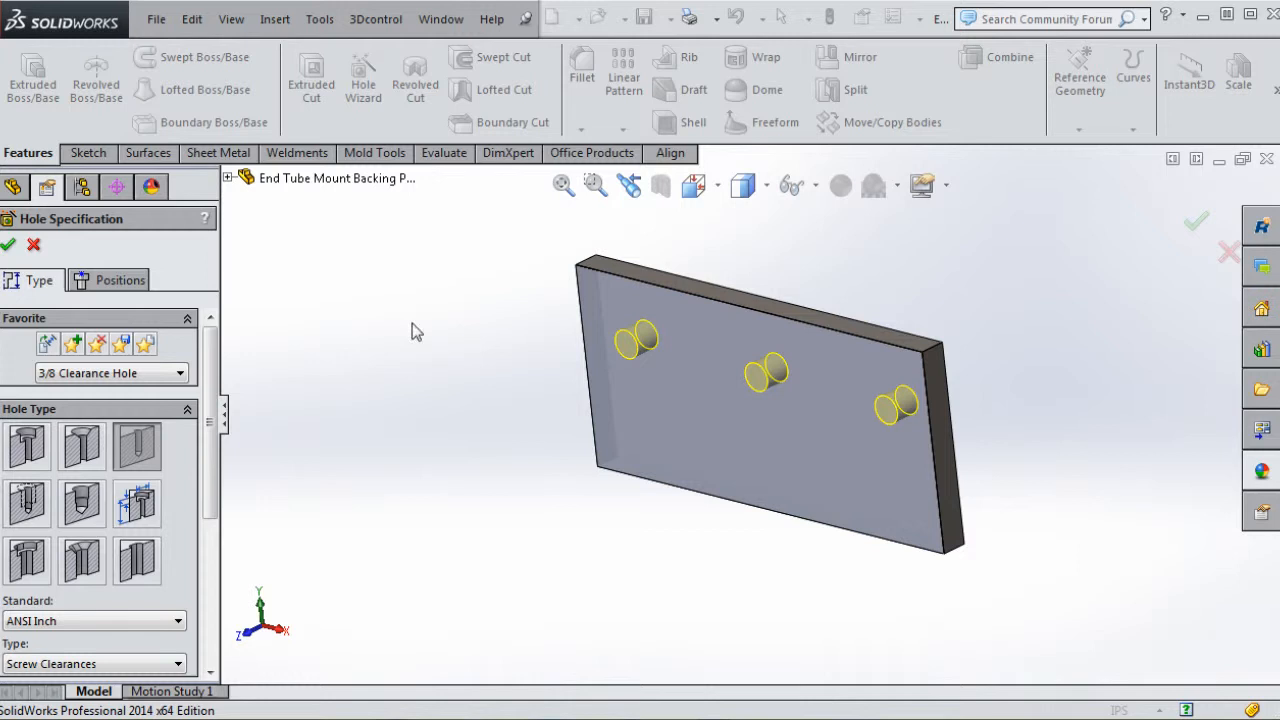
Add a 0.5000 in, 90° near-side countersink to the holes and inspect the preview
scroll(down, 3)
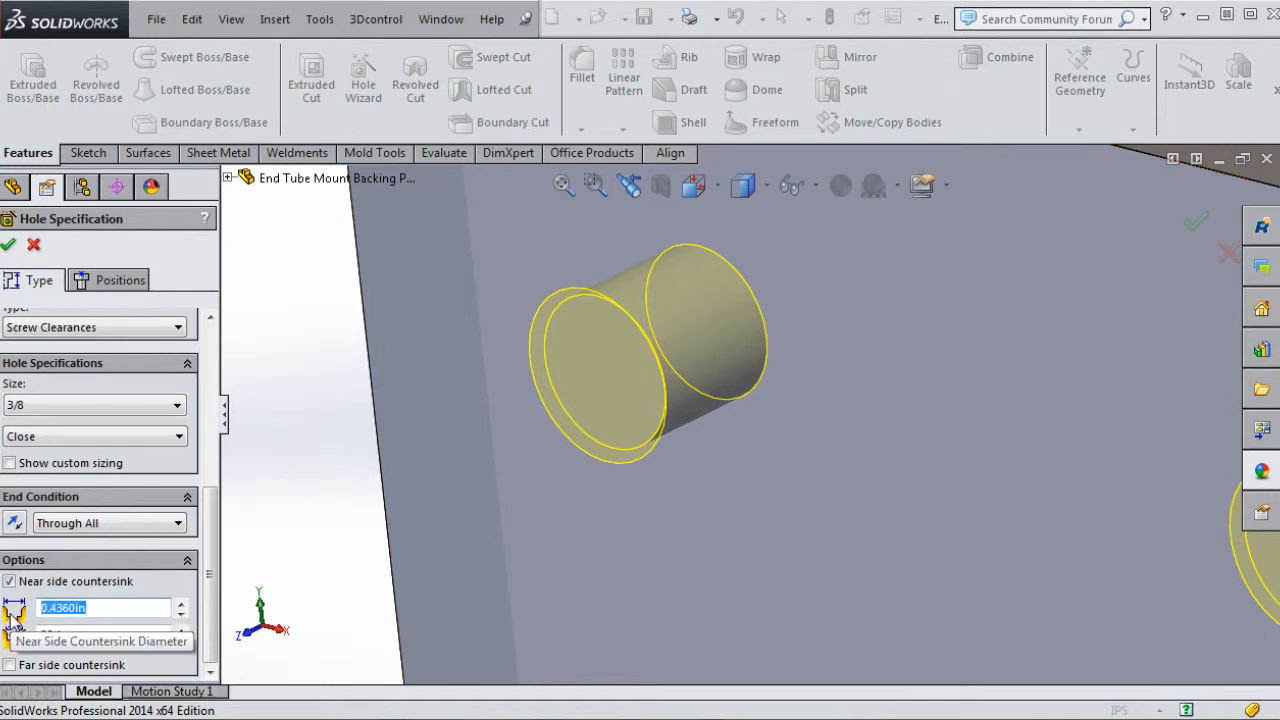
text(0.5000in)
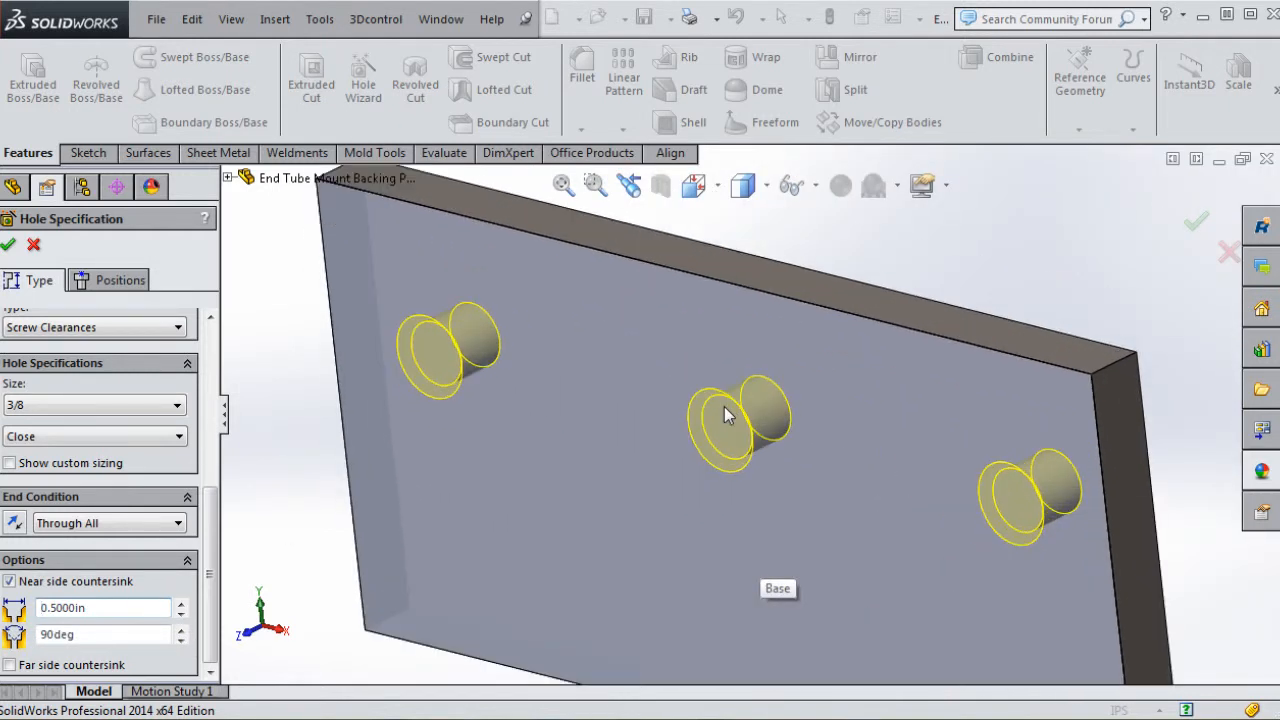
scroll(up, 3)
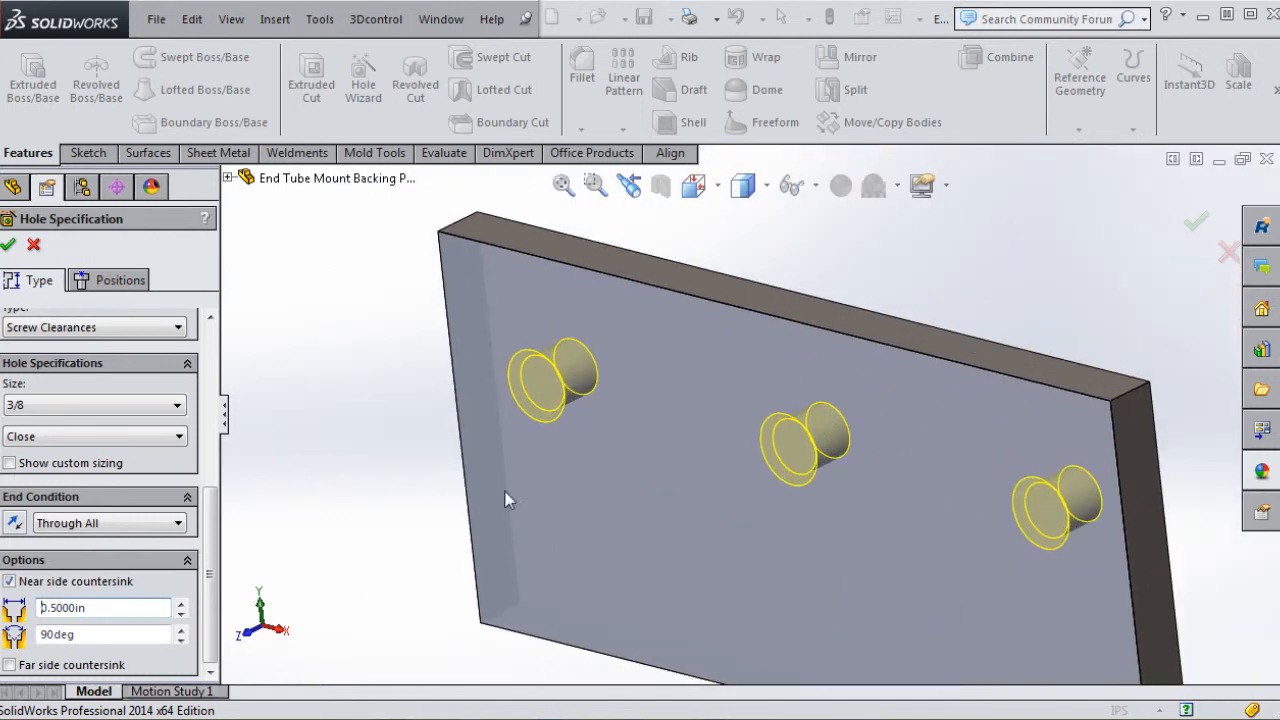
mouse_move(310, 474)
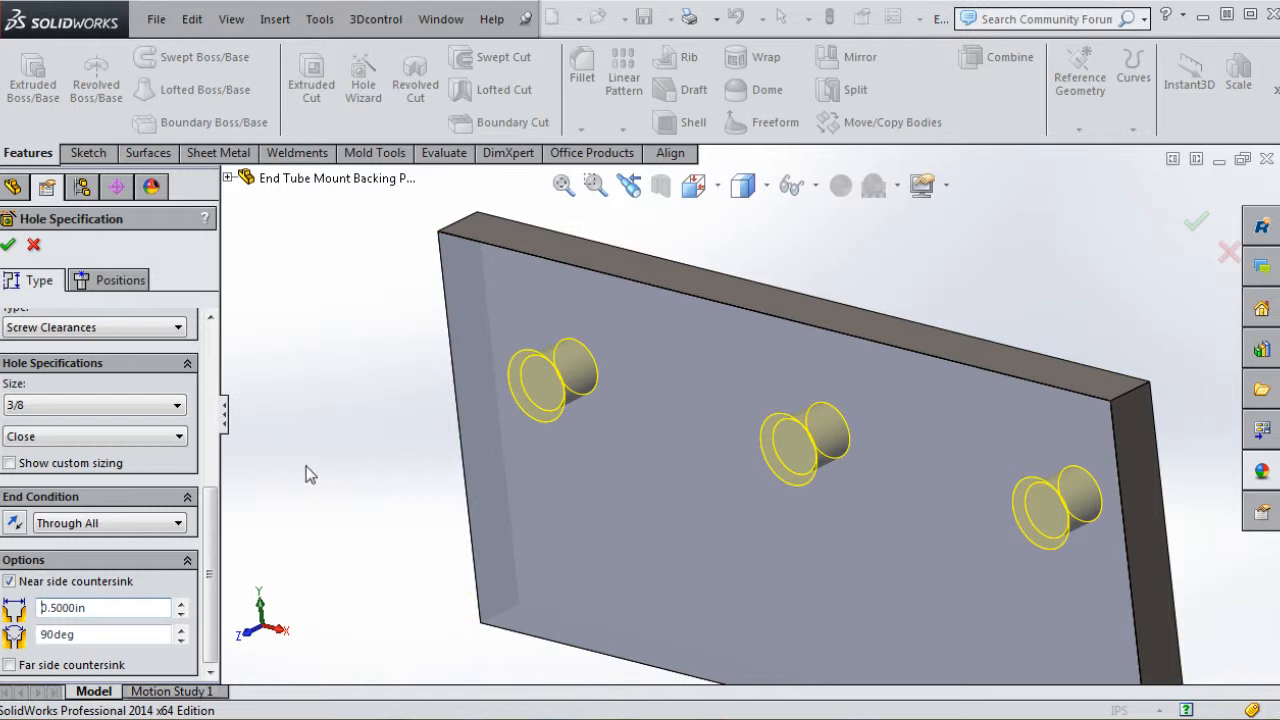
scroll(up, 3)
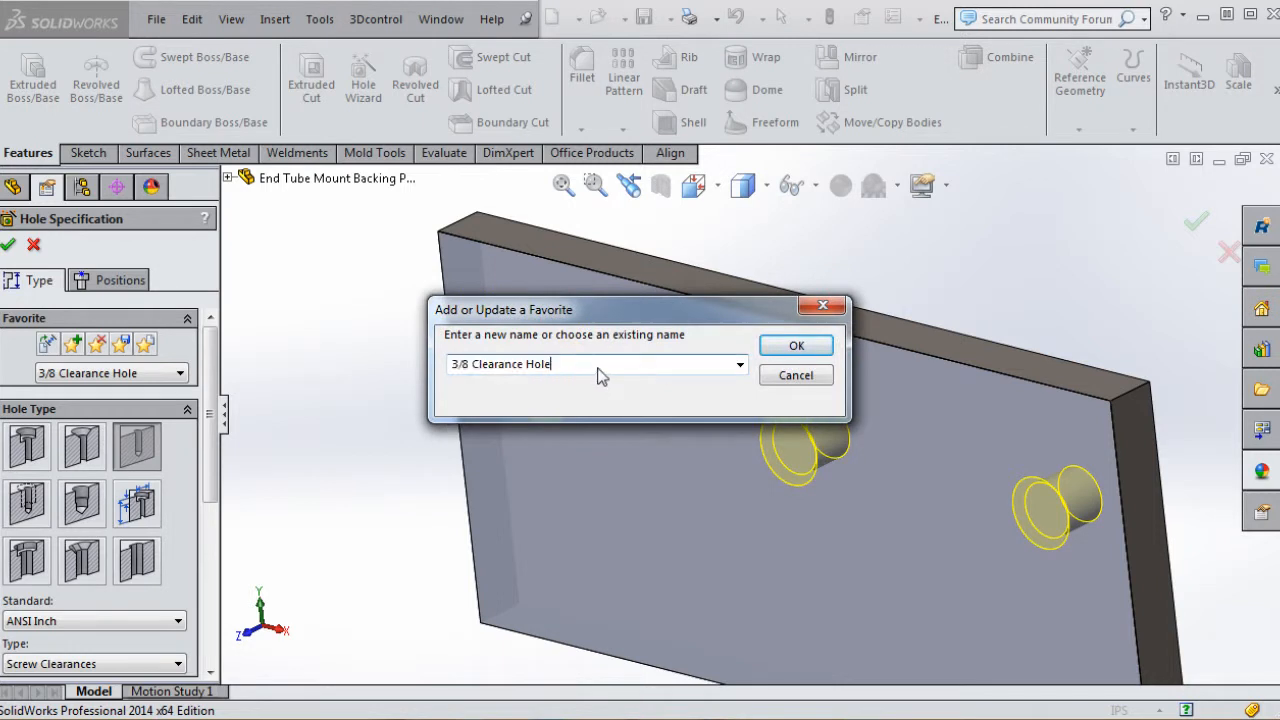
Save the countersink settings as favorite '3/8 Clearance Hole-Counter Sink' and finish the holes
text(-)
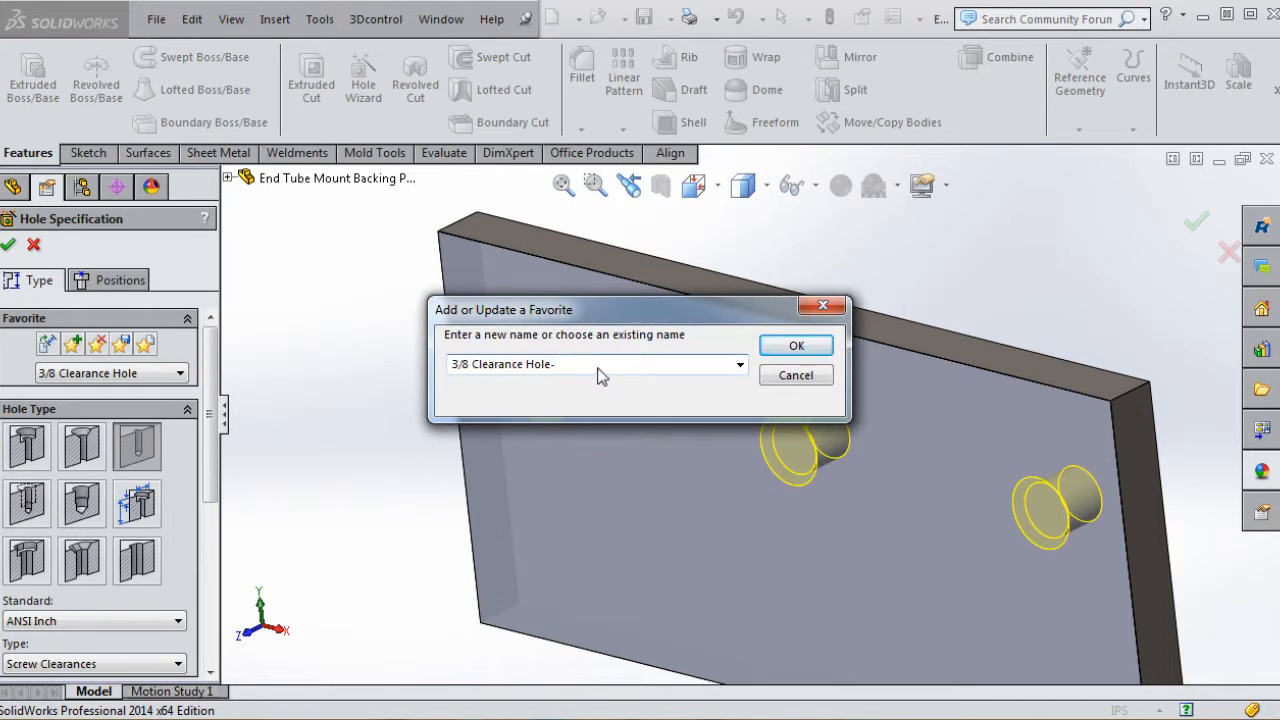
text(Counter s)
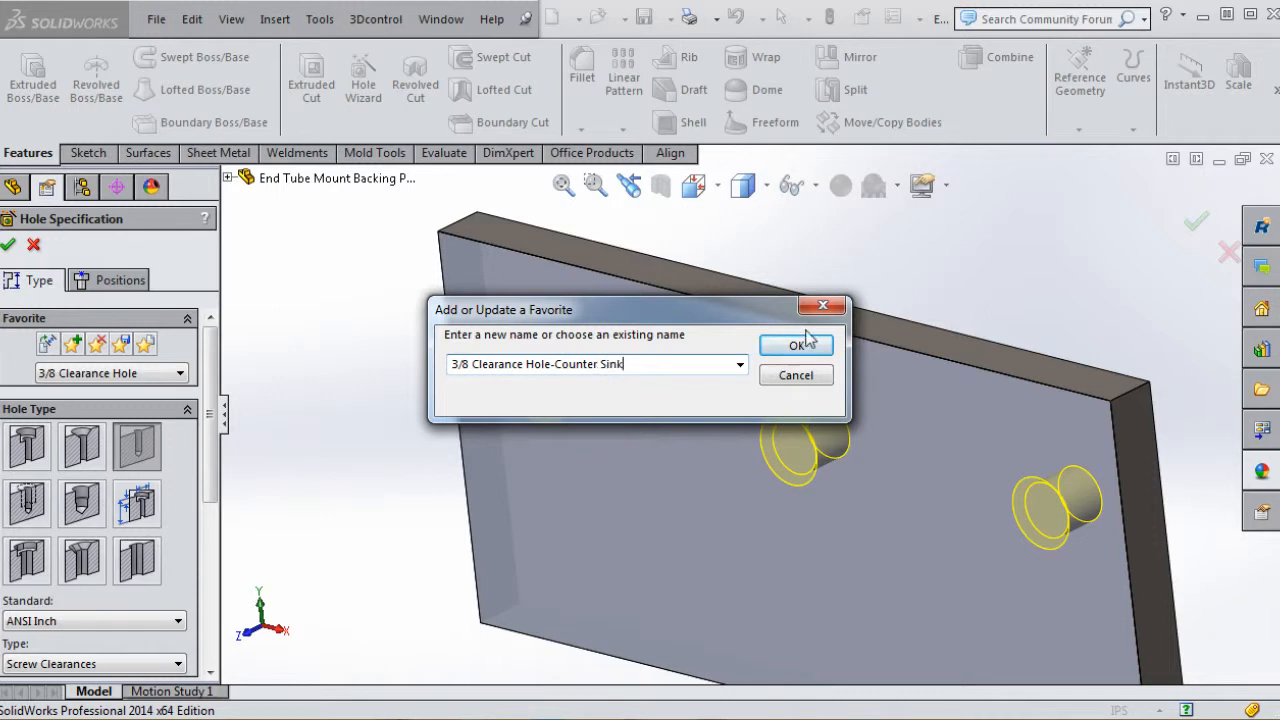
mouse_move(560, 375)
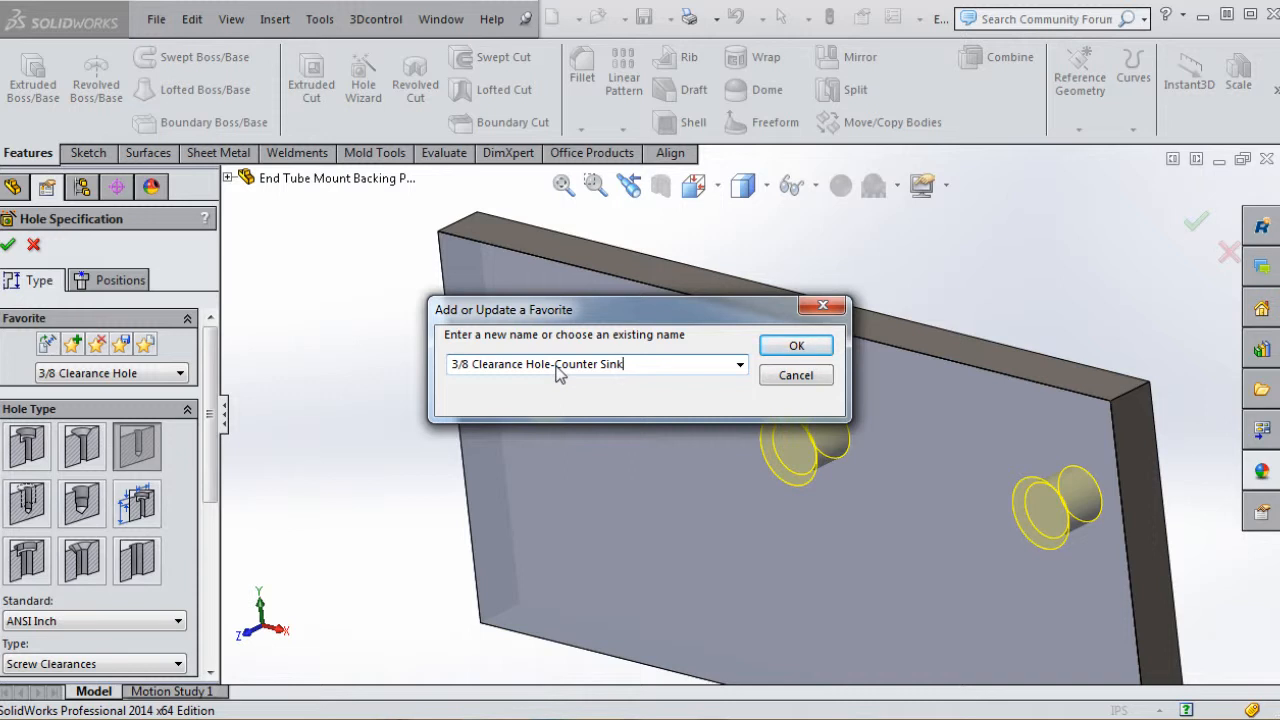
click(796, 345)
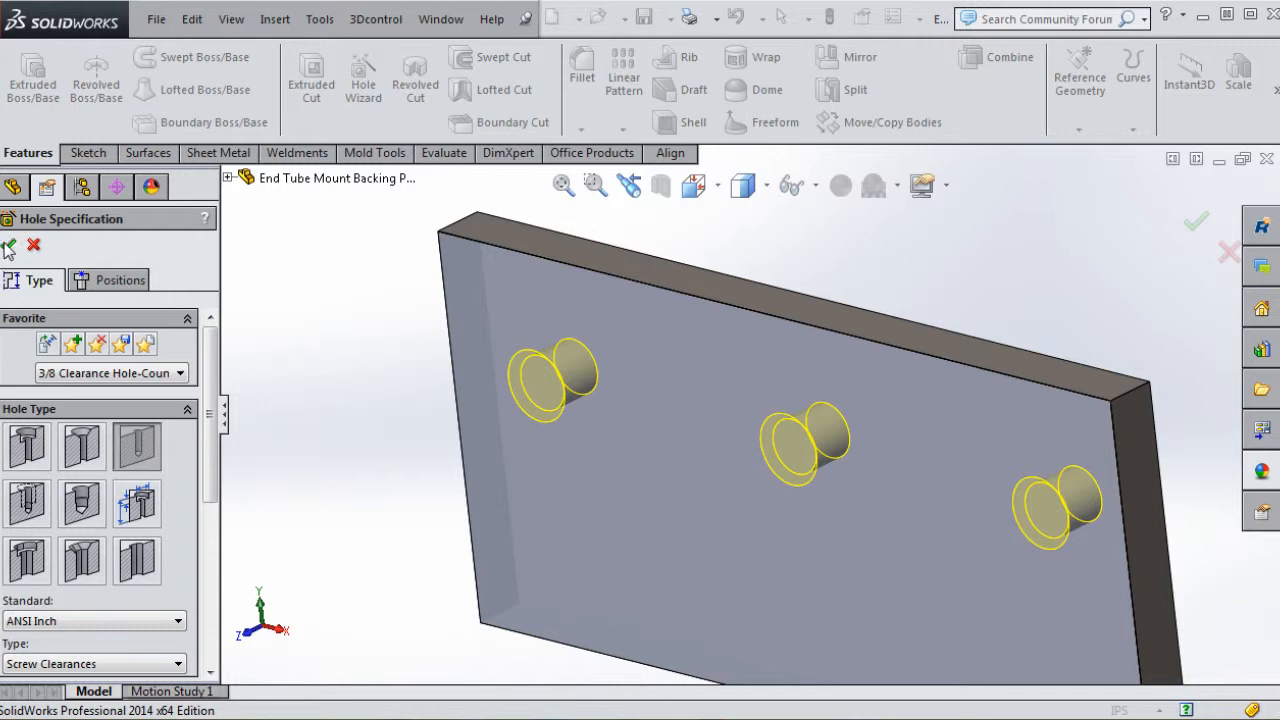
click(9, 249)
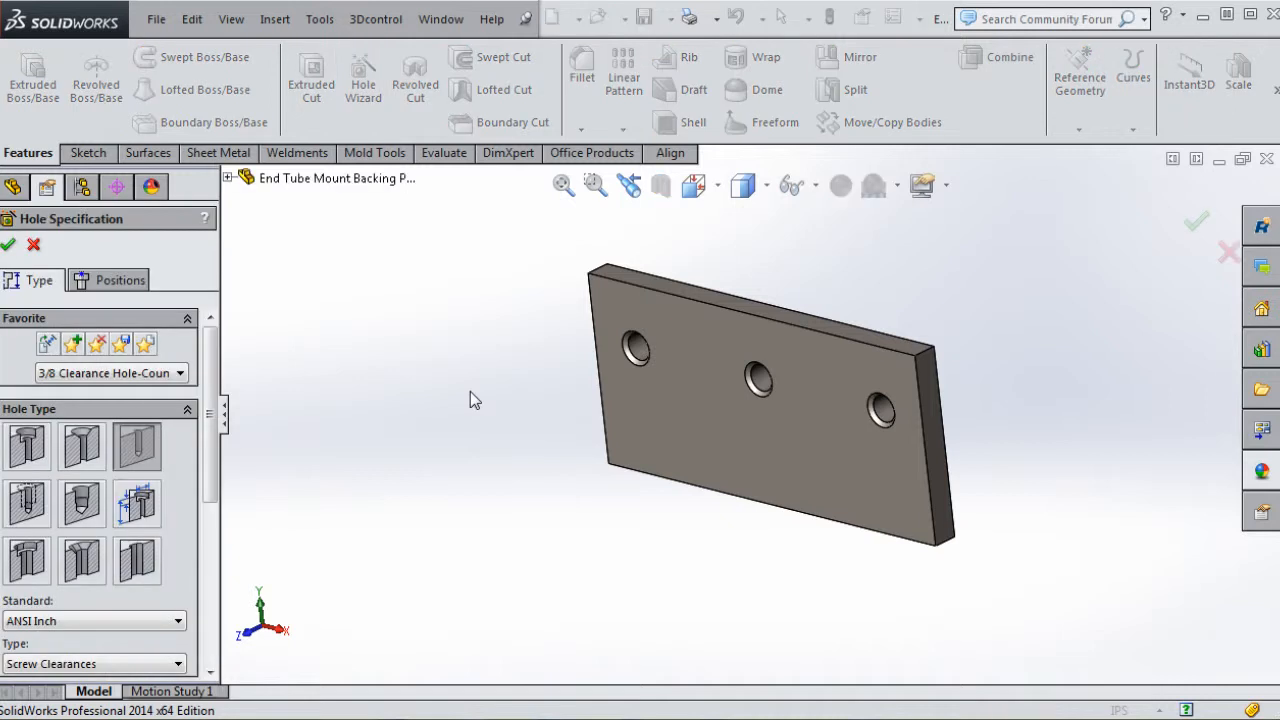
Place a fourth plain hole low on the plate using the 3/8 Clearance Hole favorite
click(180, 372)
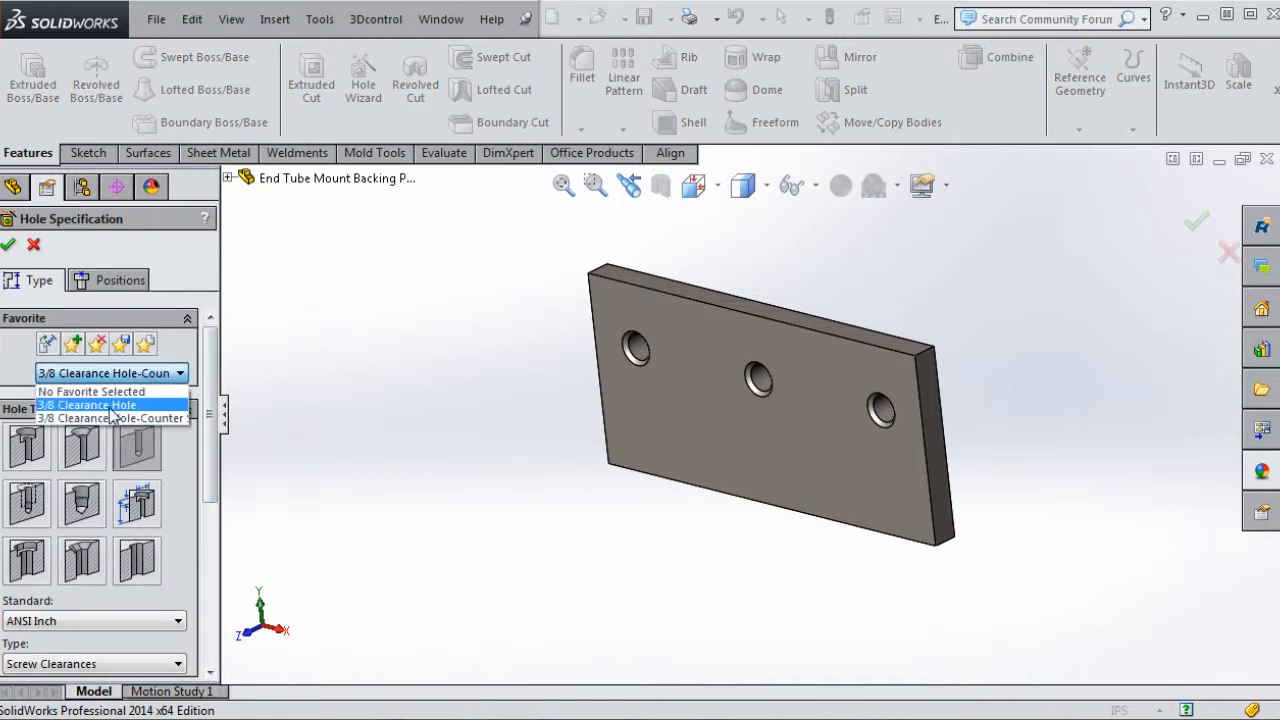
click(119, 280)
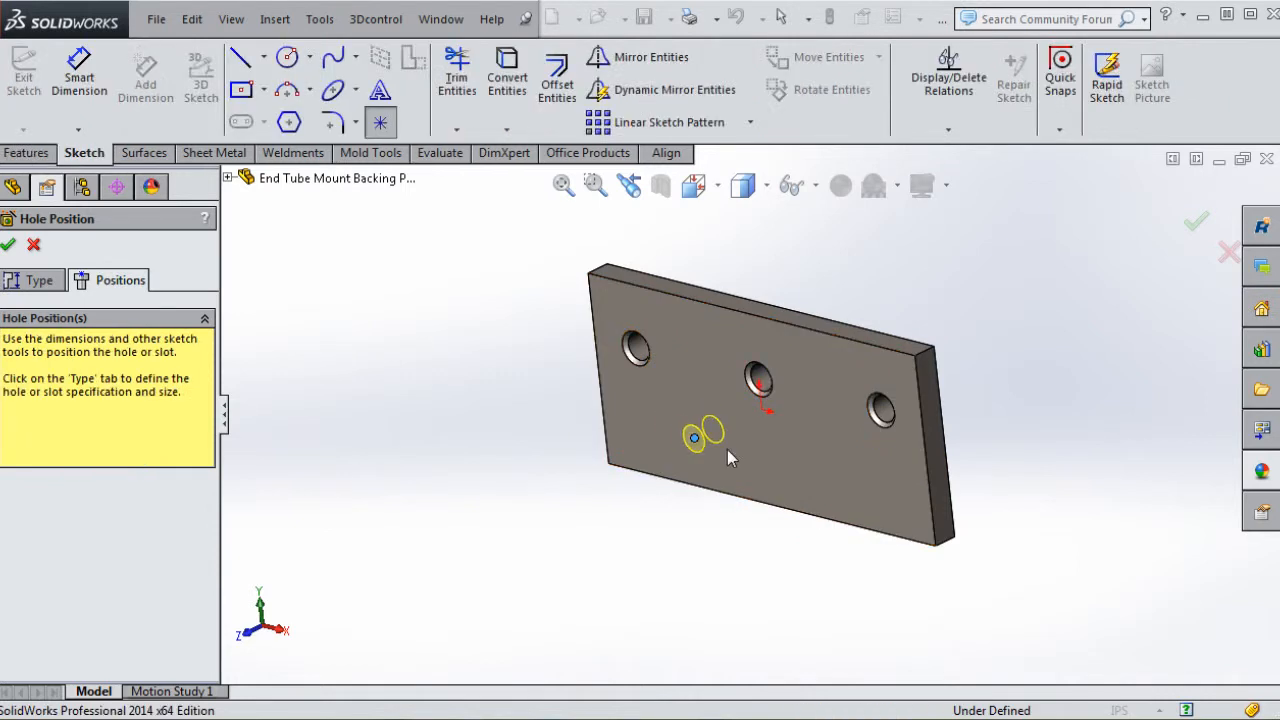
click(8, 244)
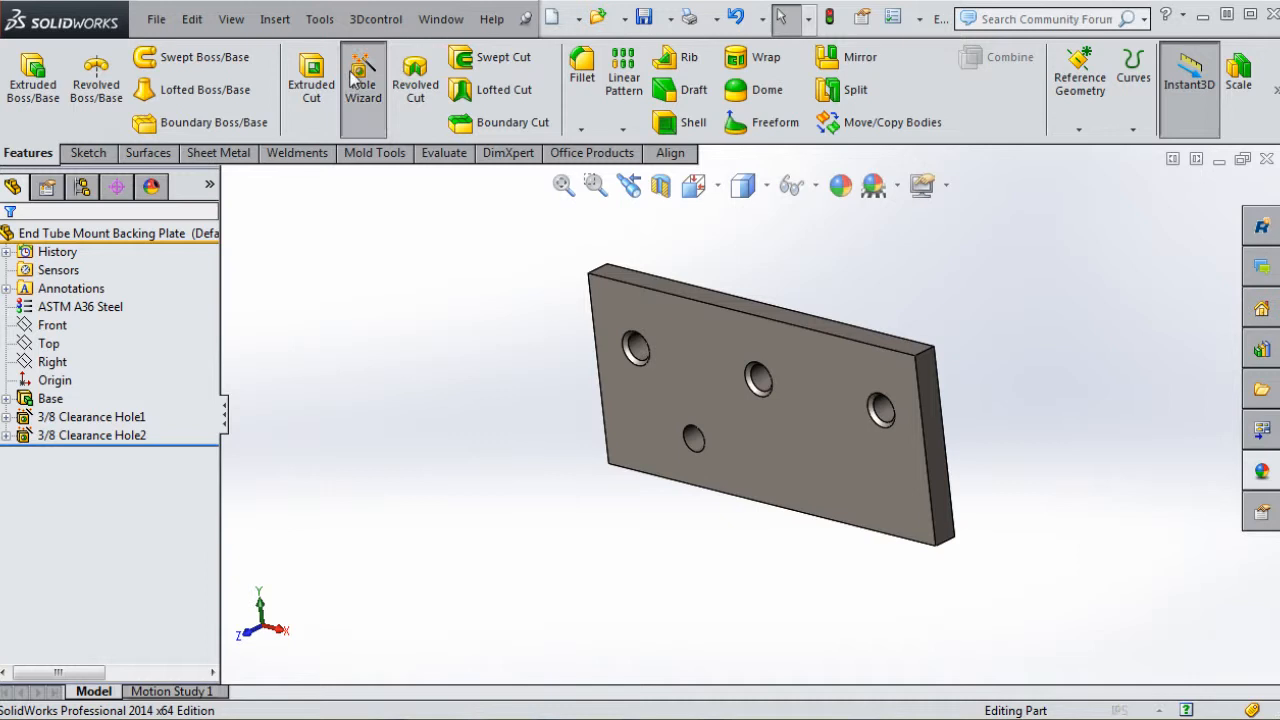
click(363, 75)
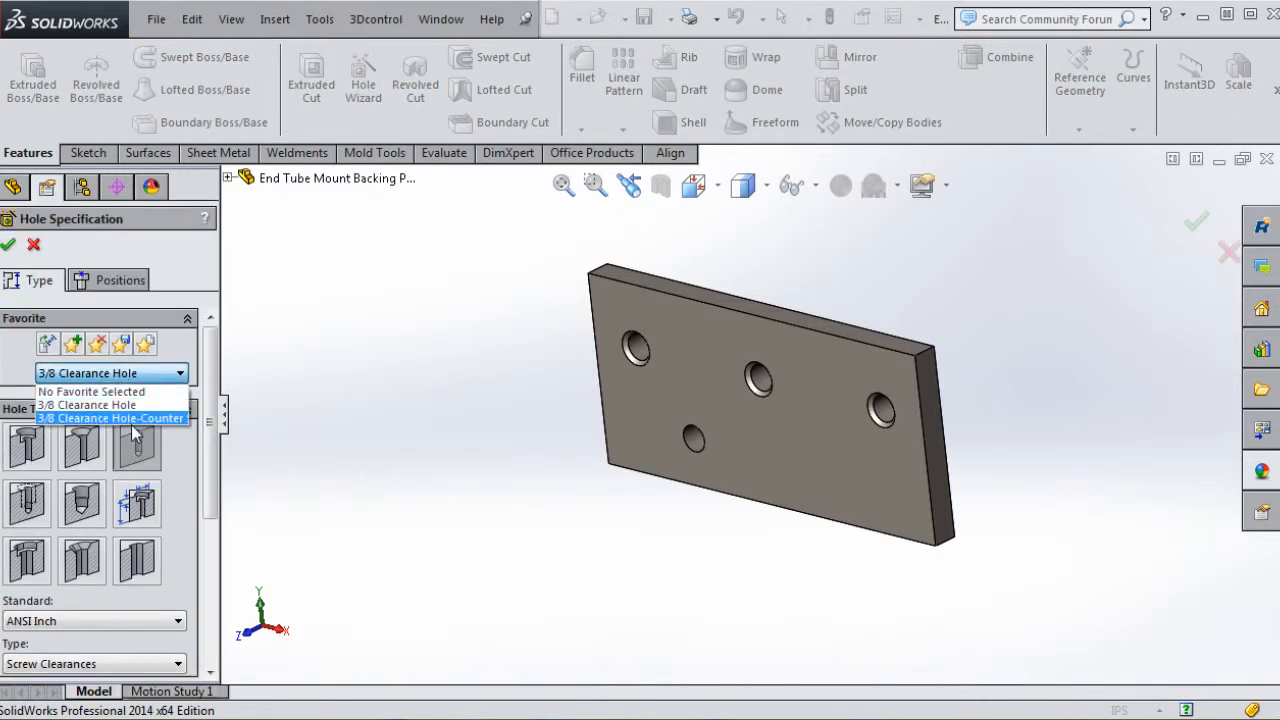
Place a fifth, countersunk hole low on the plate right of centre from the countersink favorite
click(111, 418)
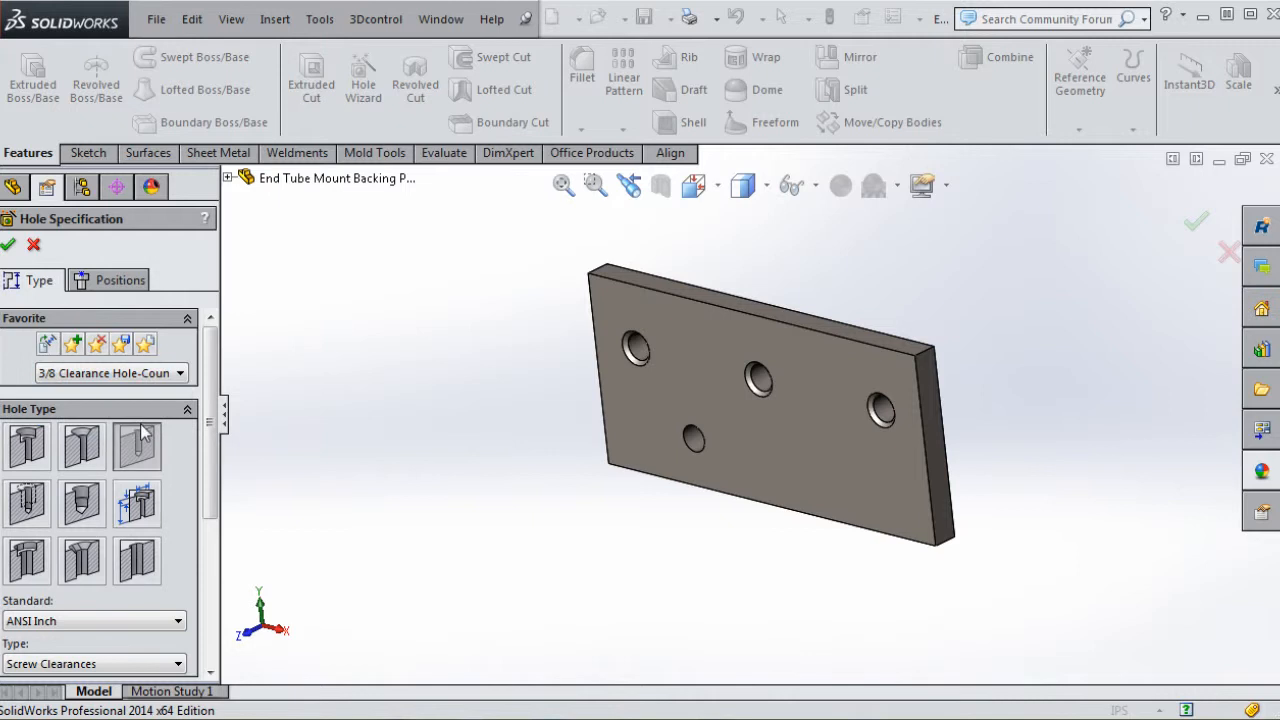
click(119, 280)
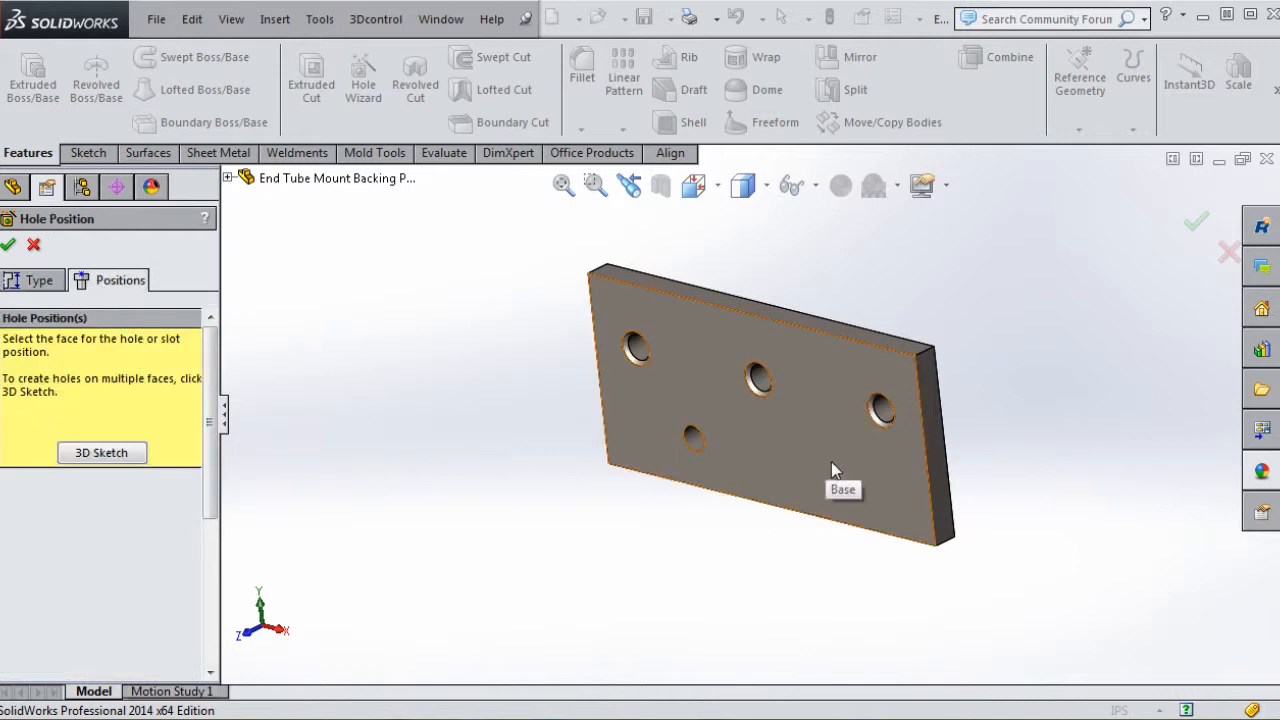
click(835, 459)
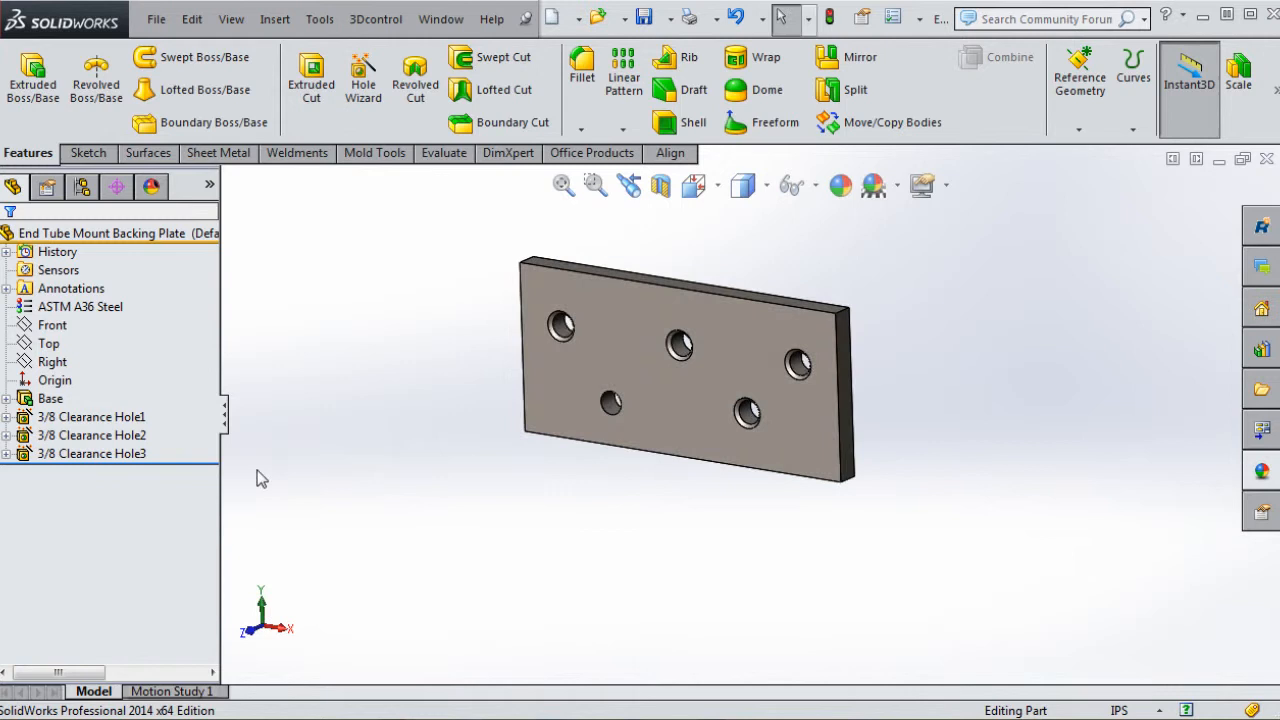
click(91, 435)
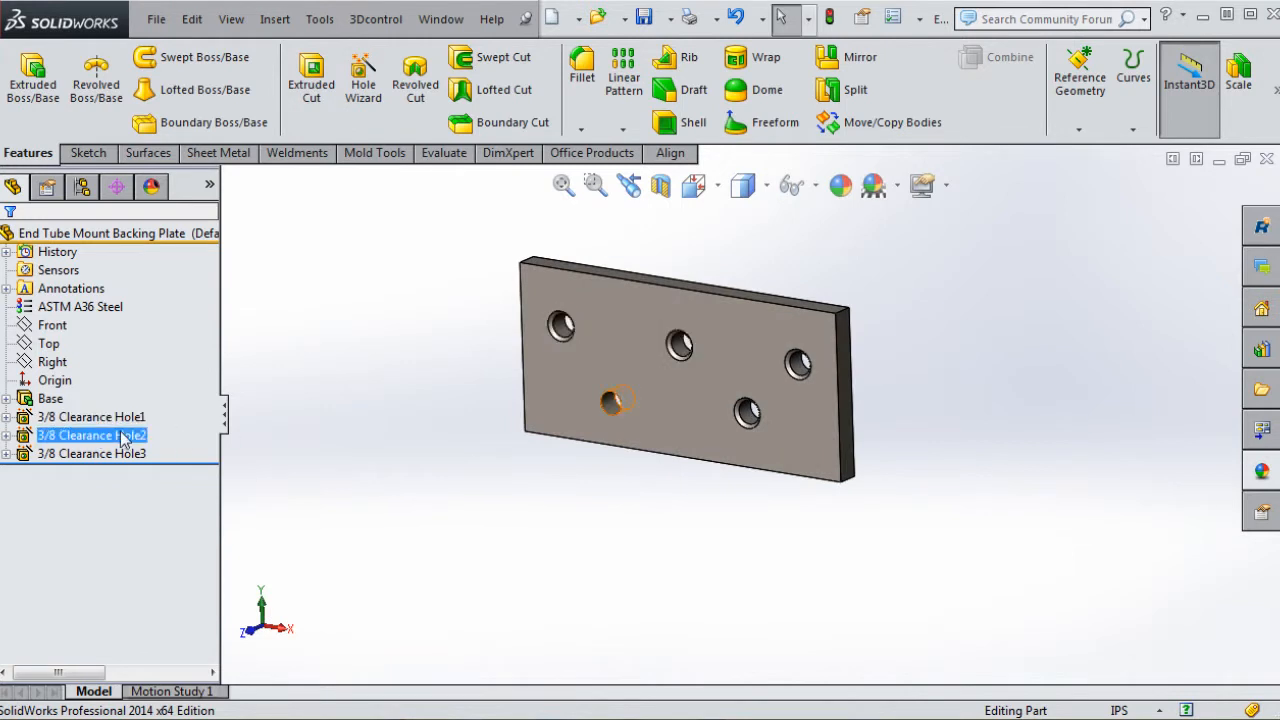
Delete the extra features 3/8 Clearance Hole2 and Hole3 along with their sketches
click(90, 453)
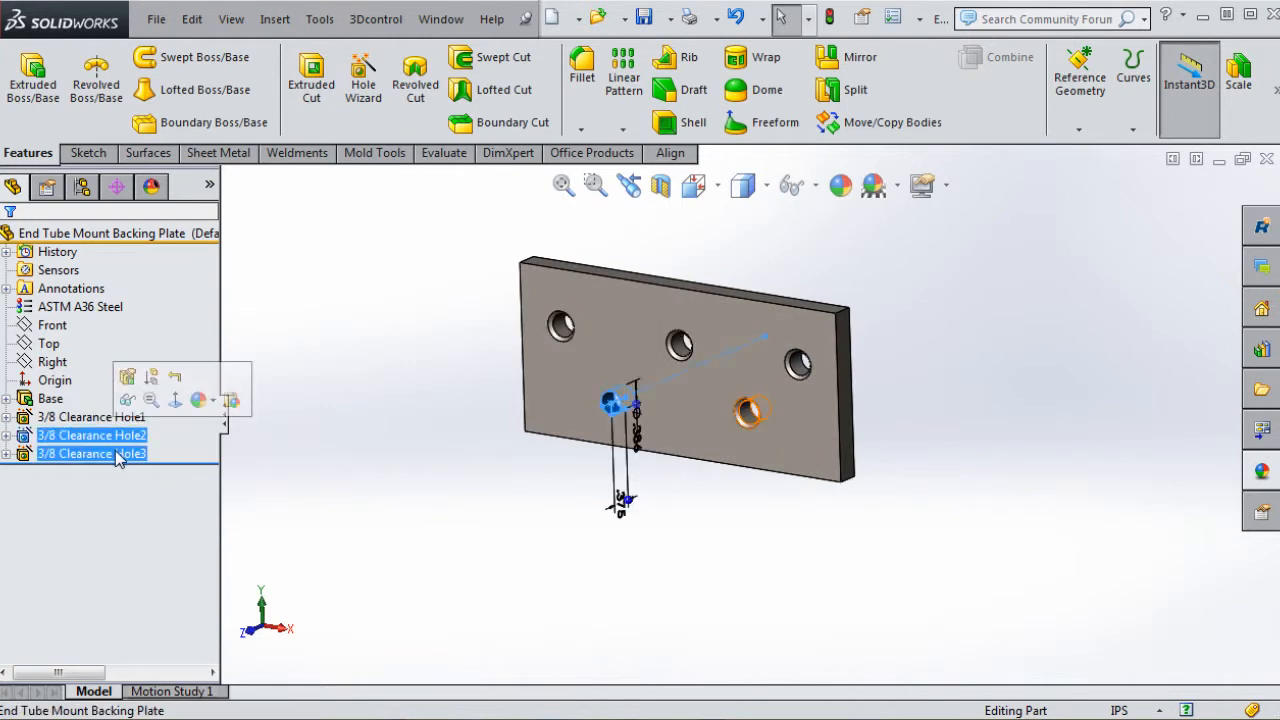
right_click(90, 453)
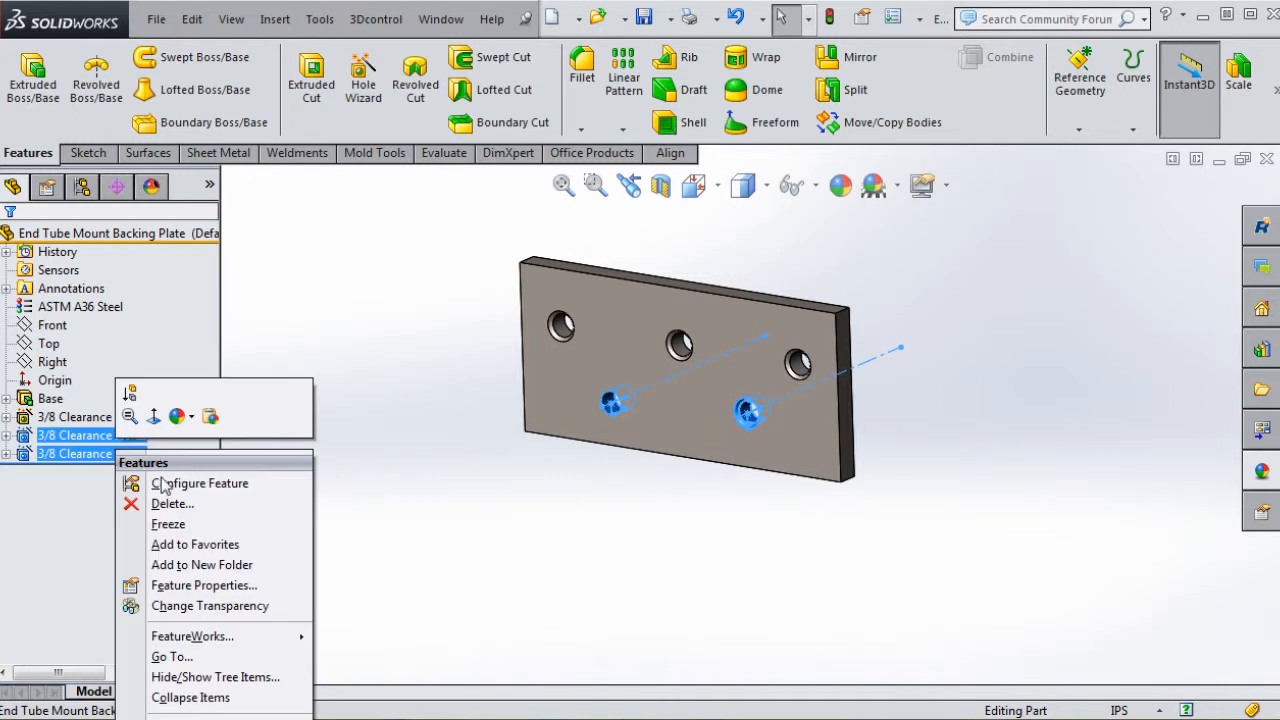
click(172, 503)
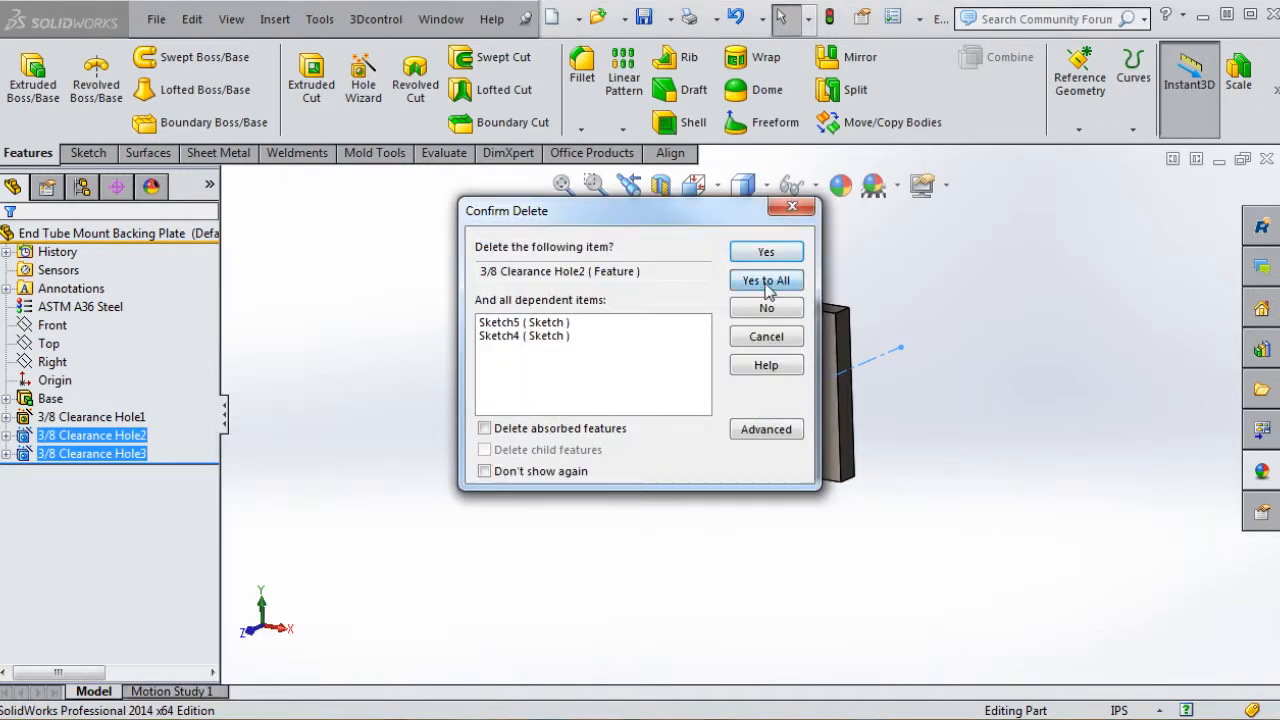
click(766, 280)
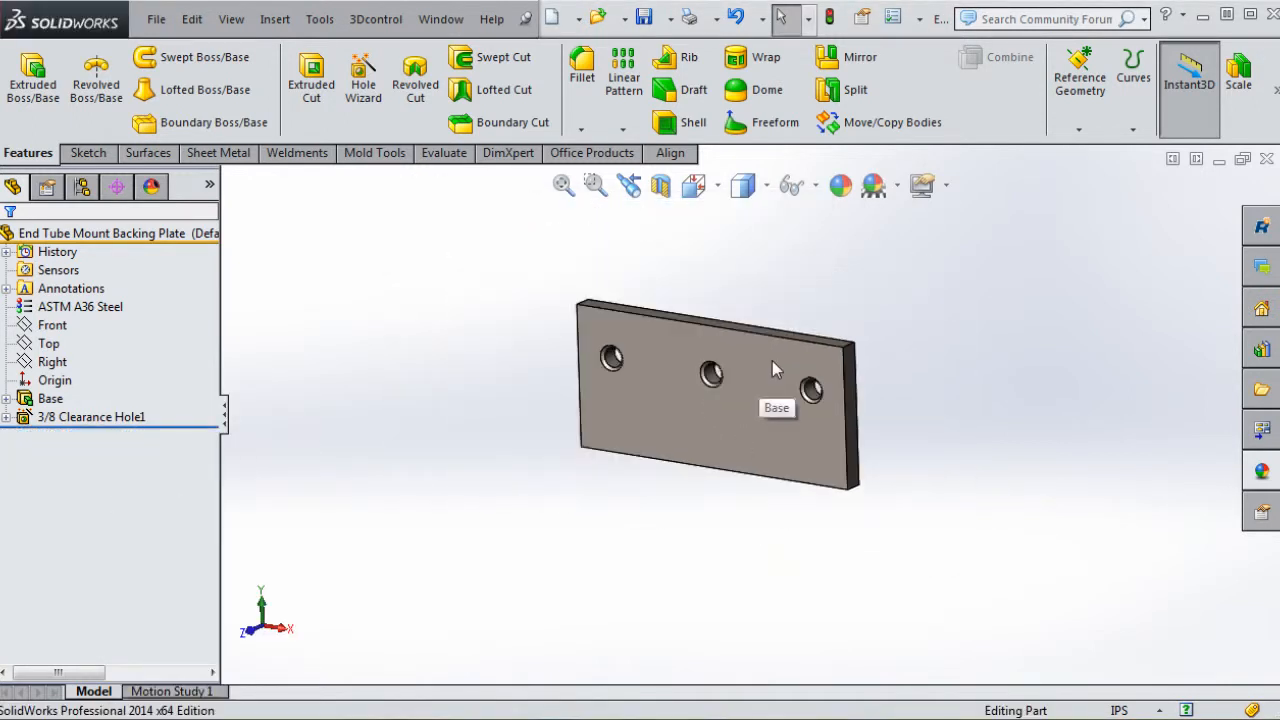
click(90, 417)
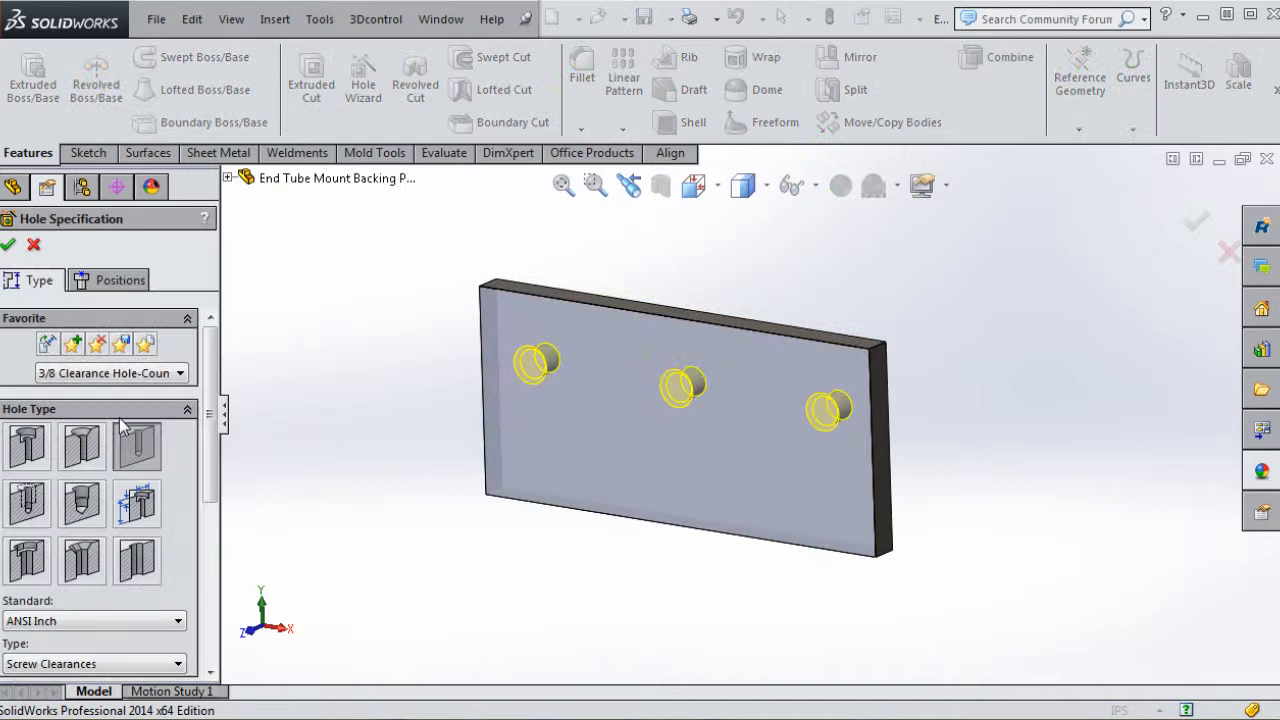
Reapply the plain 3/8 Clearance Hole favorite to 3/8 Clearance Hole1 and accept the edit
click(180, 372)
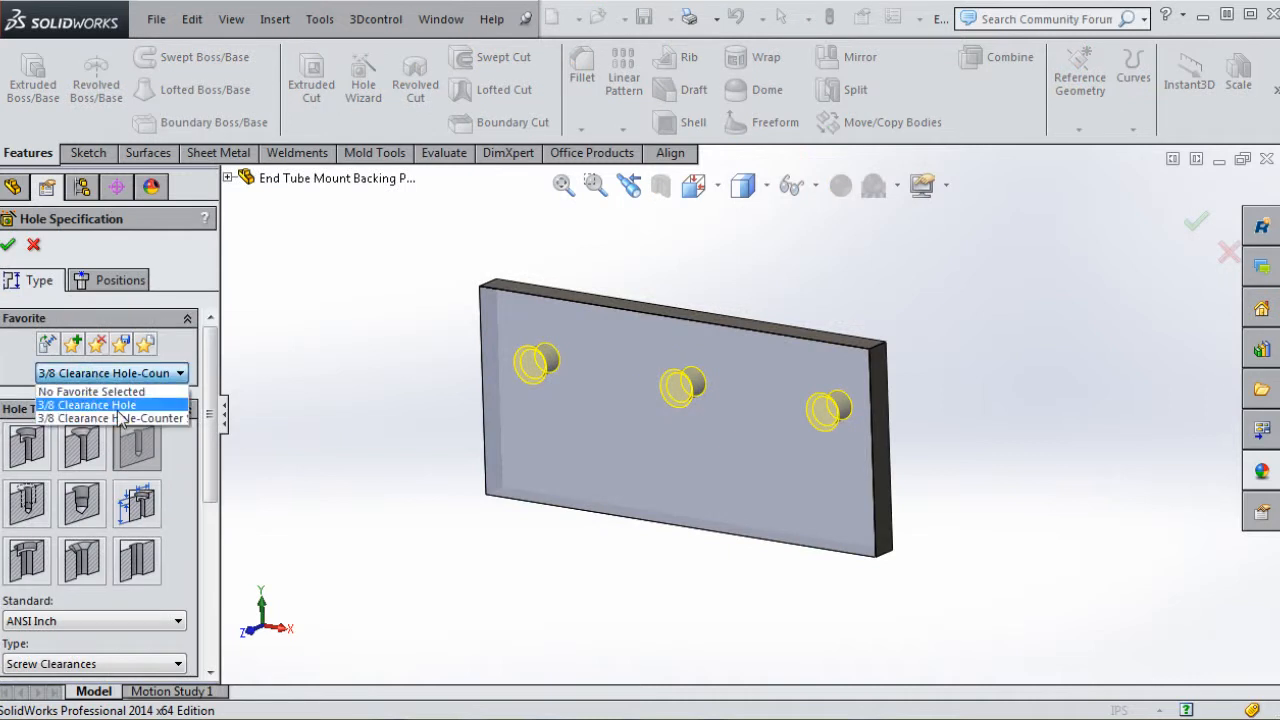
click(85, 404)
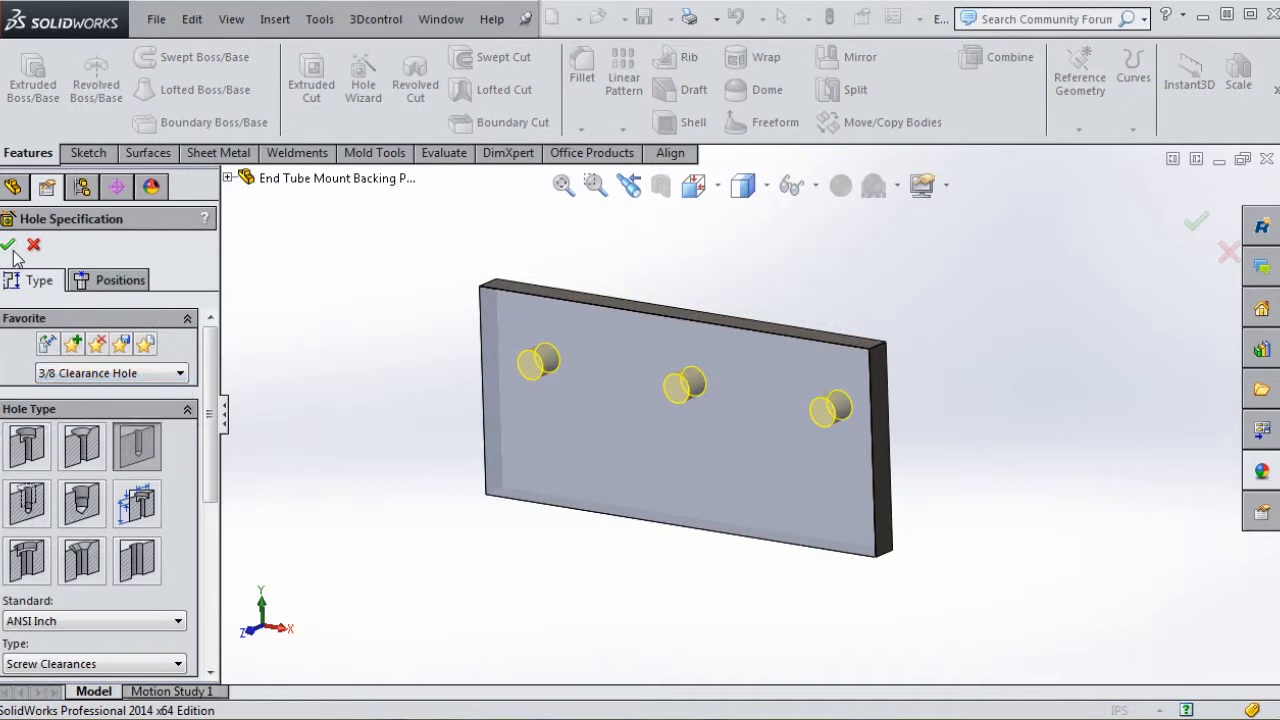
click(8, 245)
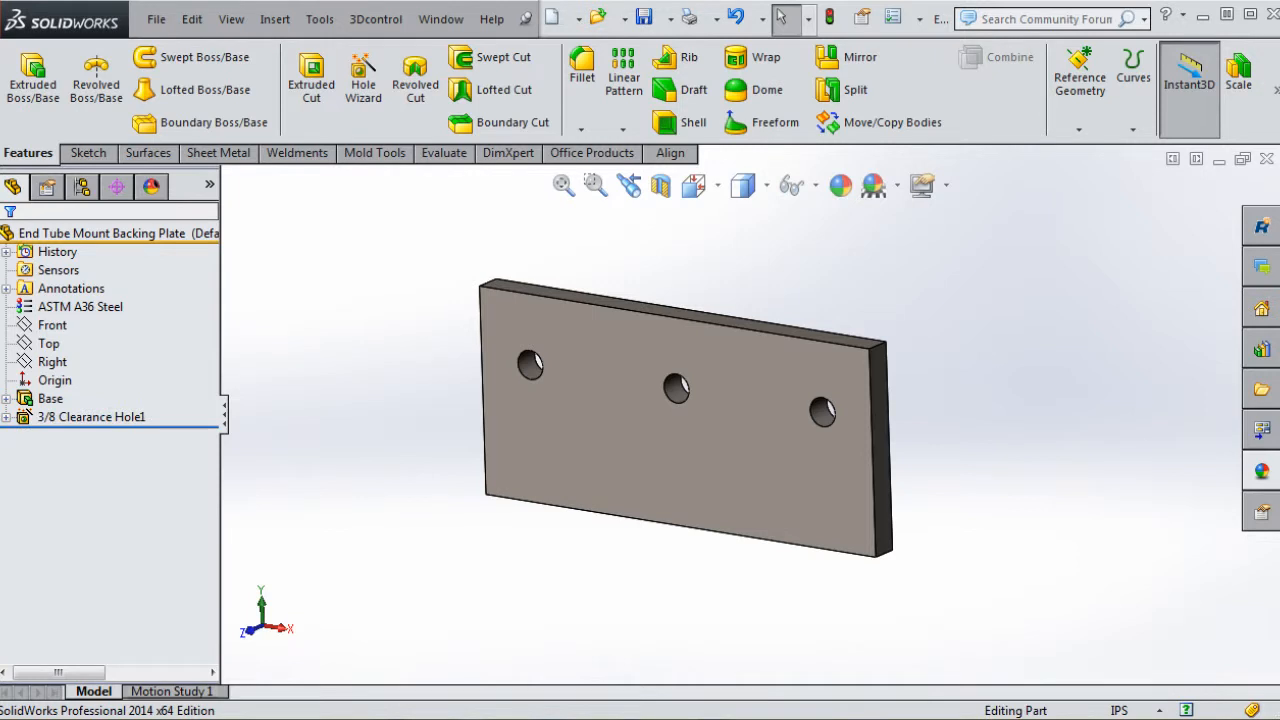